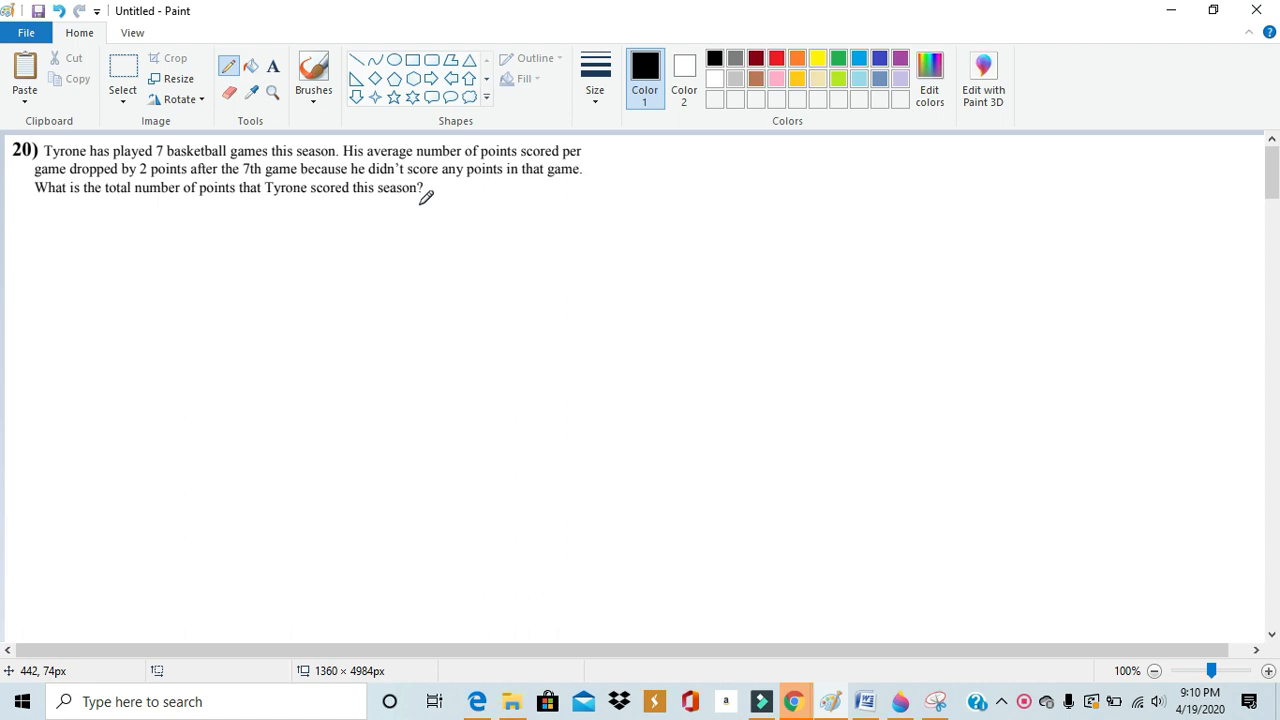
{"action": "mouse_move", "coordinate": [251, 227]}
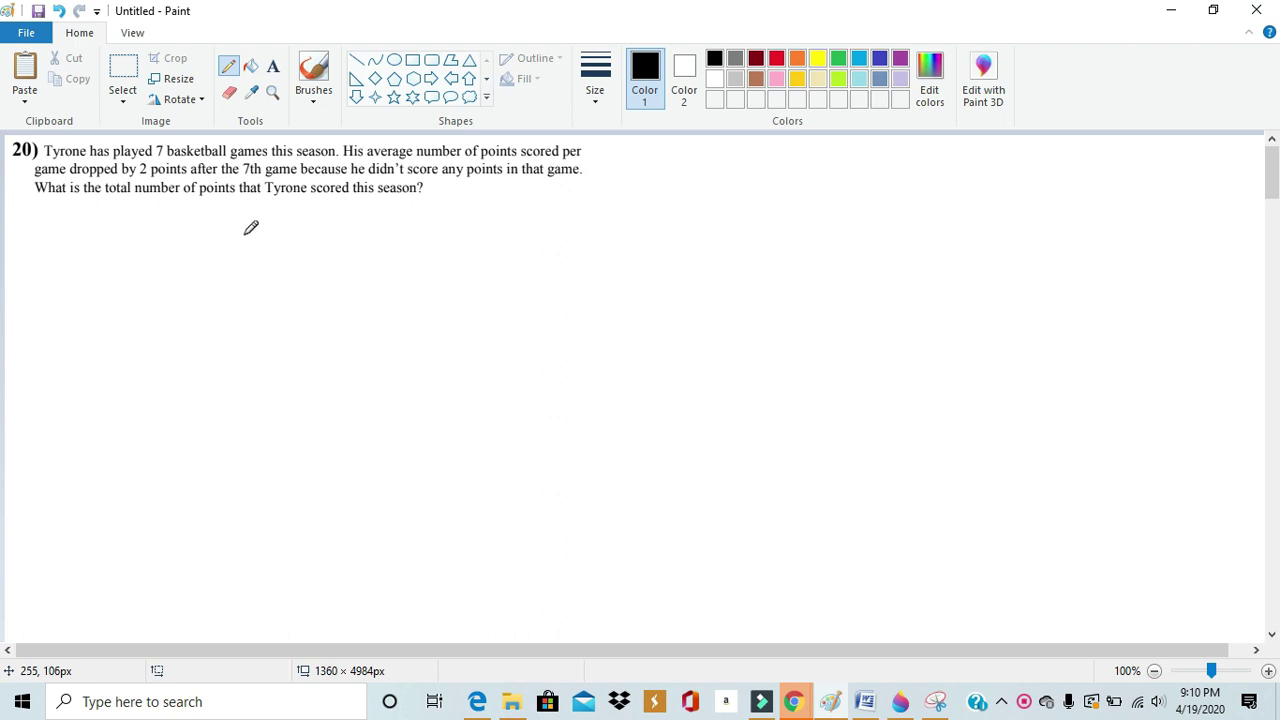
{"action": "mouse_move", "coordinate": [629, 195]}
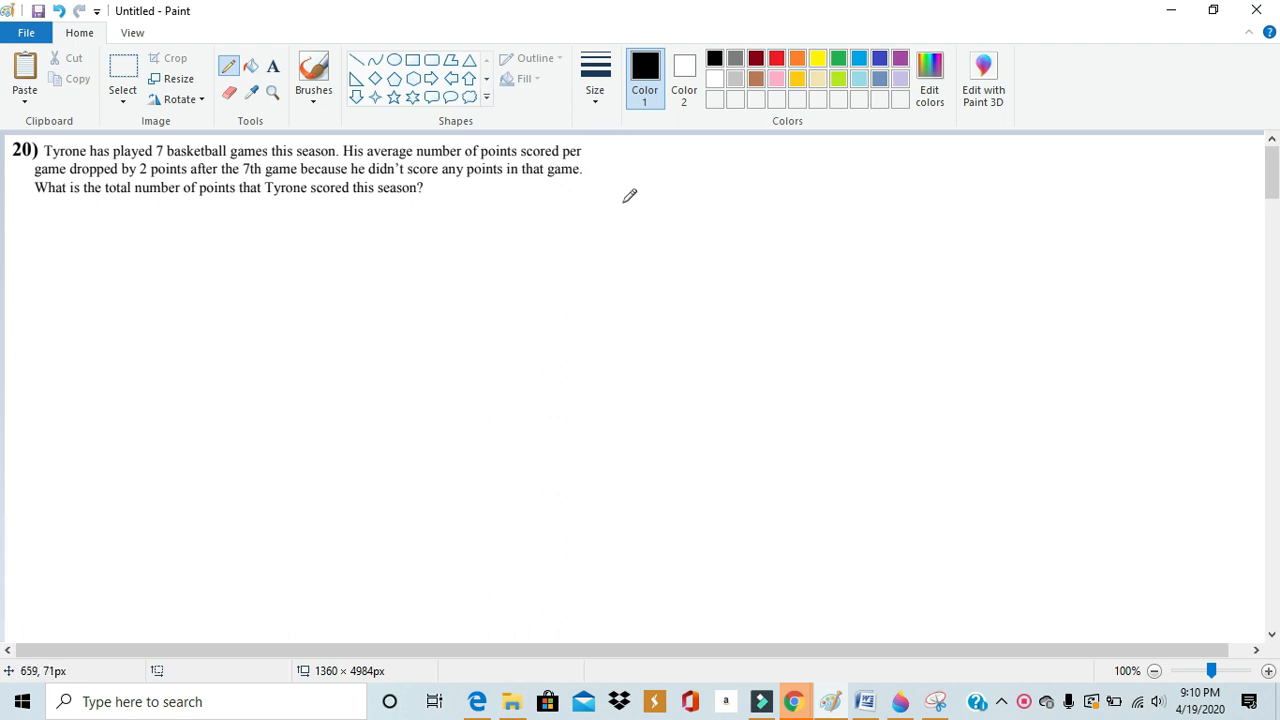
{"action": "mouse_move", "coordinate": [616, 279]}
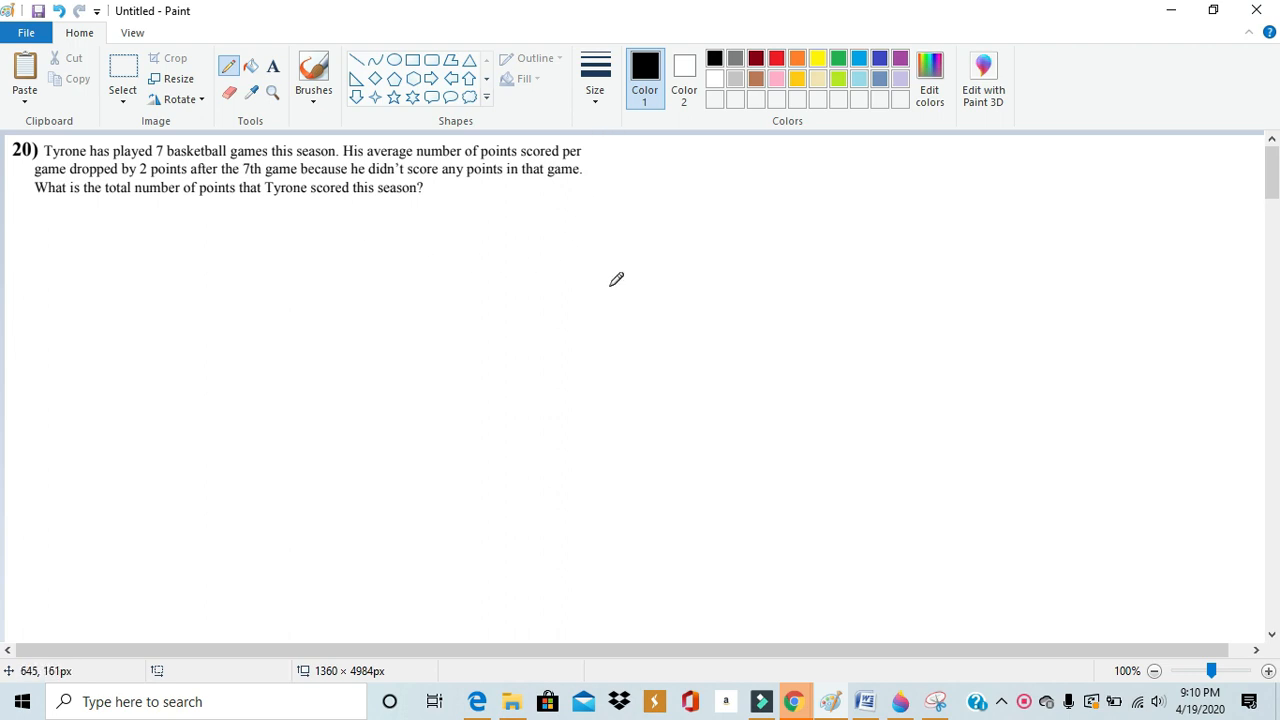
{"action": "mouse_move", "coordinate": [545, 222]}
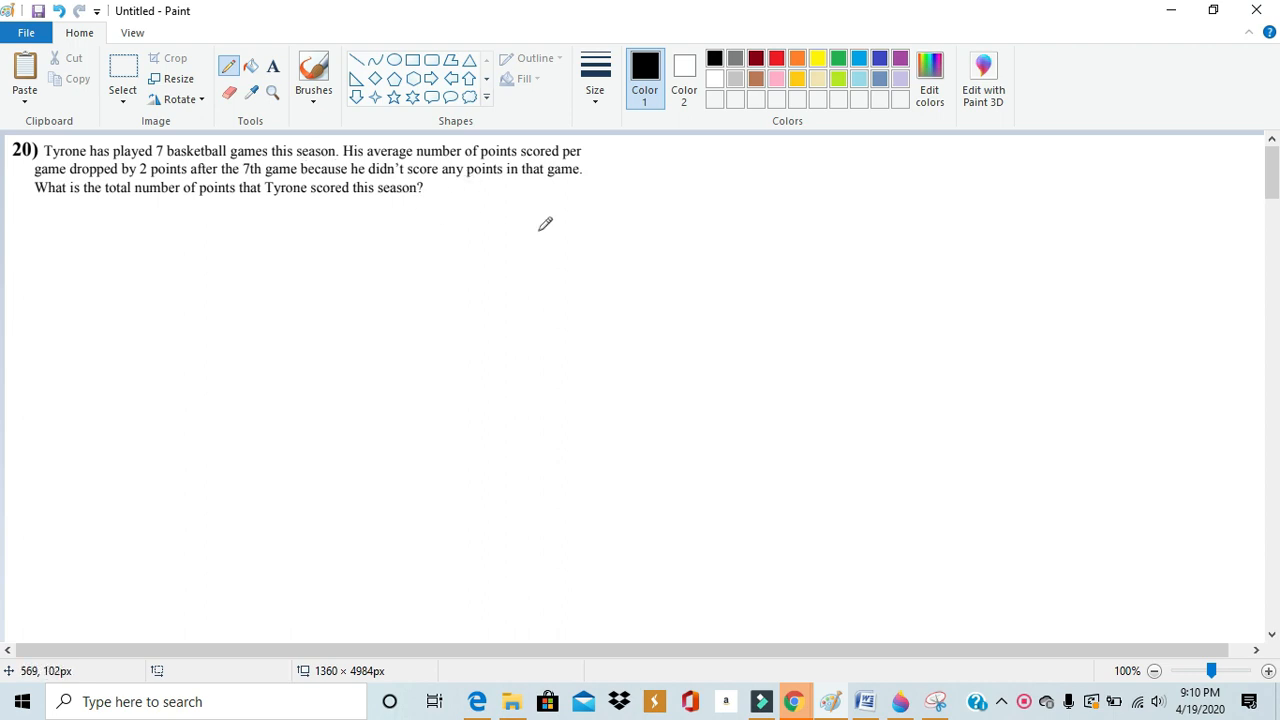
{"action": "mouse_move", "coordinate": [693, 168]}
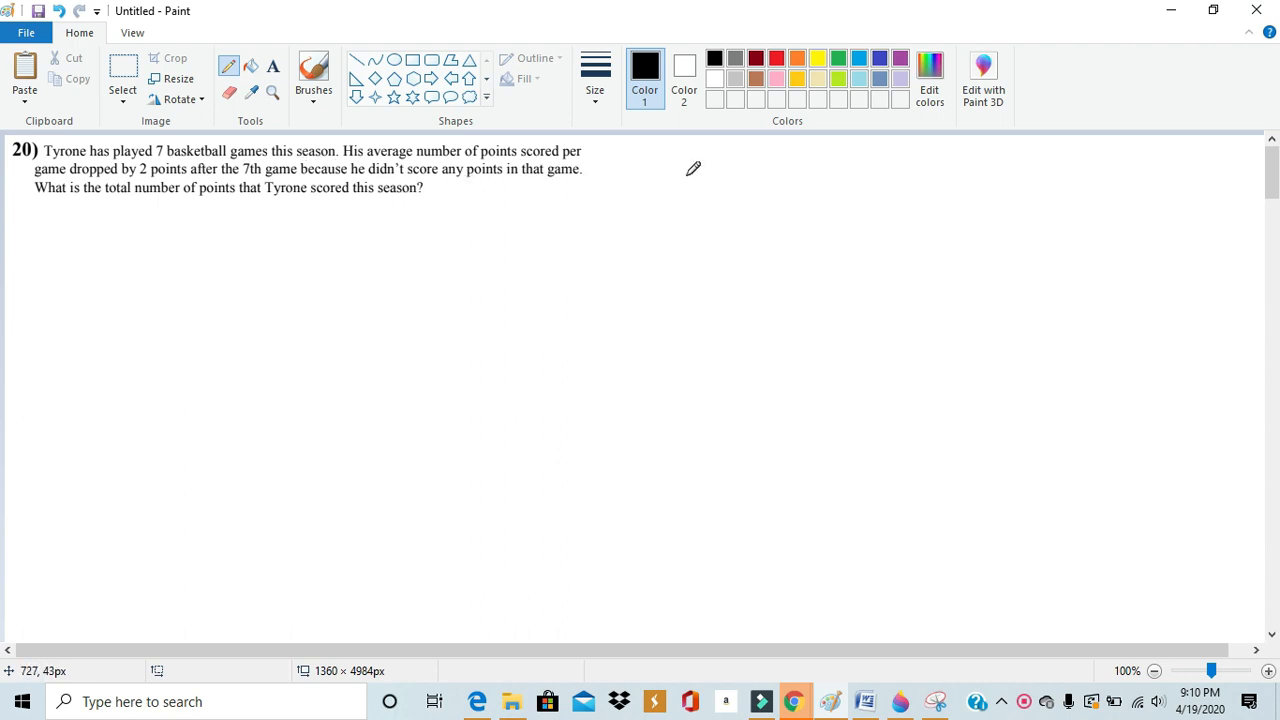
{"action": "mouse_move", "coordinate": [677, 157]}
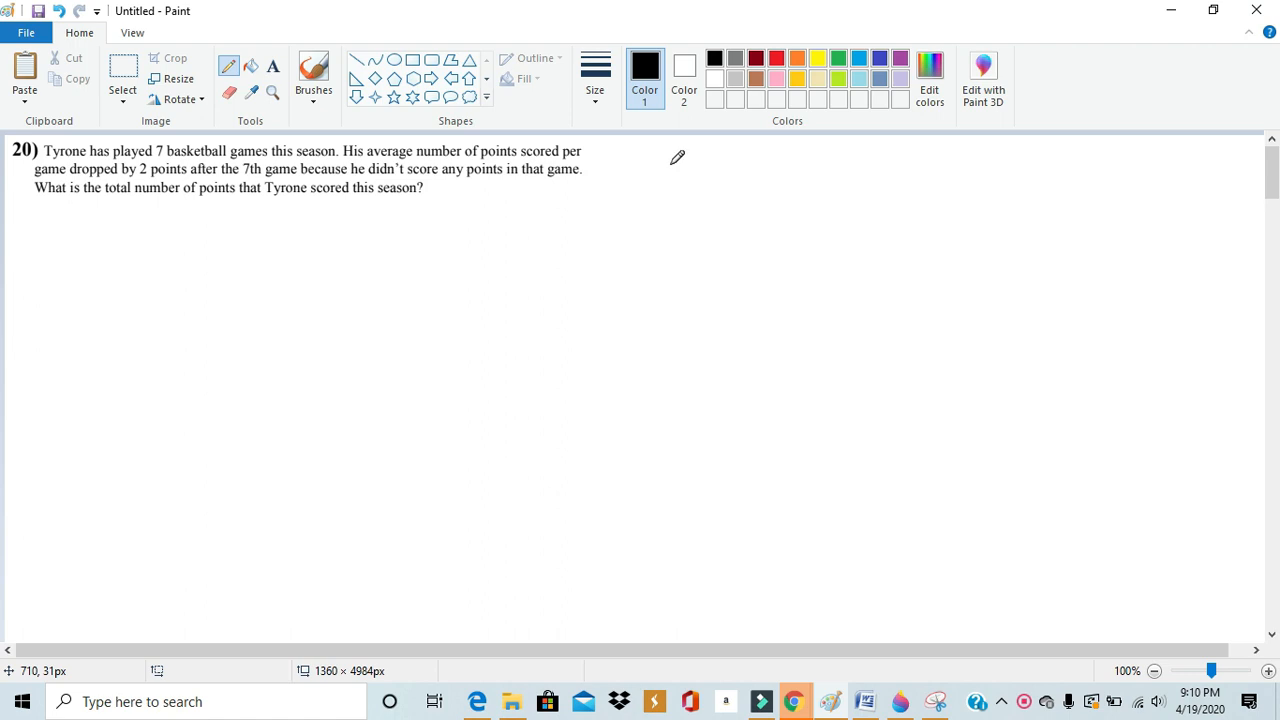
{"action": "mouse_move", "coordinate": [652, 138]}
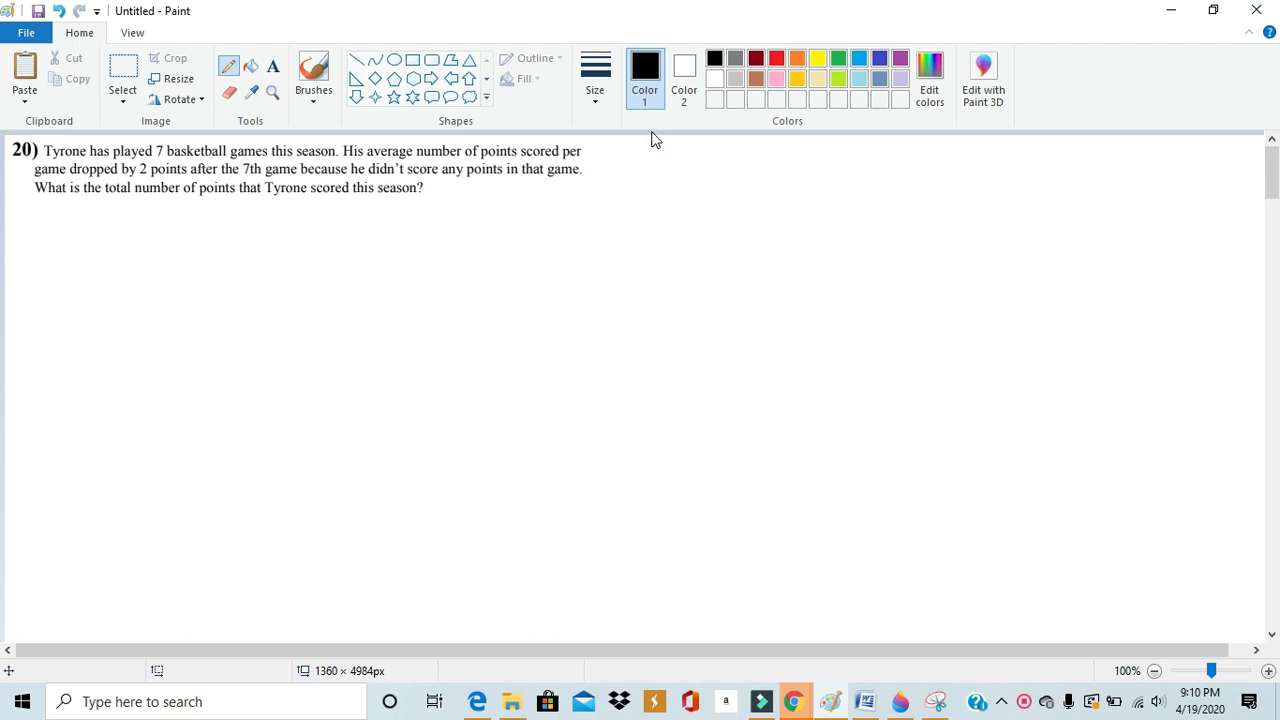
{"action": "mouse_move", "coordinate": [613, 344]}
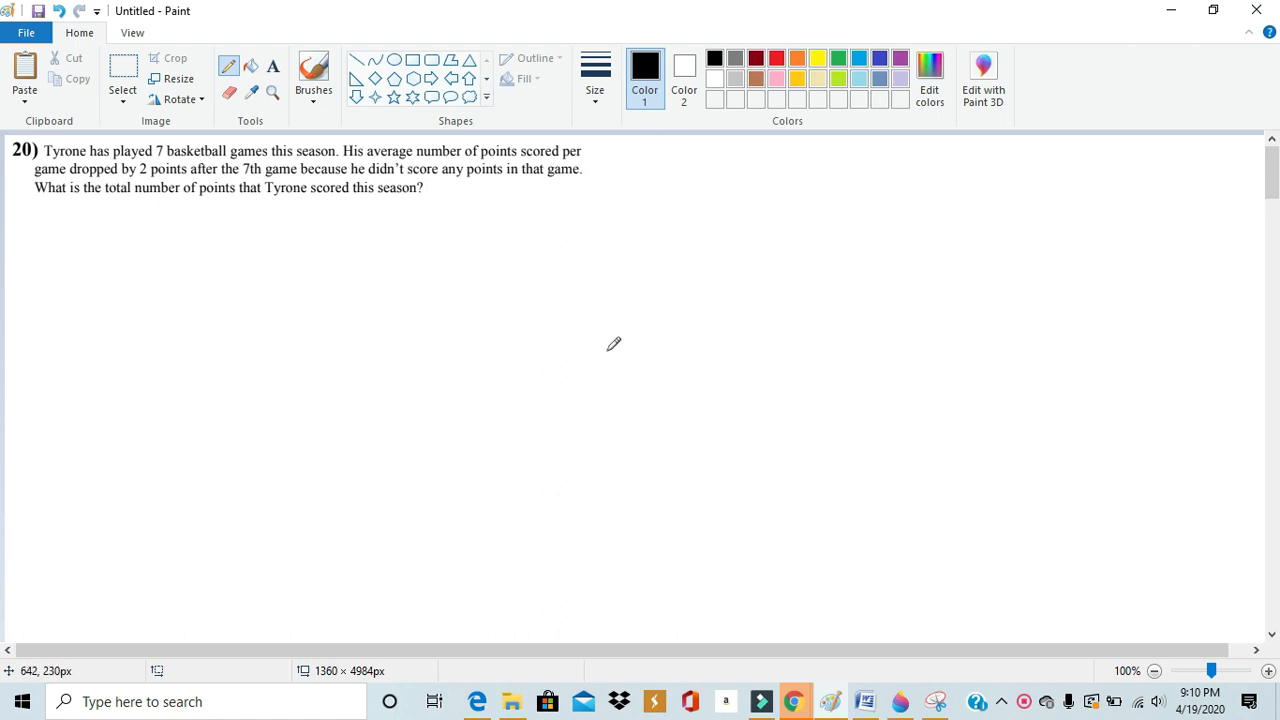
{"action": "mouse_move", "coordinate": [609, 177]}
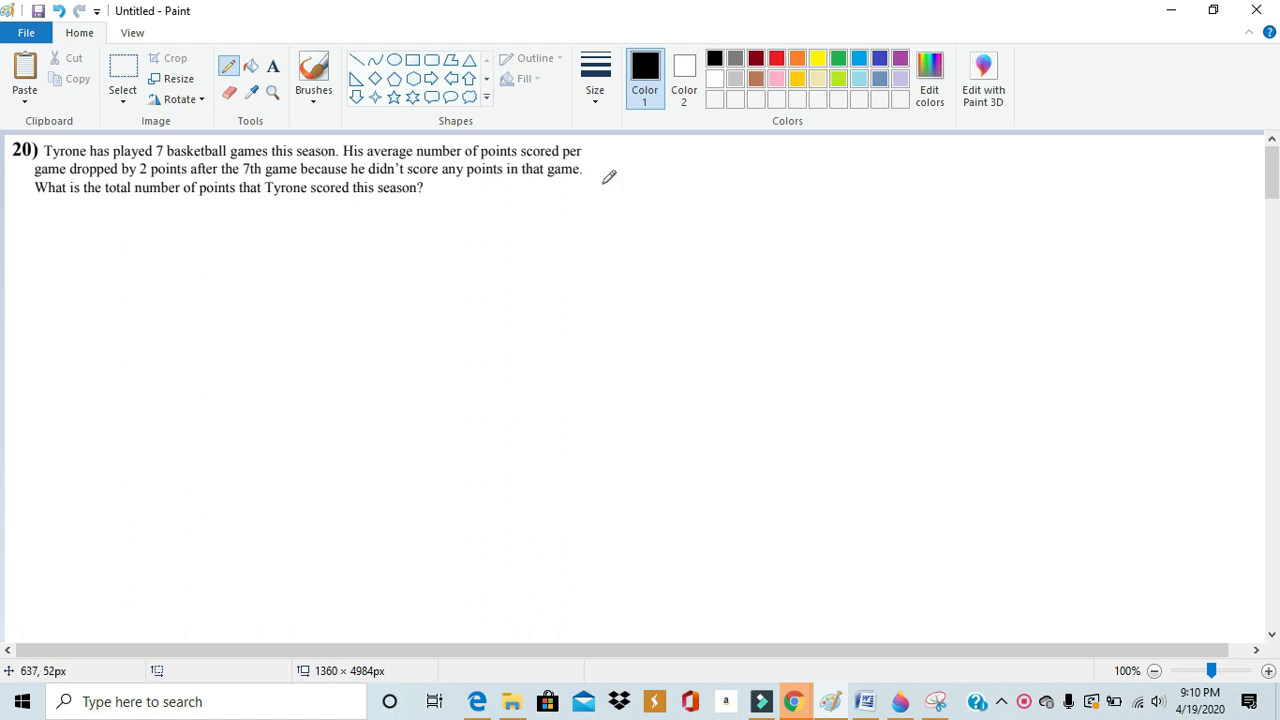
{"action": "mouse_move", "coordinate": [385, 190]}
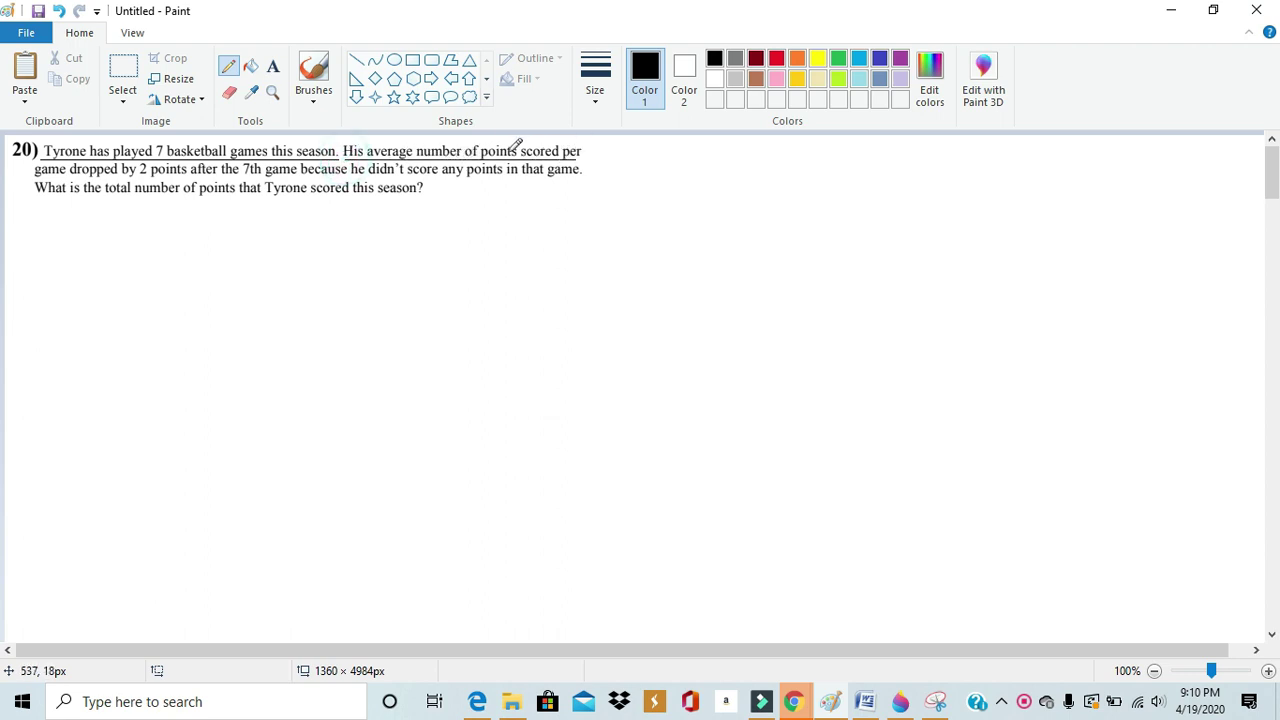
{"action": "mouse_move", "coordinate": [123, 168]}
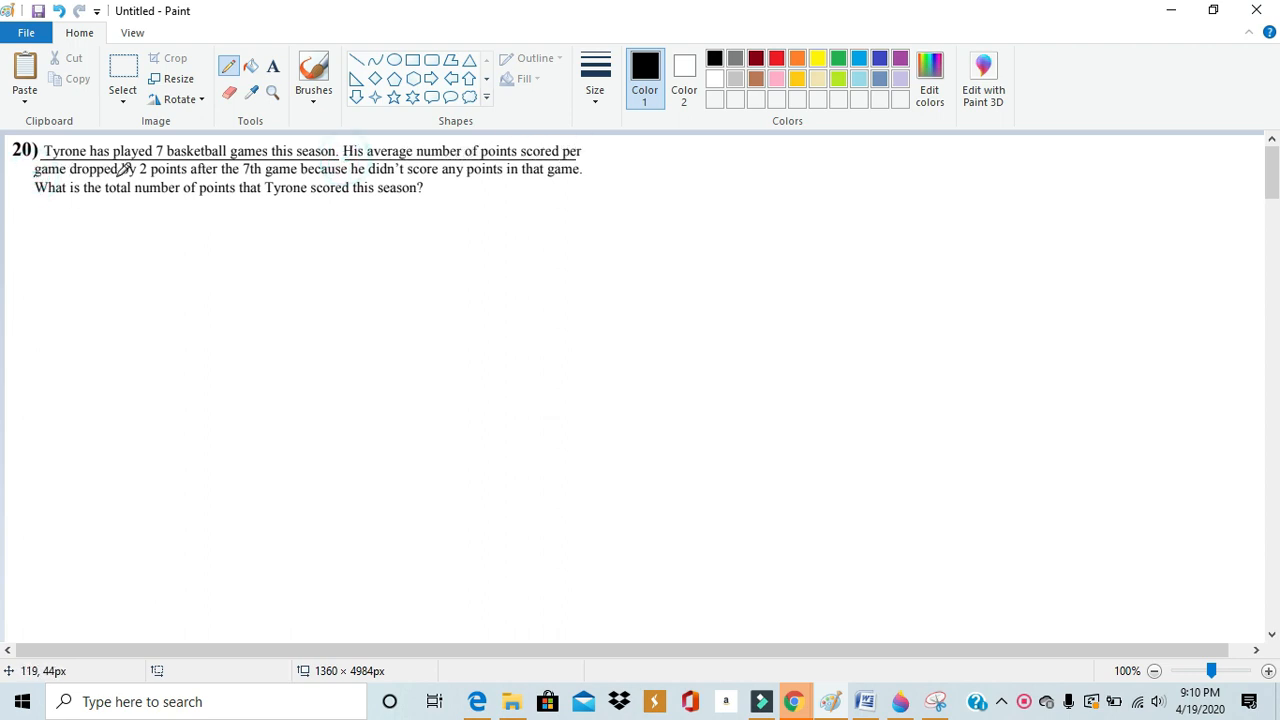
{"action": "mouse_move", "coordinate": [223, 168]}
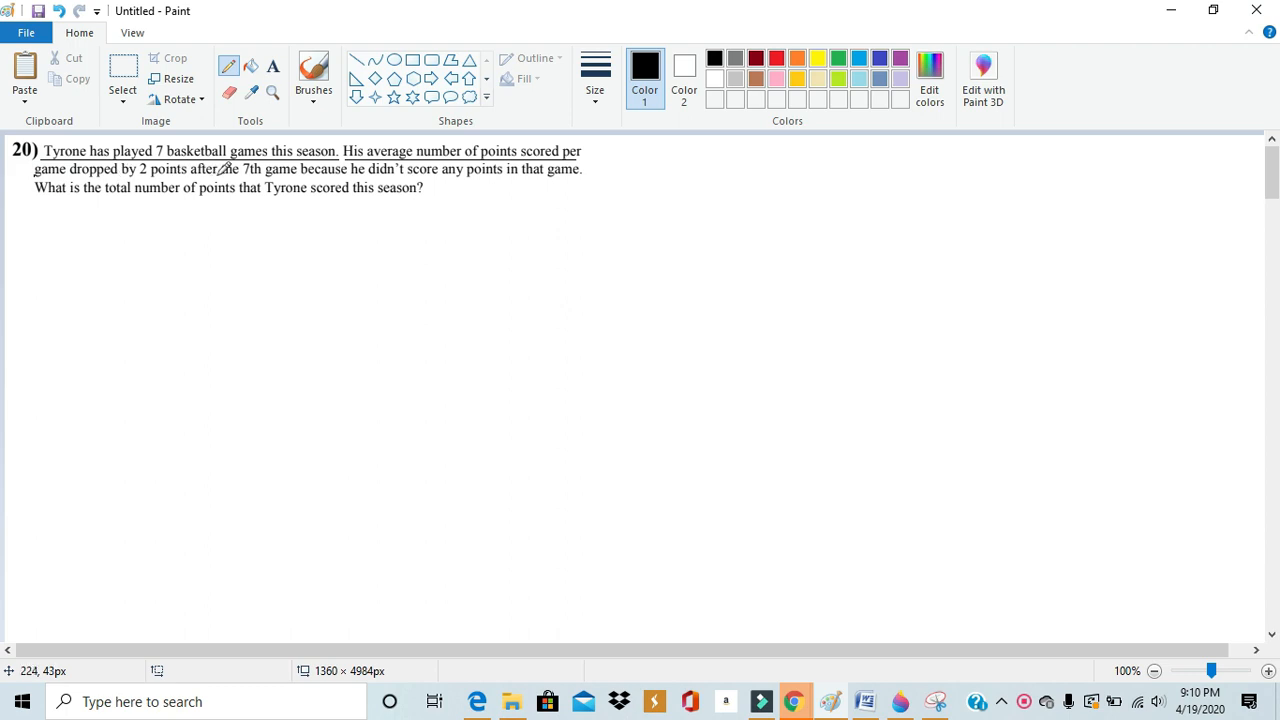
{"action": "mouse_move", "coordinate": [600, 176]}
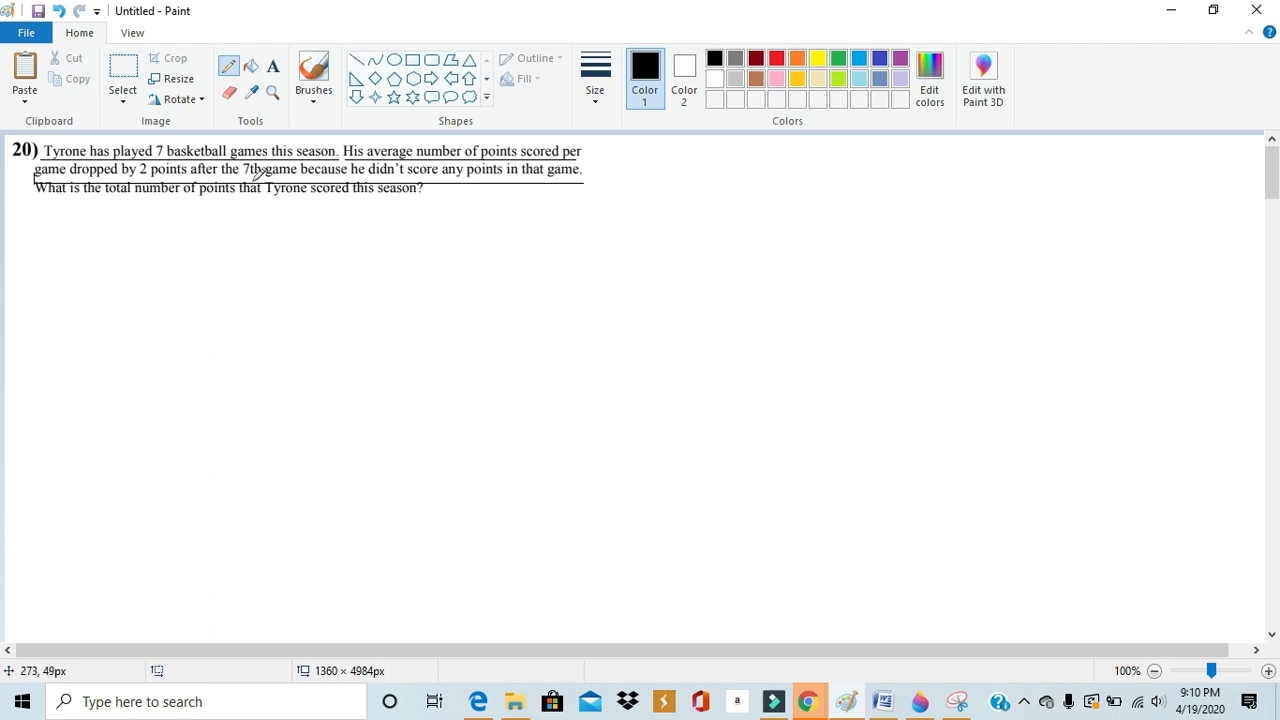
{"action": "mouse_move", "coordinate": [39, 205]}
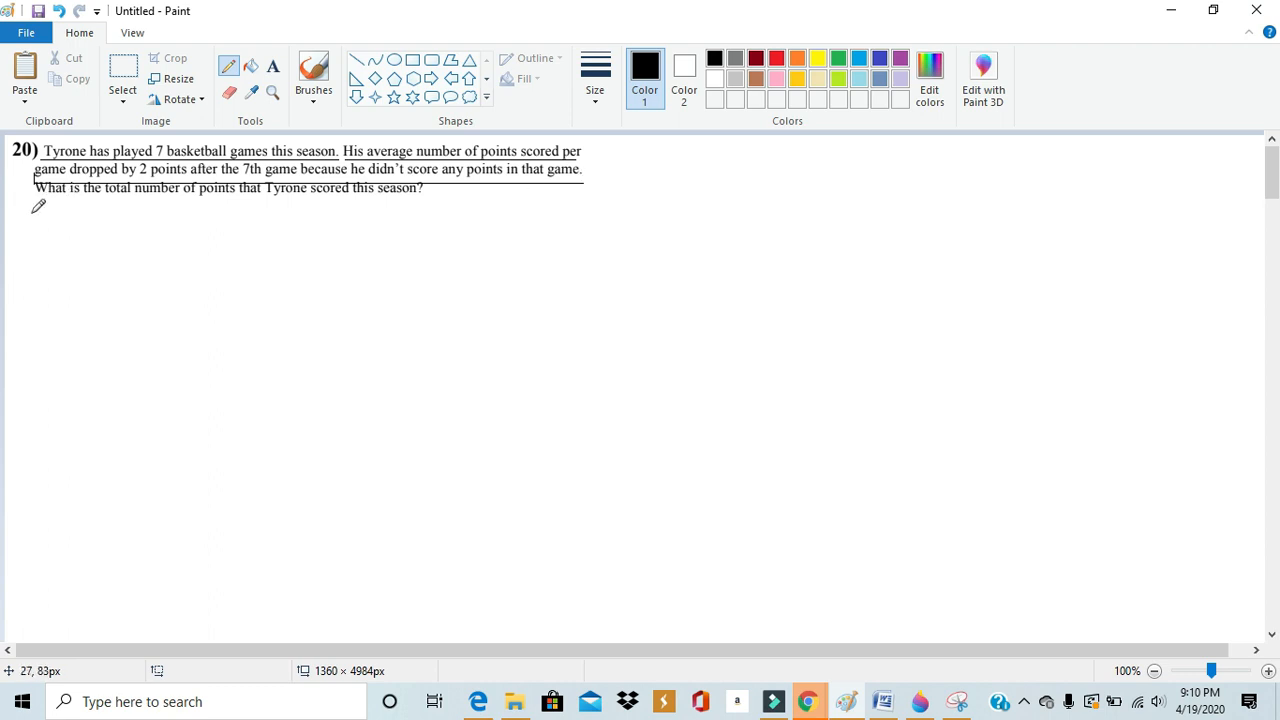
{"action": "mouse_move", "coordinate": [43, 188]}
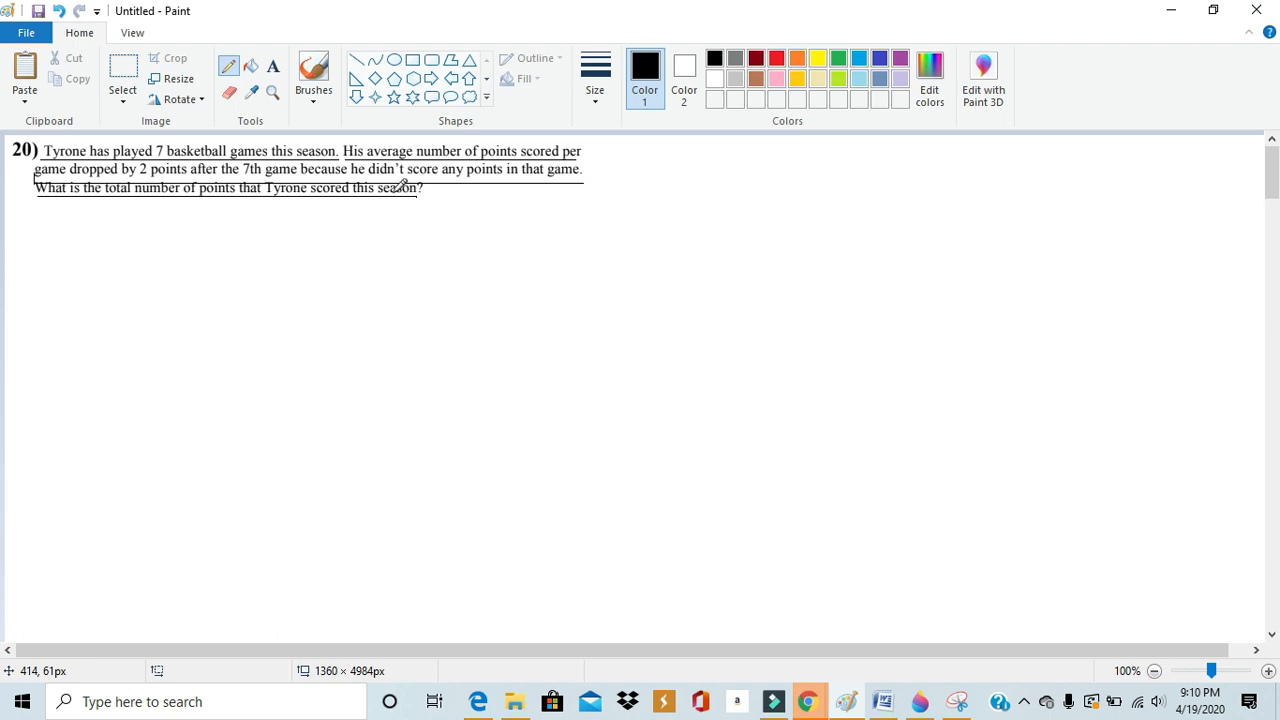
{"action": "mouse_move", "coordinate": [215, 140]}
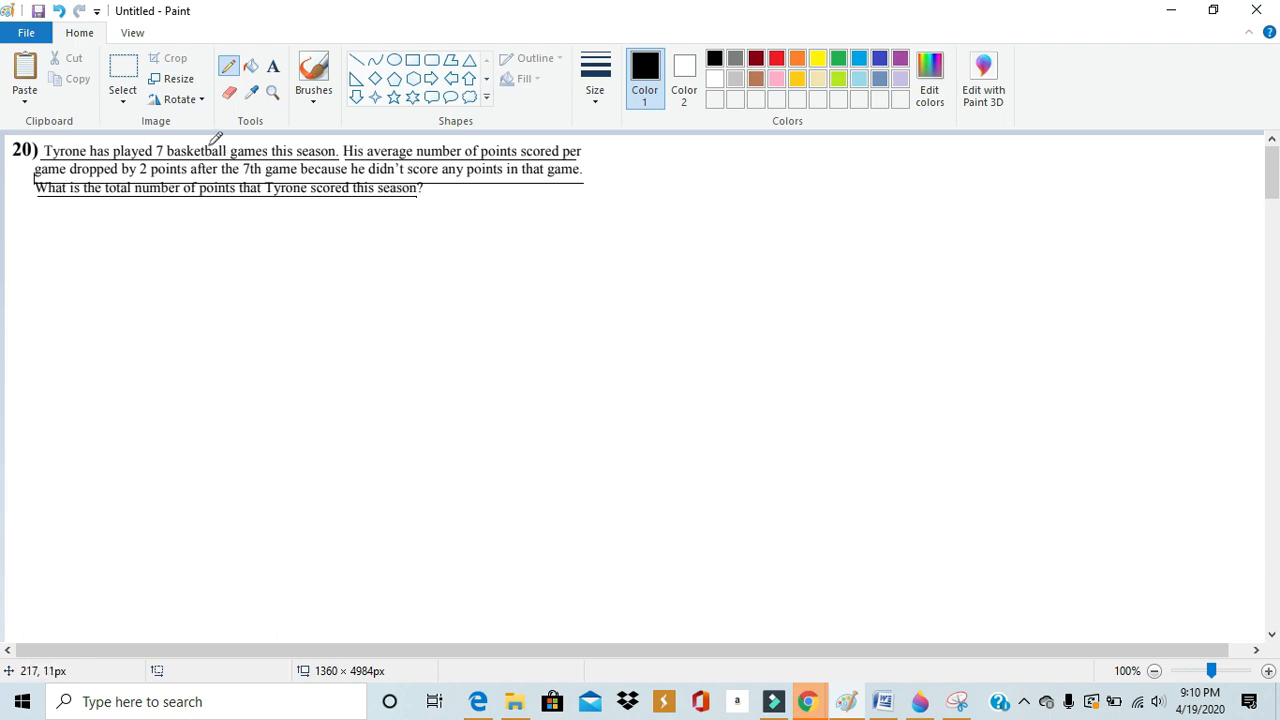
{"action": "mouse_move", "coordinate": [365, 138]}
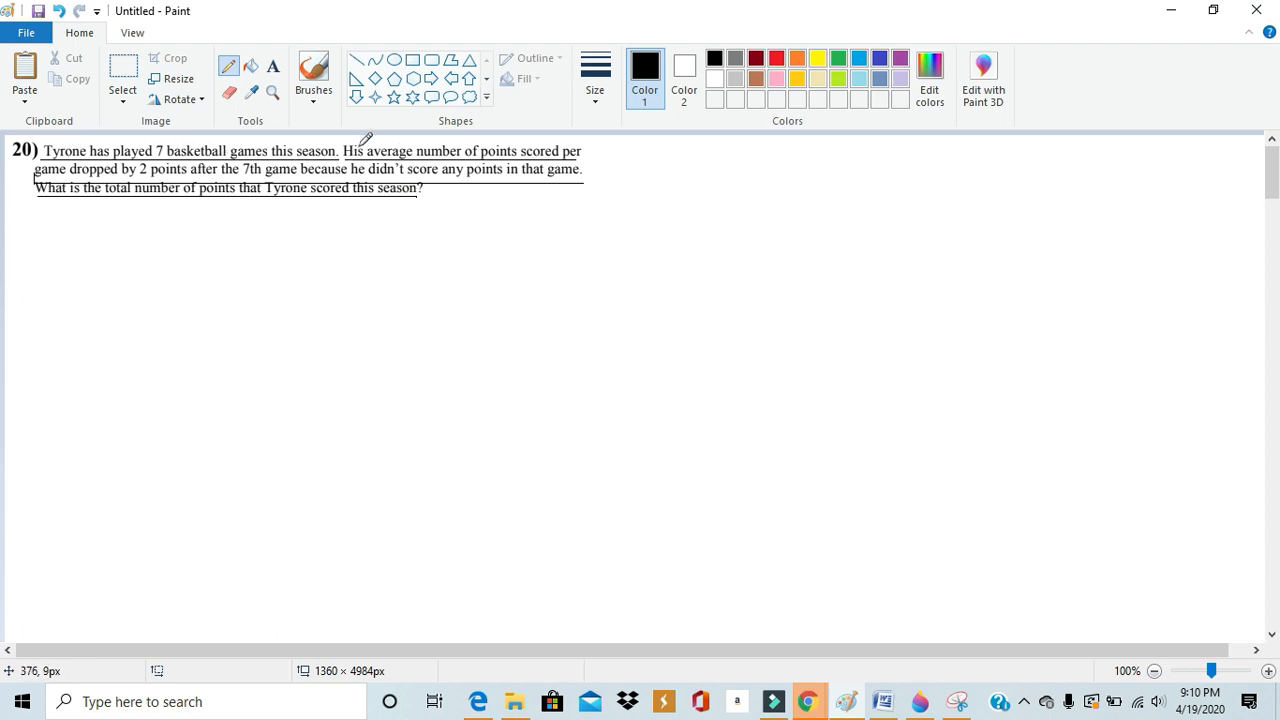
{"action": "mouse_move", "coordinate": [450, 167]}
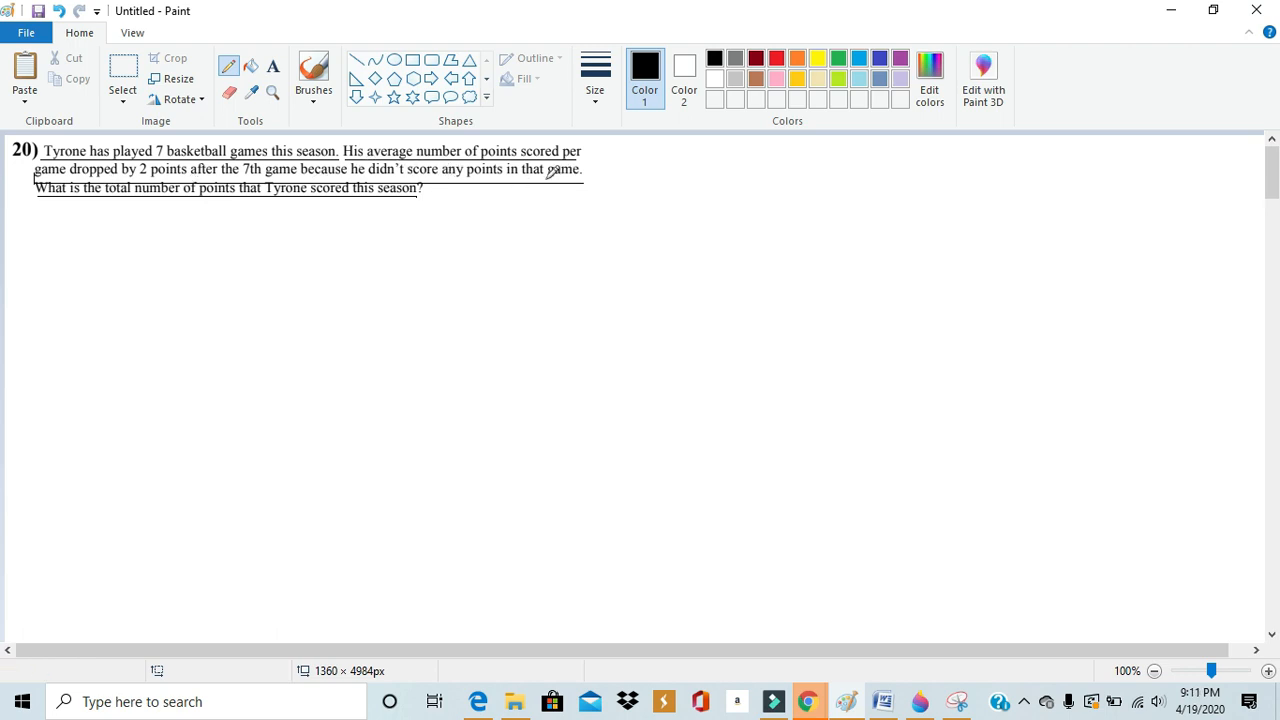
{"action": "mouse_move", "coordinate": [318, 218]}
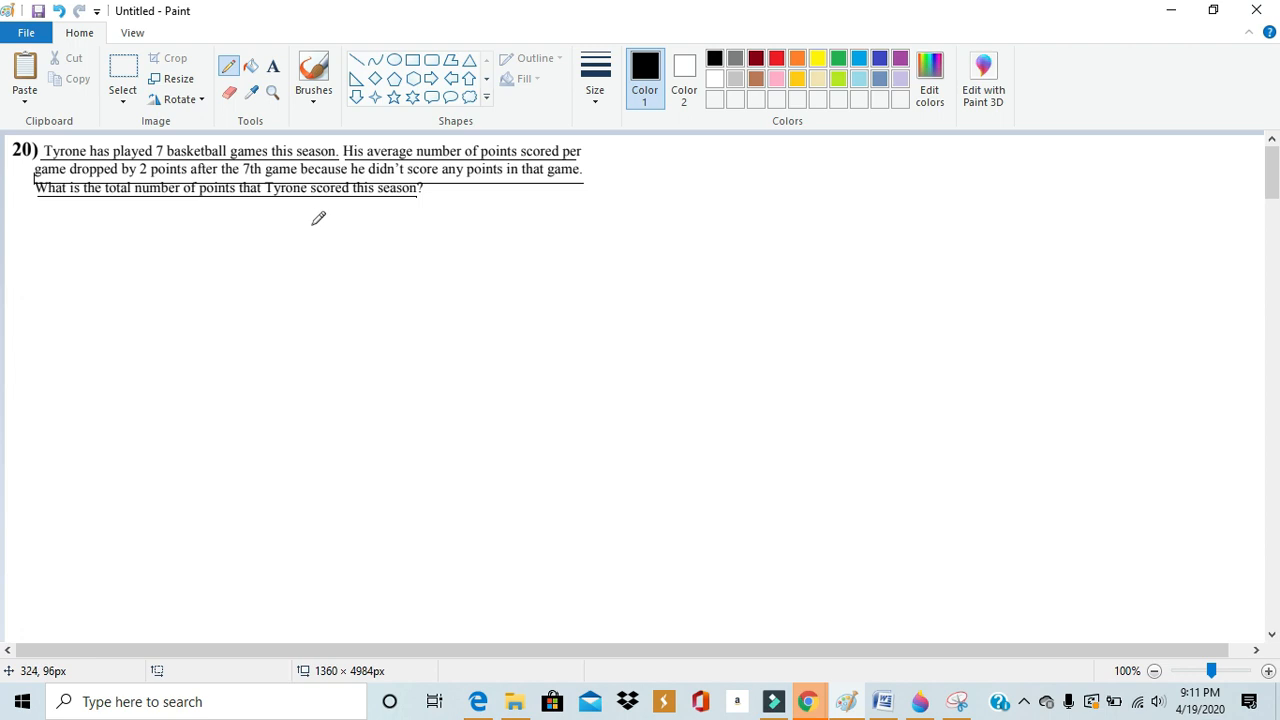
{"action": "mouse_move", "coordinate": [436, 192]}
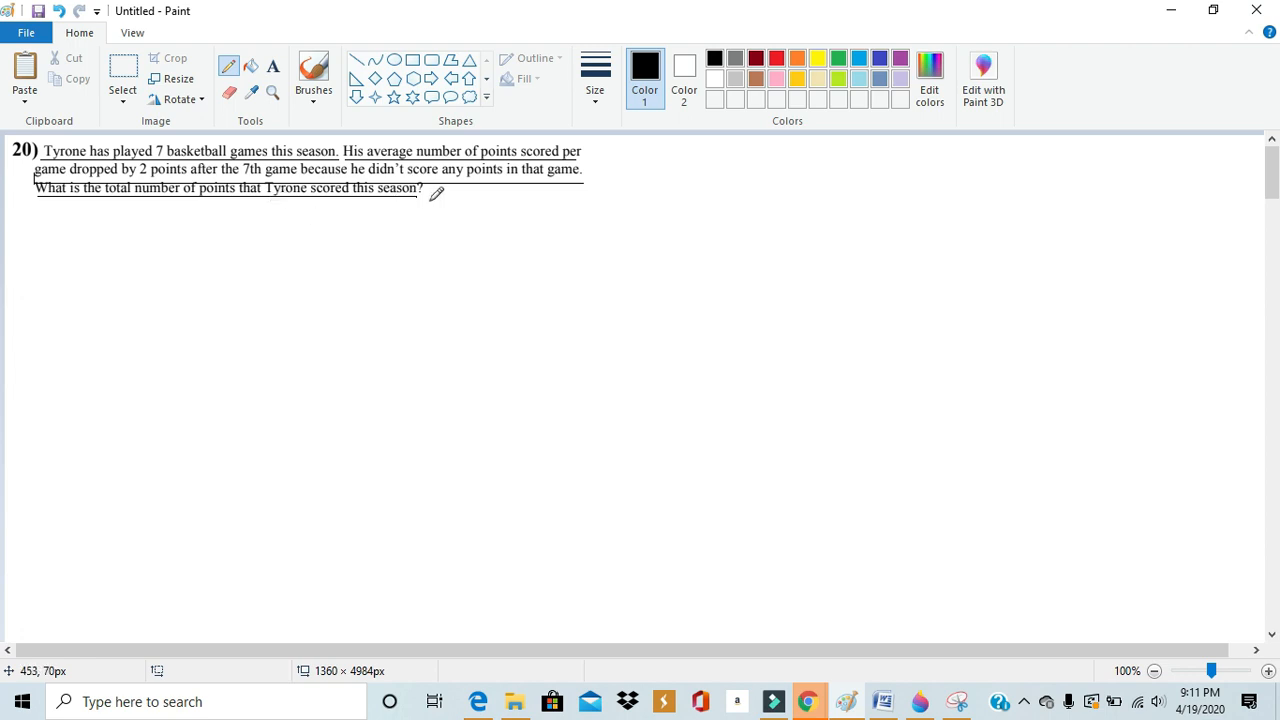
{"action": "mouse_move", "coordinate": [384, 223]}
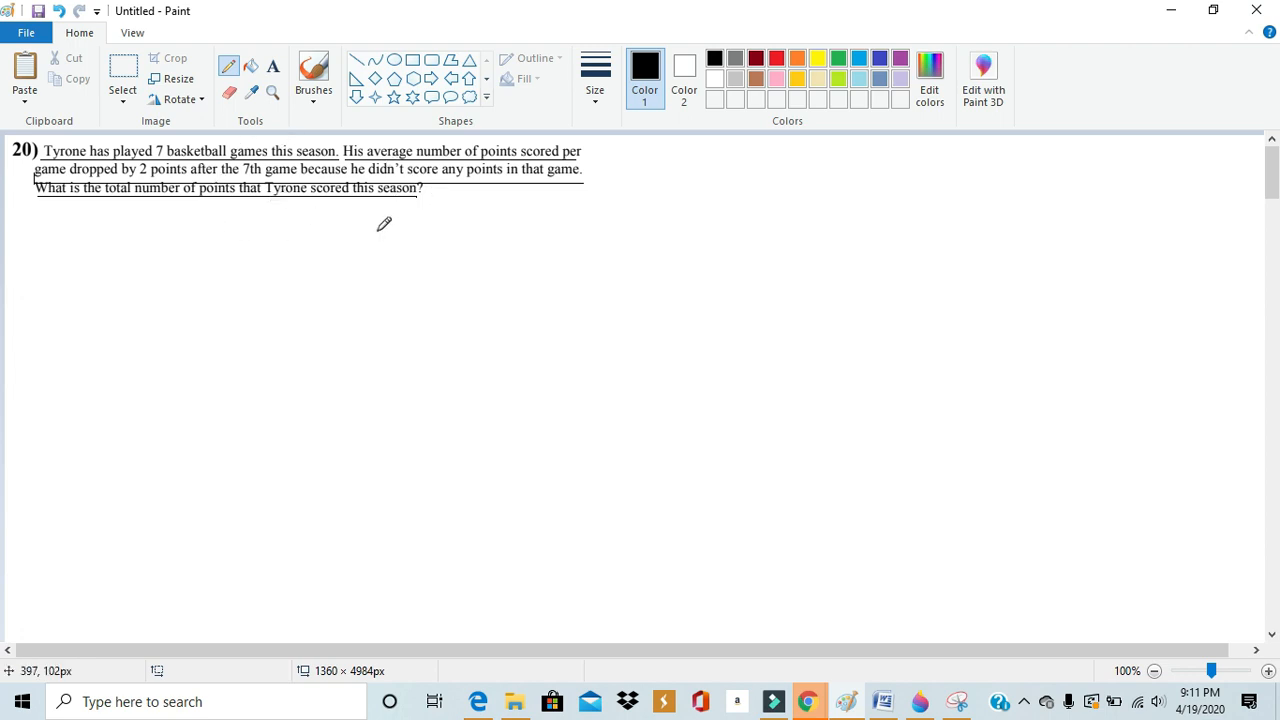
{"action": "mouse_move", "coordinate": [448, 160]}
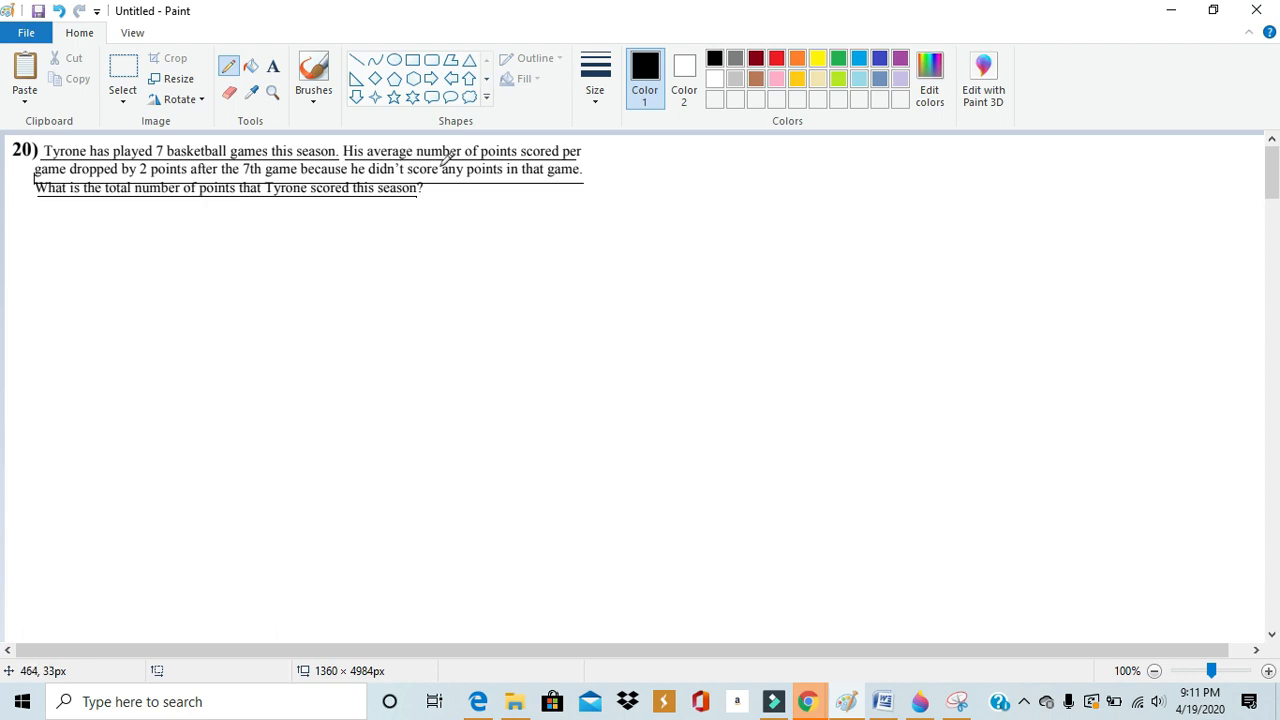
{"action": "mouse_move", "coordinate": [415, 138]}
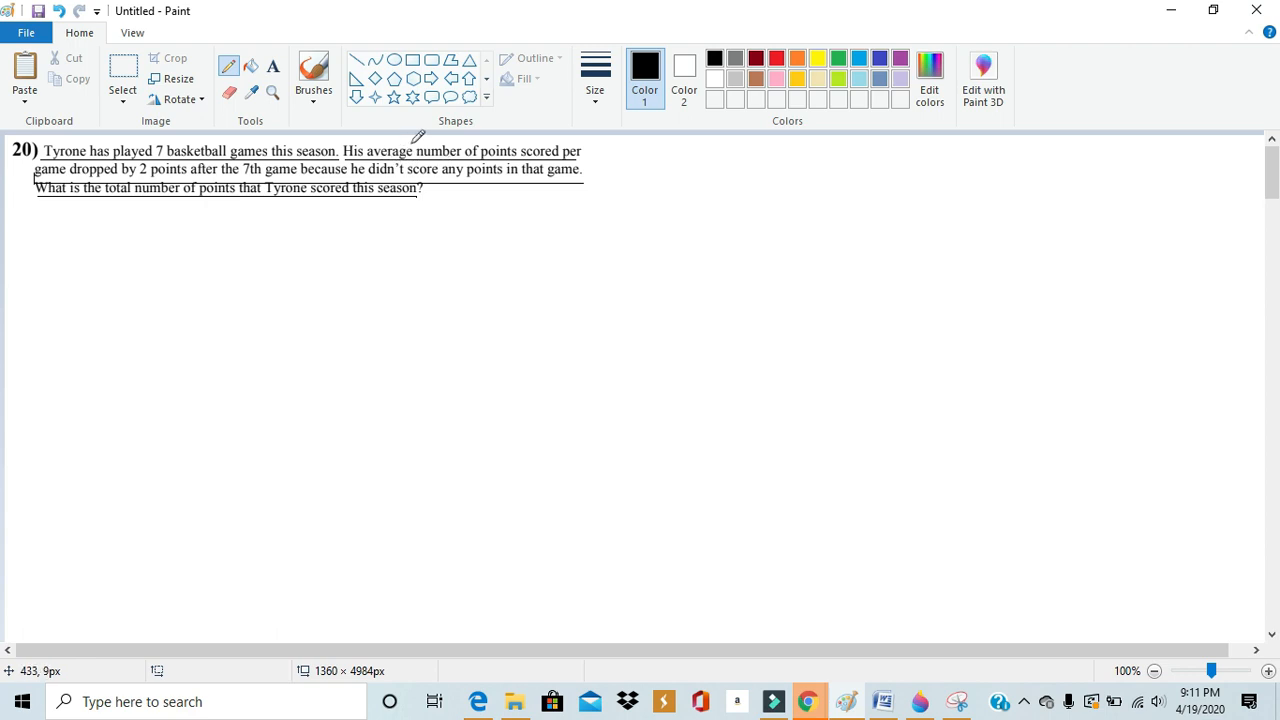
{"action": "mouse_move", "coordinate": [487, 143]}
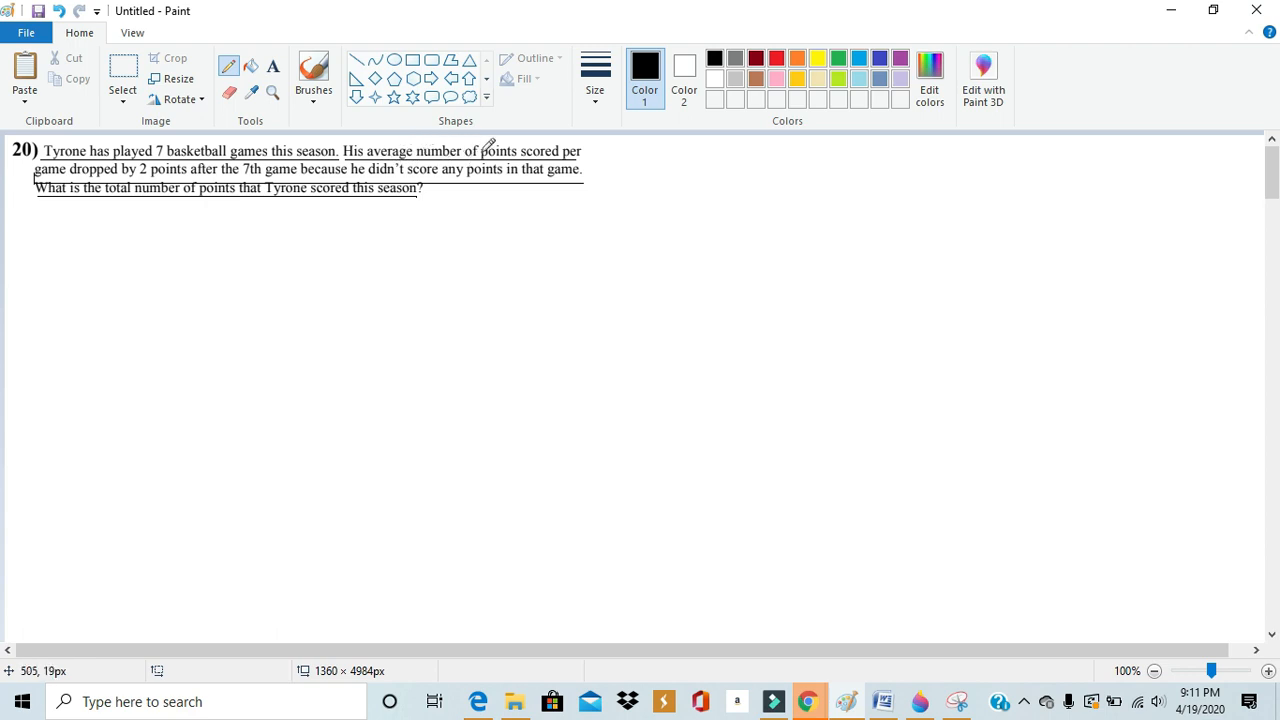
{"action": "mouse_move", "coordinate": [530, 162]}
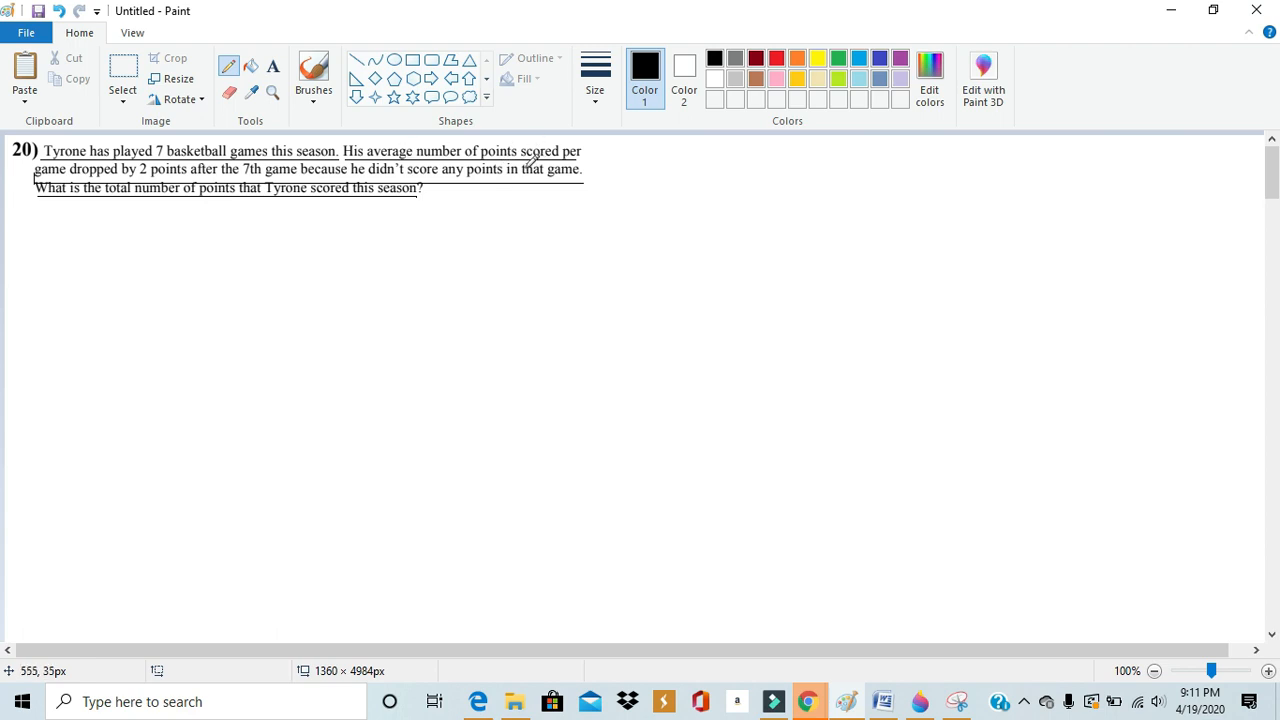
{"action": "mouse_move", "coordinate": [565, 155]}
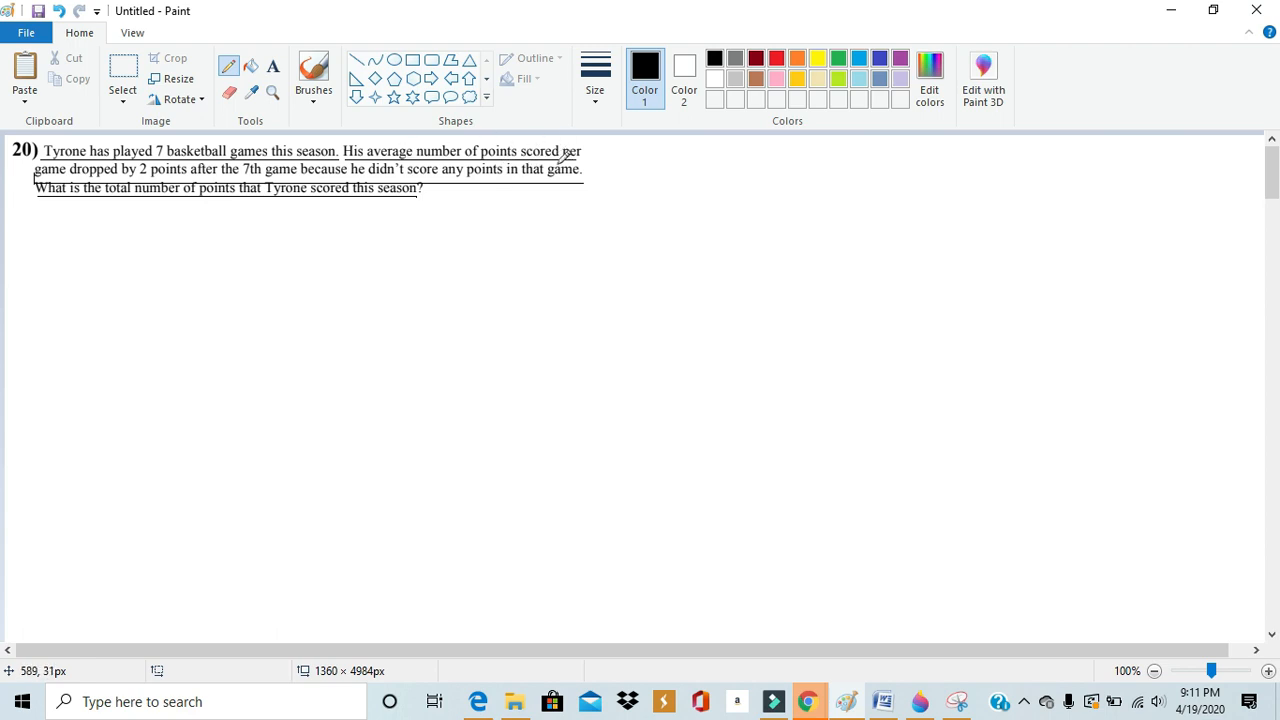
{"action": "mouse_move", "coordinate": [531, 157]}
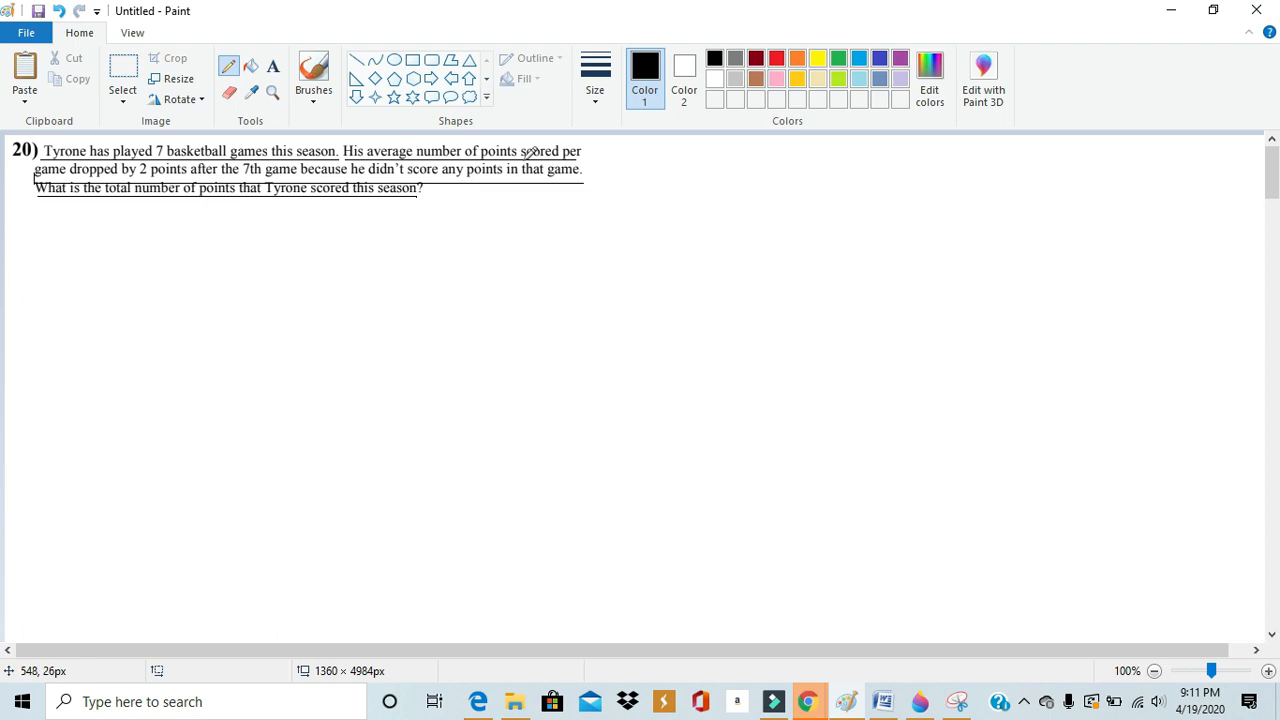
{"action": "mouse_move", "coordinate": [366, 152]}
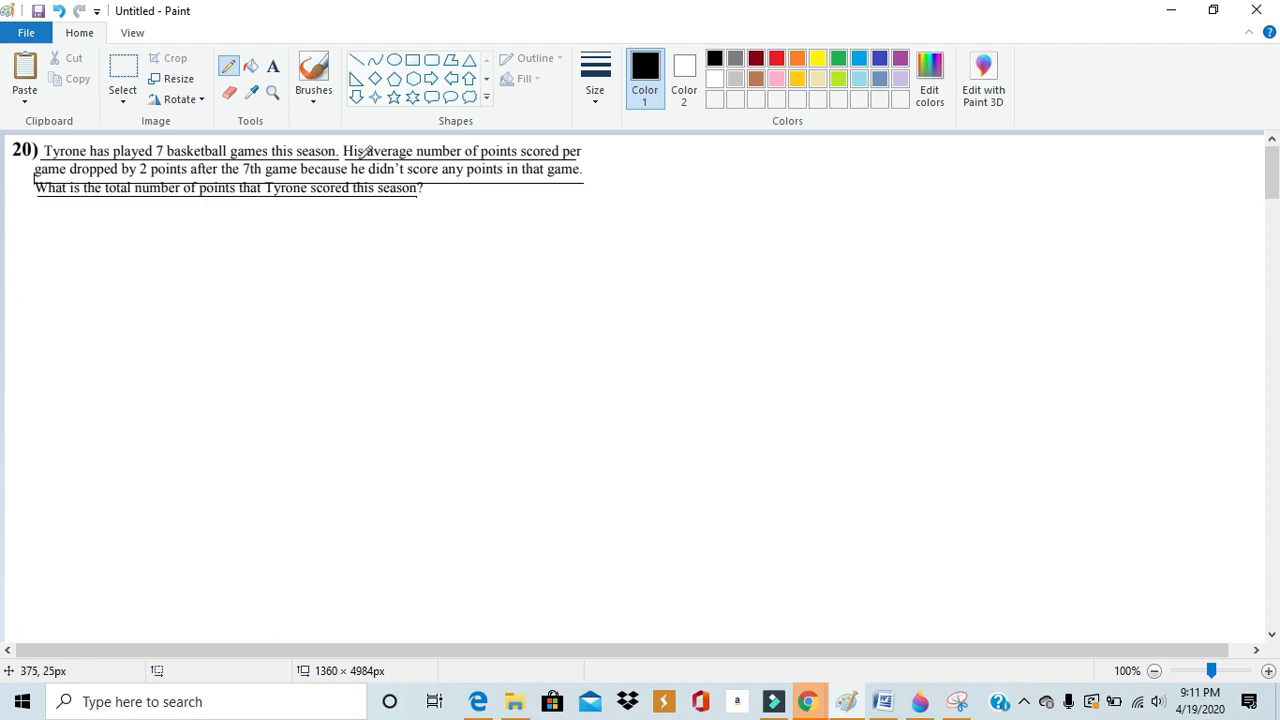
{"action": "mouse_move", "coordinate": [535, 151]}
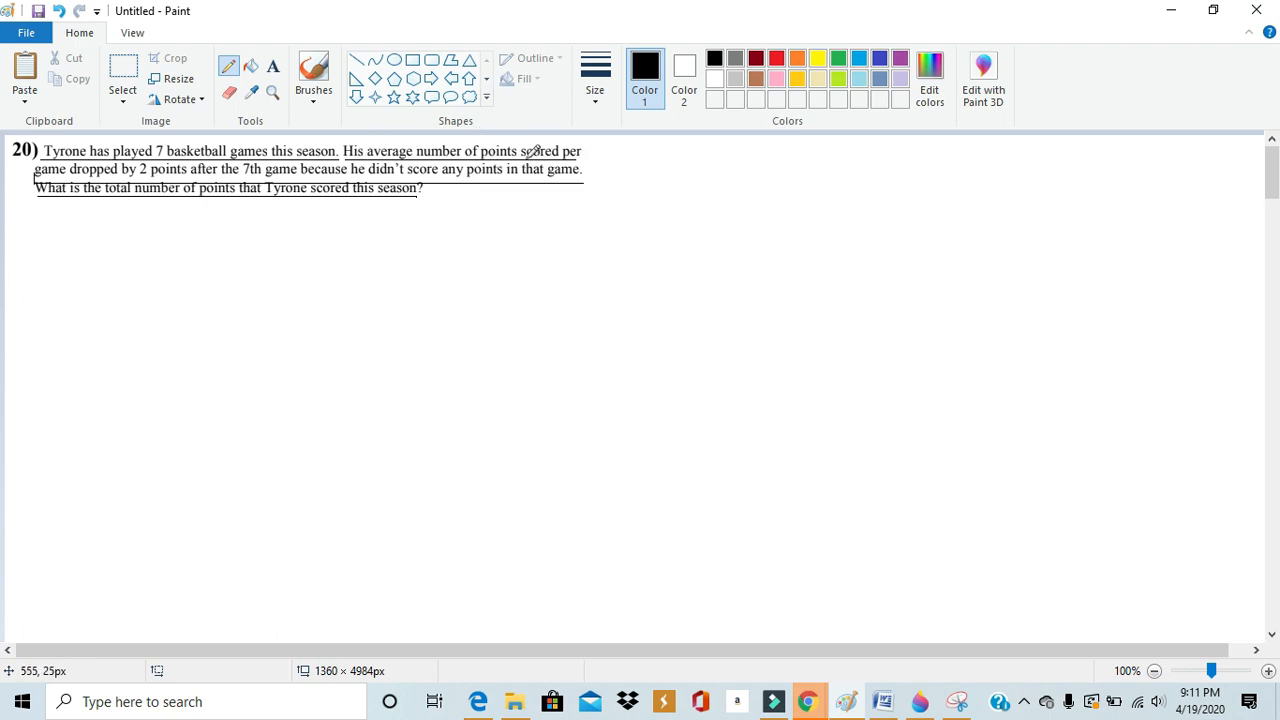
{"action": "mouse_move", "coordinate": [565, 162]}
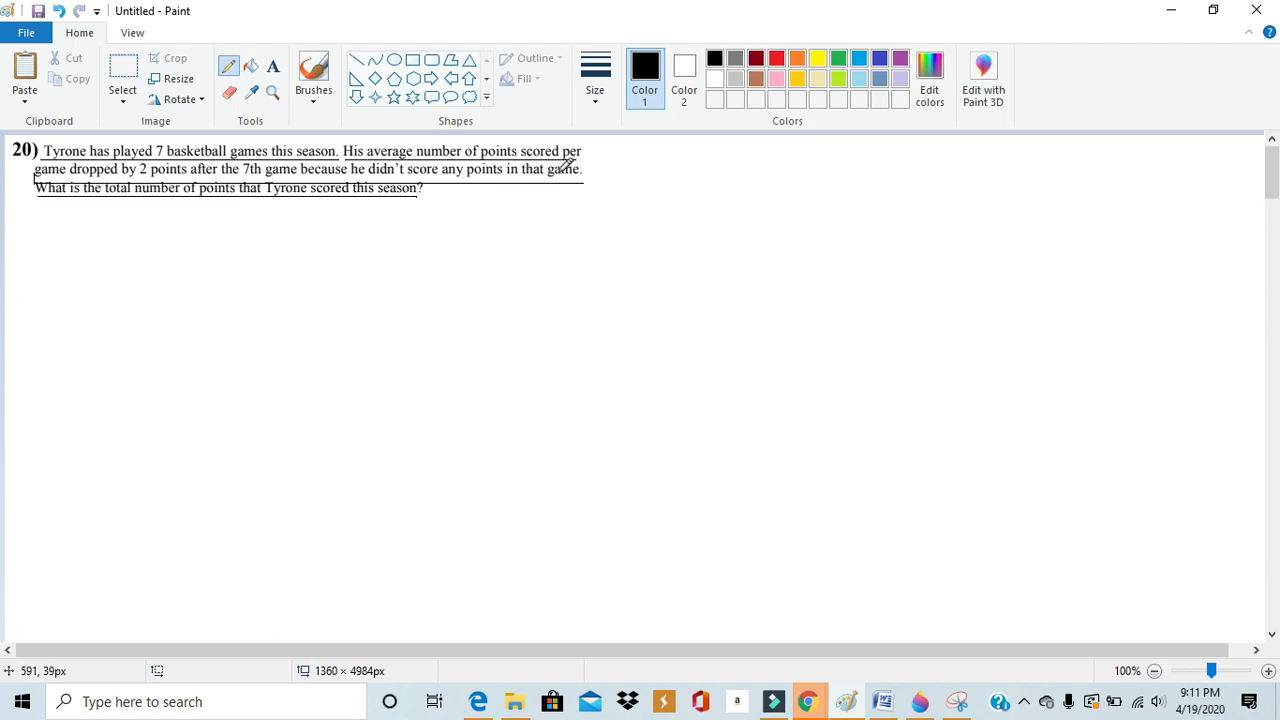
{"action": "mouse_move", "coordinate": [591, 163]}
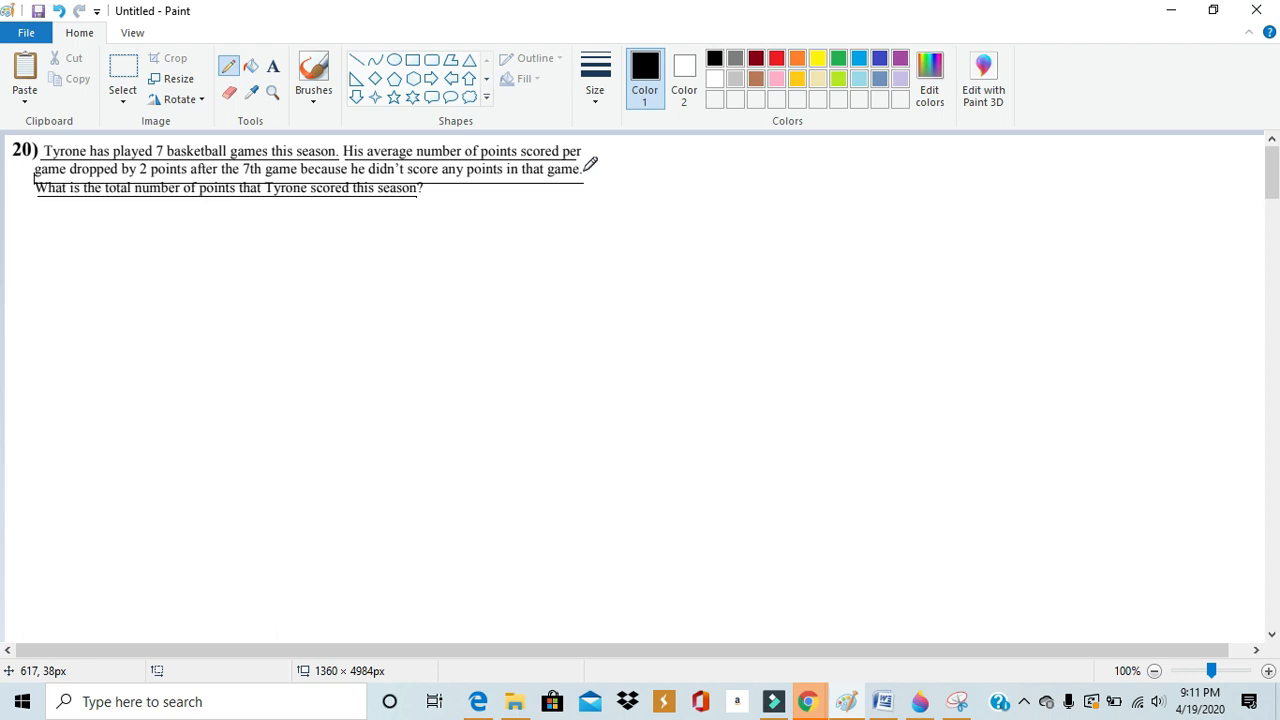
{"action": "mouse_move", "coordinate": [350, 231]}
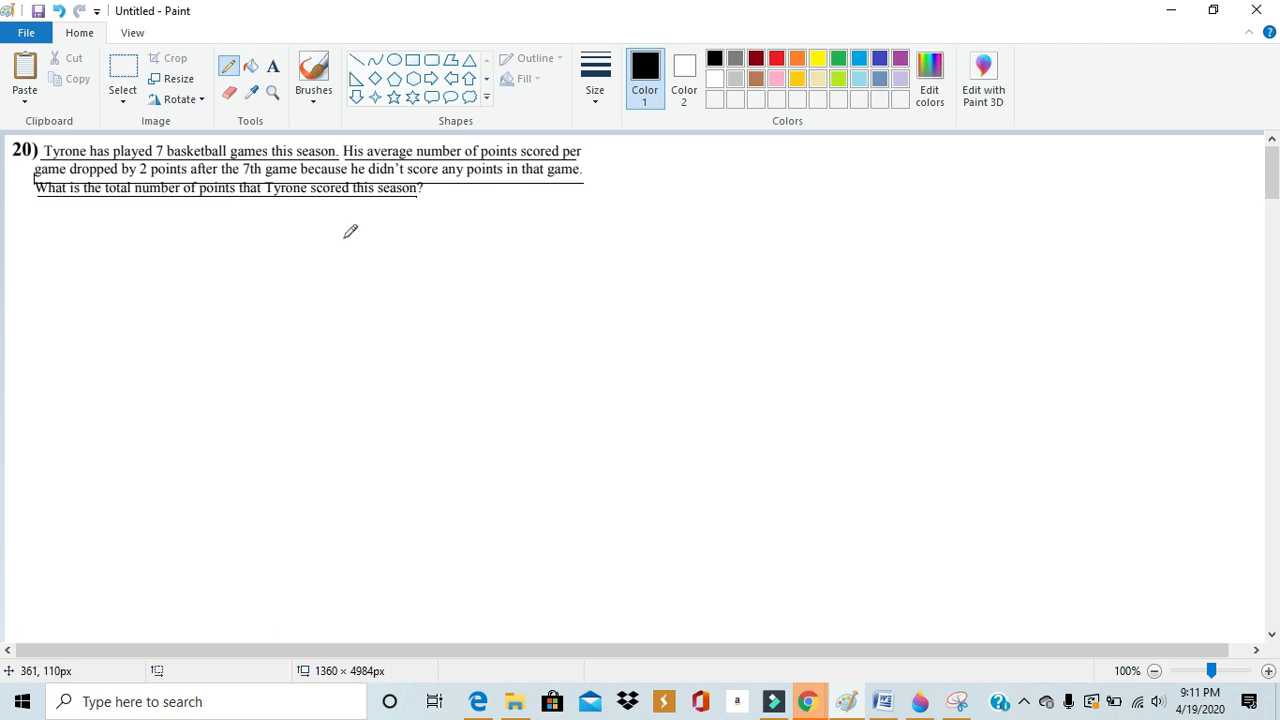
{"action": "mouse_move", "coordinate": [389, 243]}
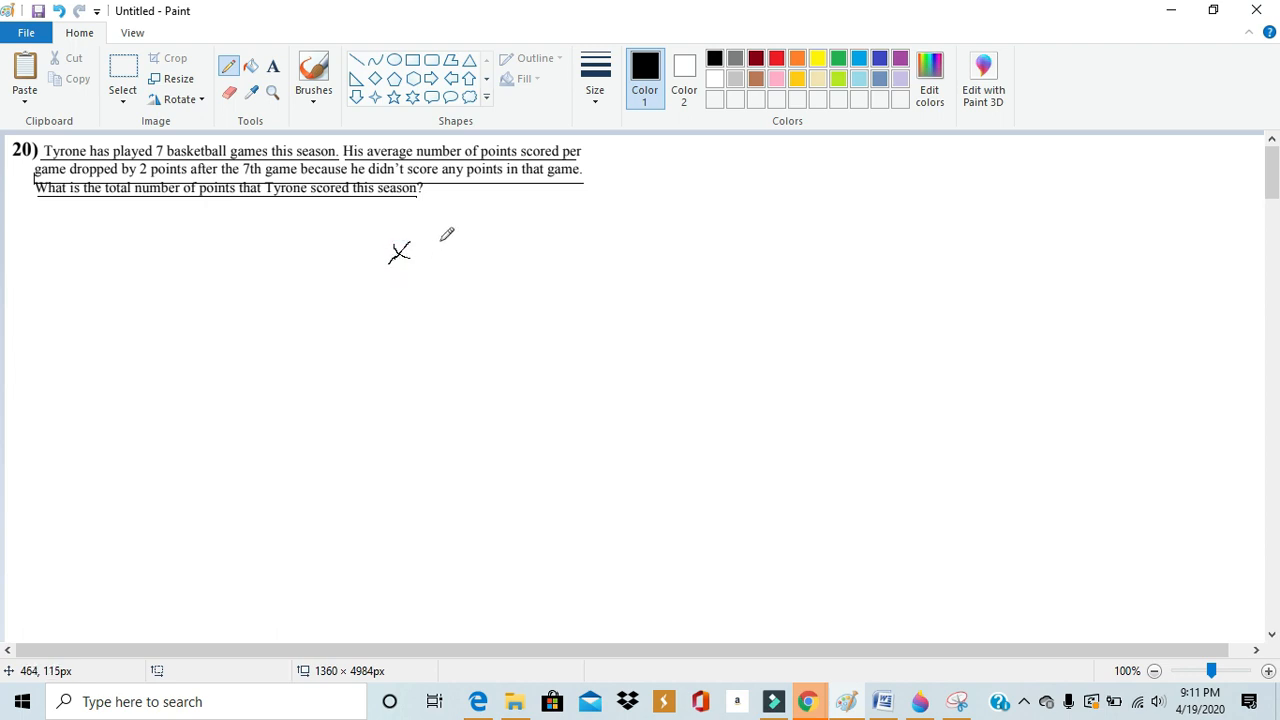
{"action": "mouse_move", "coordinate": [318, 208]}
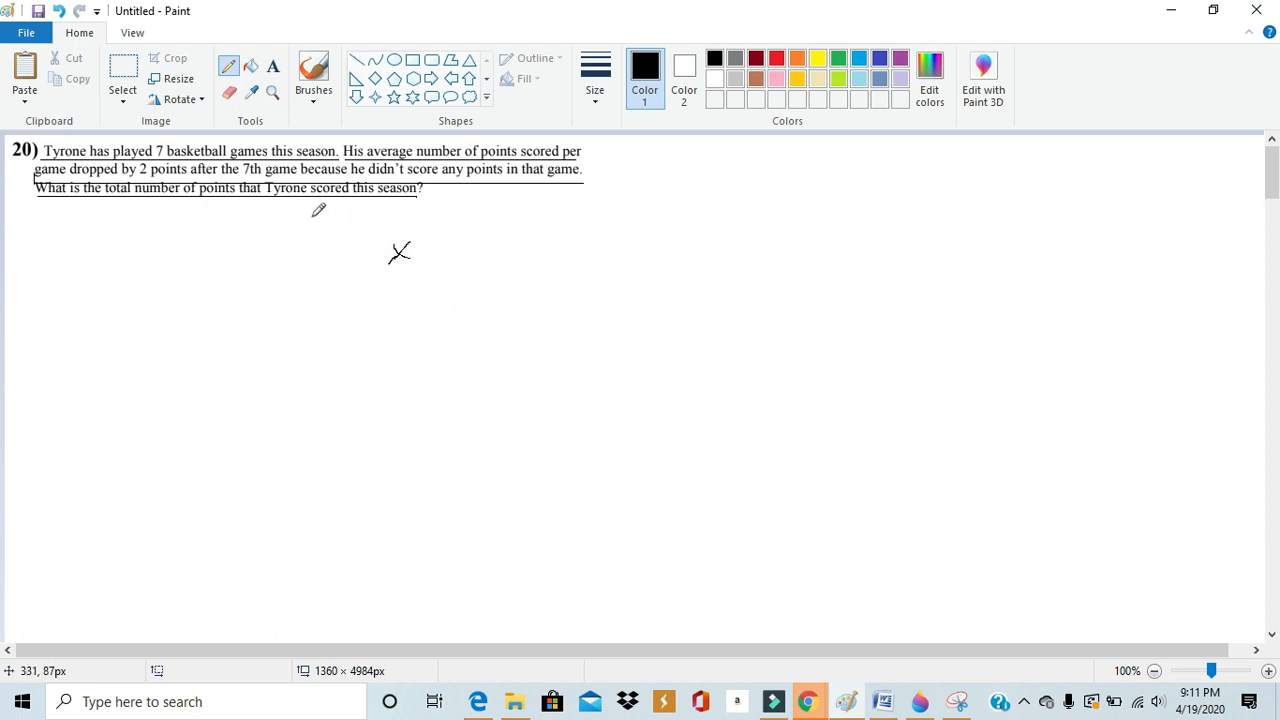
{"action": "mouse_move", "coordinate": [373, 227]}
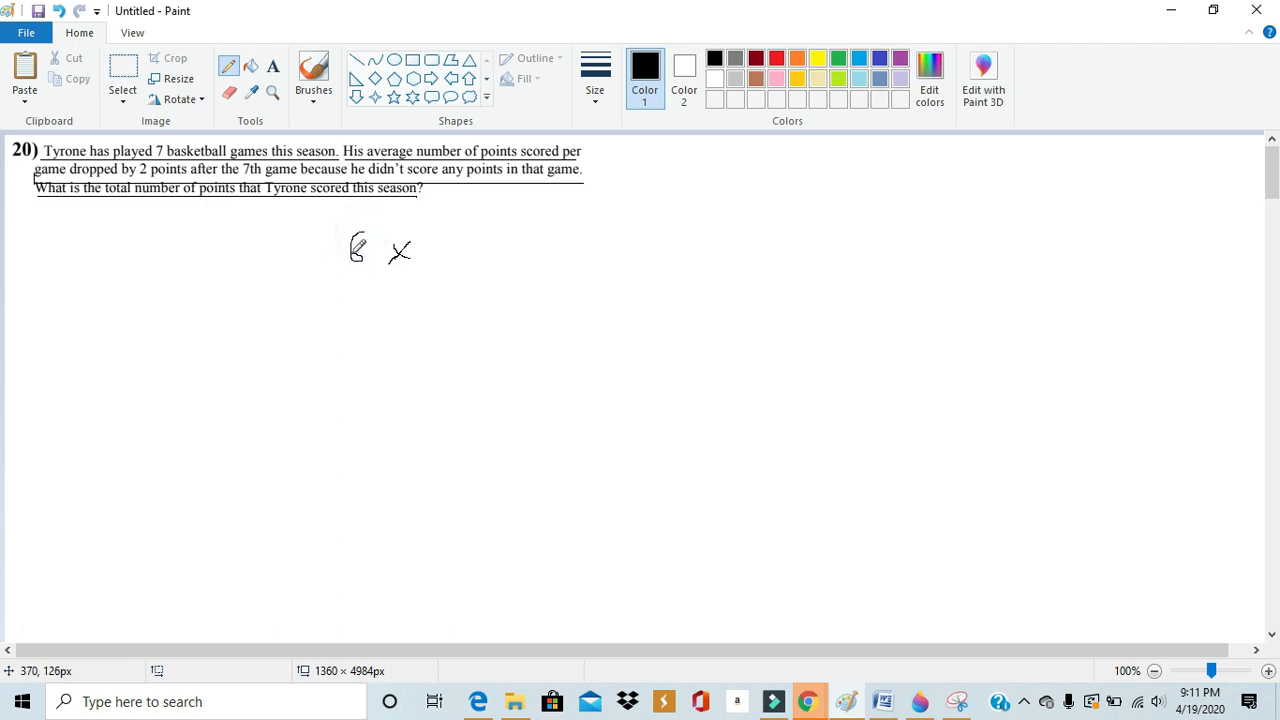
{"action": "mouse_move", "coordinate": [168, 183]}
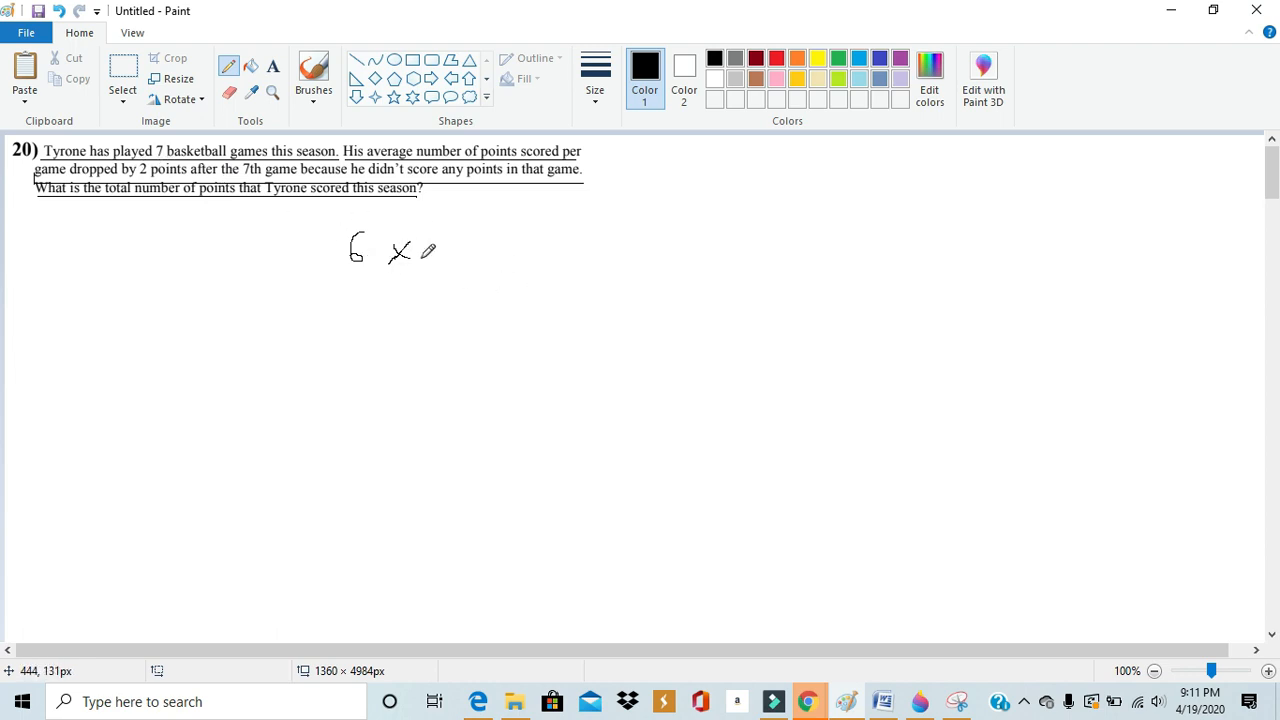
{"action": "mouse_move", "coordinate": [425, 251]}
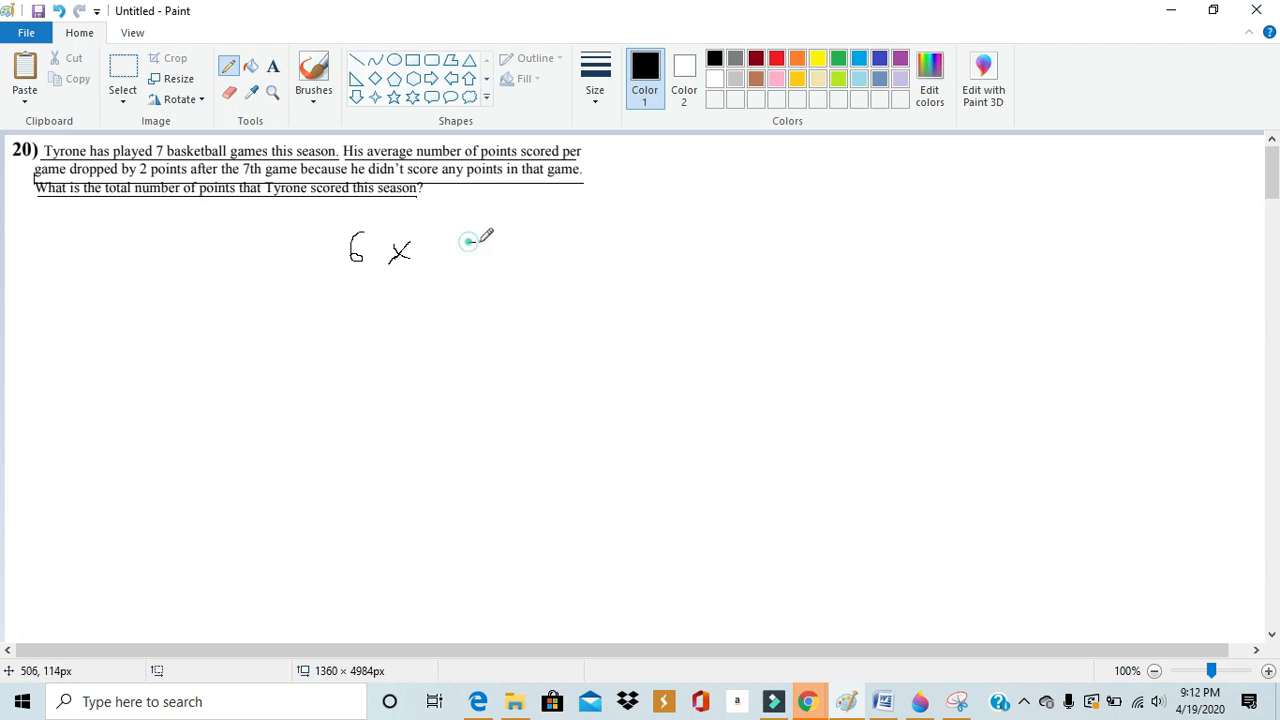
Step: Handwrite the equals sign, x − and 2) to complete 6x = 7(x − 2)
{"action": "left_click_drag", "start_coordinate": [466, 240], "coordinate": [535, 250]}
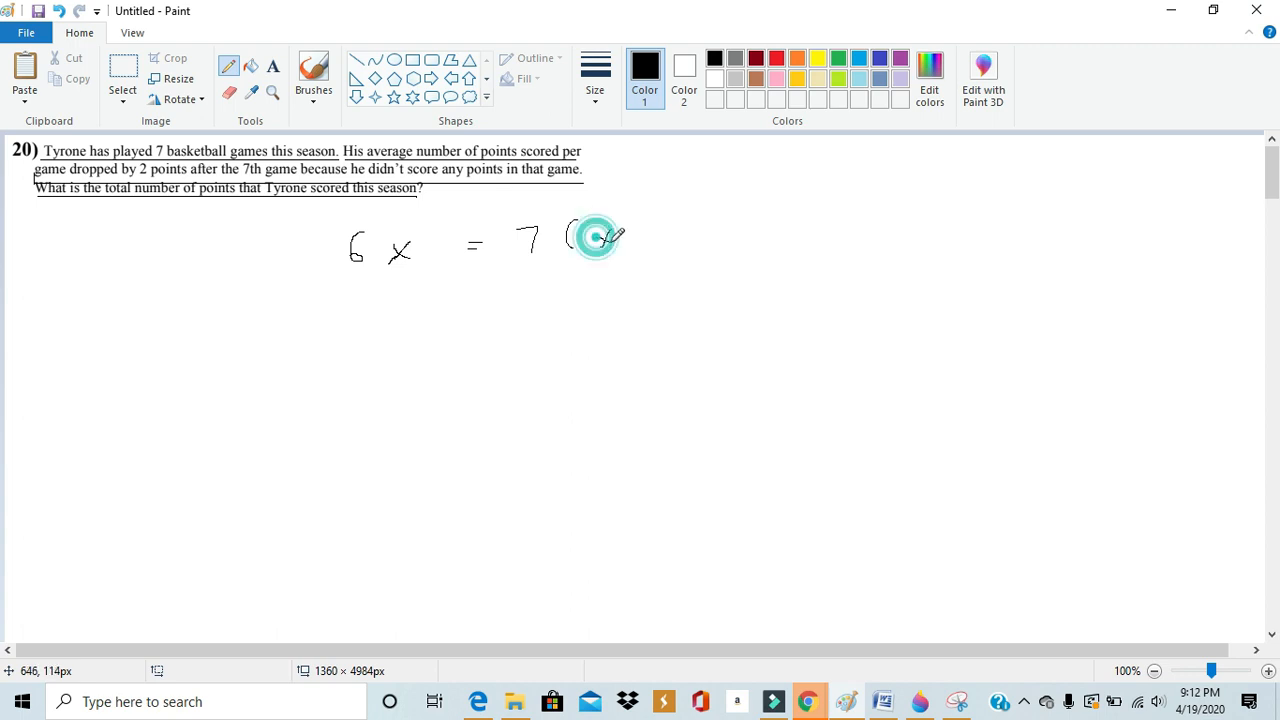
{"action": "left_click_drag", "start_coordinate": [590, 238], "coordinate": [665, 230]}
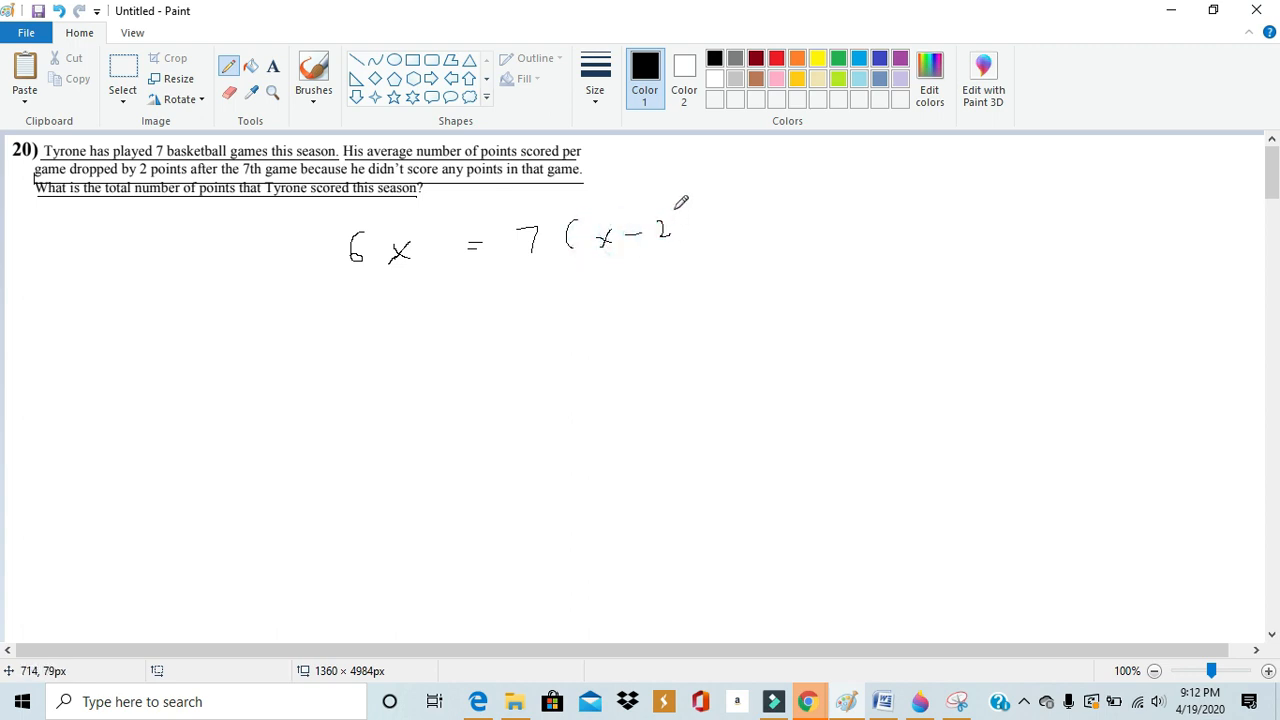
{"action": "left_click_drag", "start_coordinate": [685, 215], "coordinate": [697, 250]}
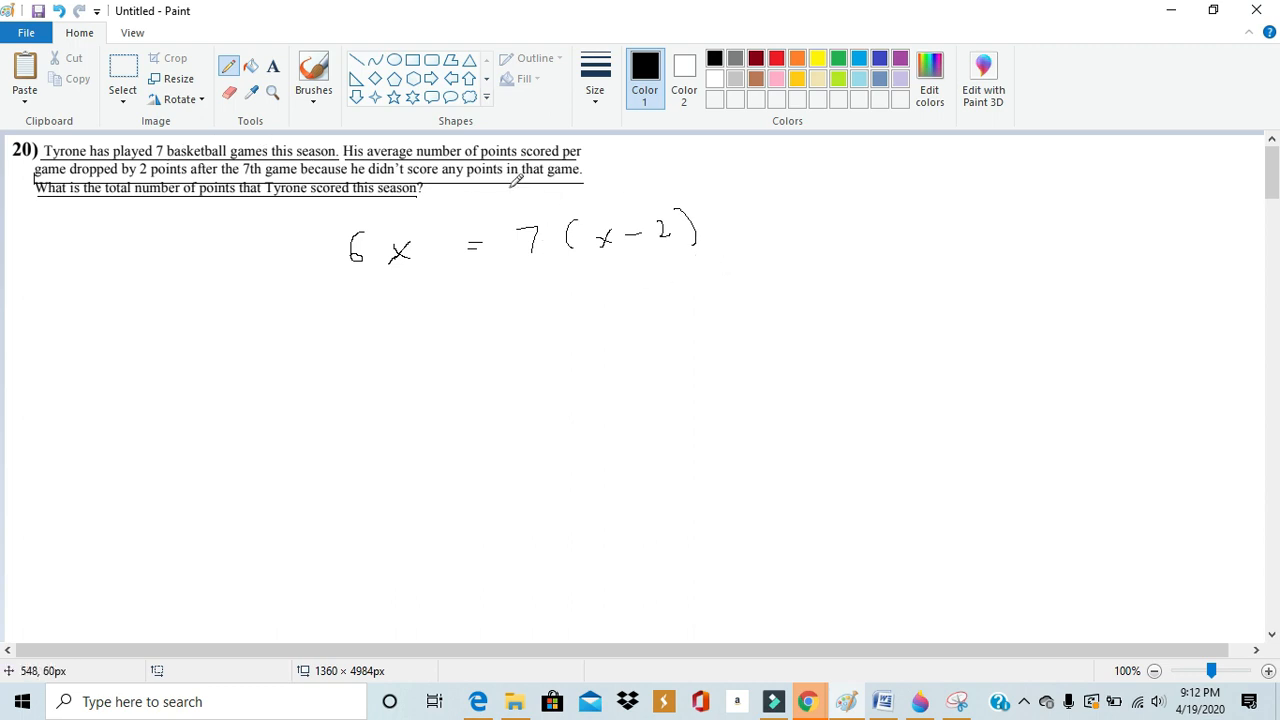
{"action": "mouse_move", "coordinate": [318, 246]}
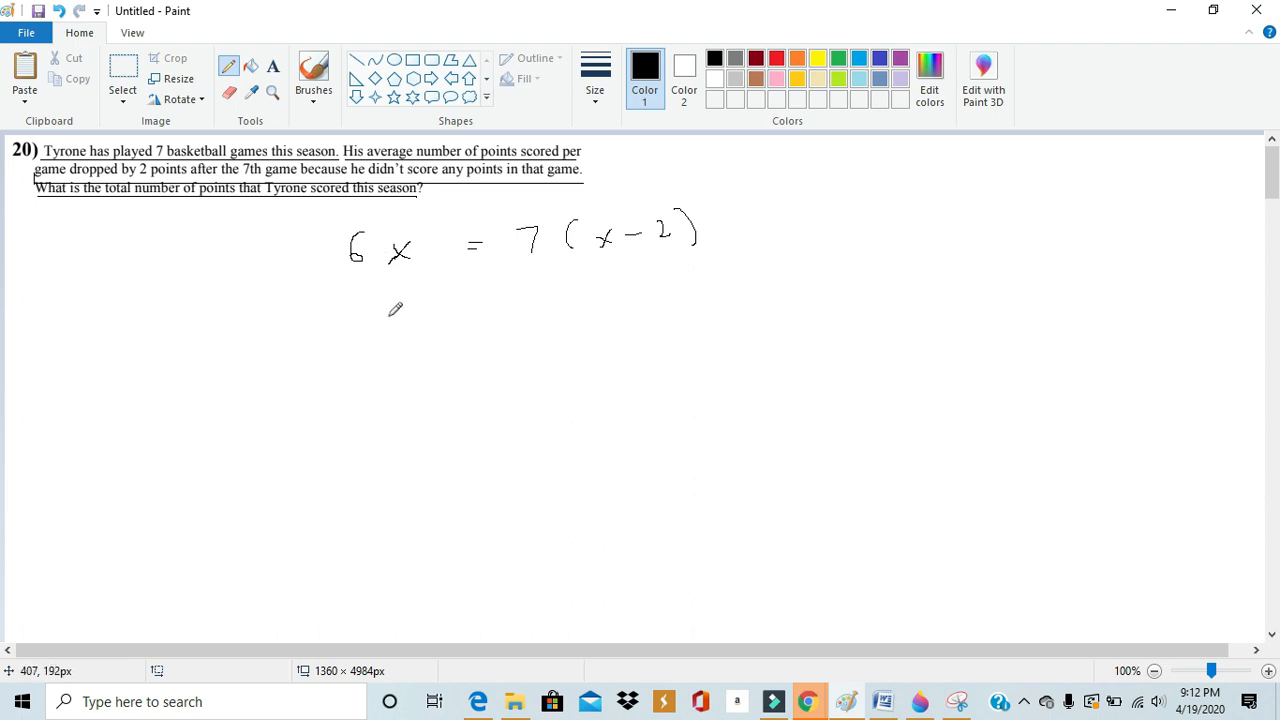
{"action": "mouse_move", "coordinate": [375, 216]}
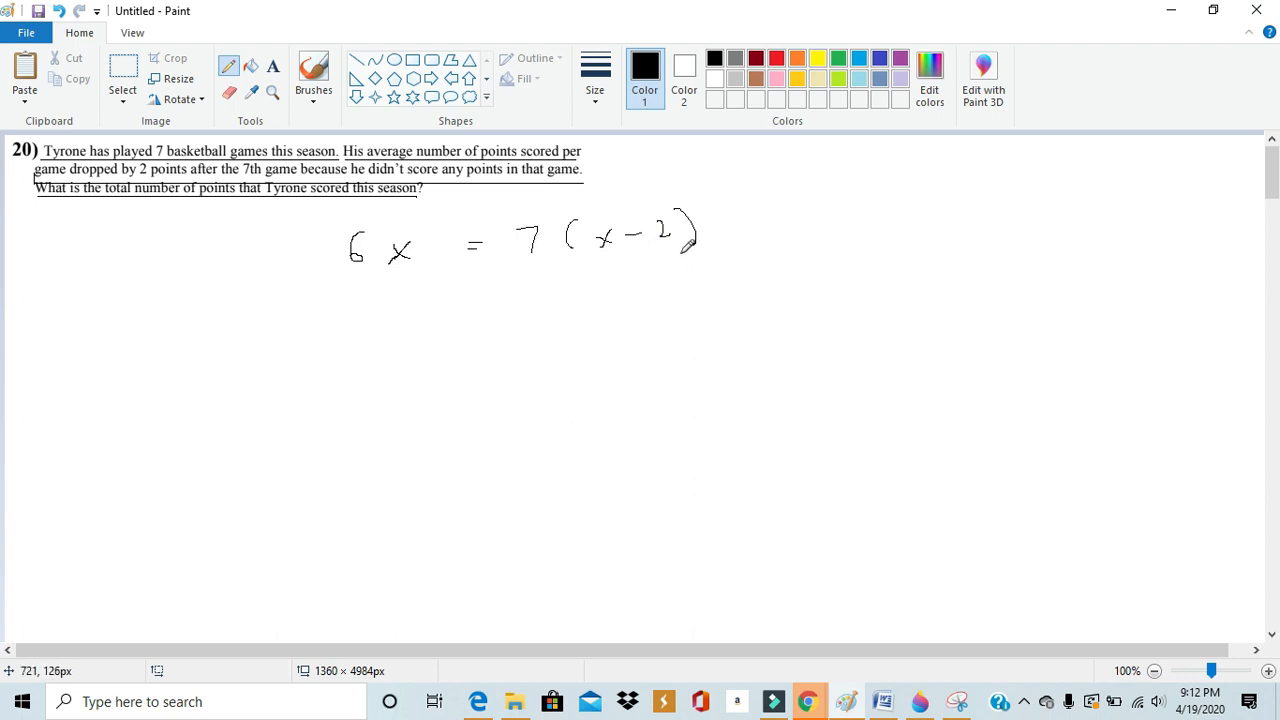
{"action": "mouse_move", "coordinate": [696, 280]}
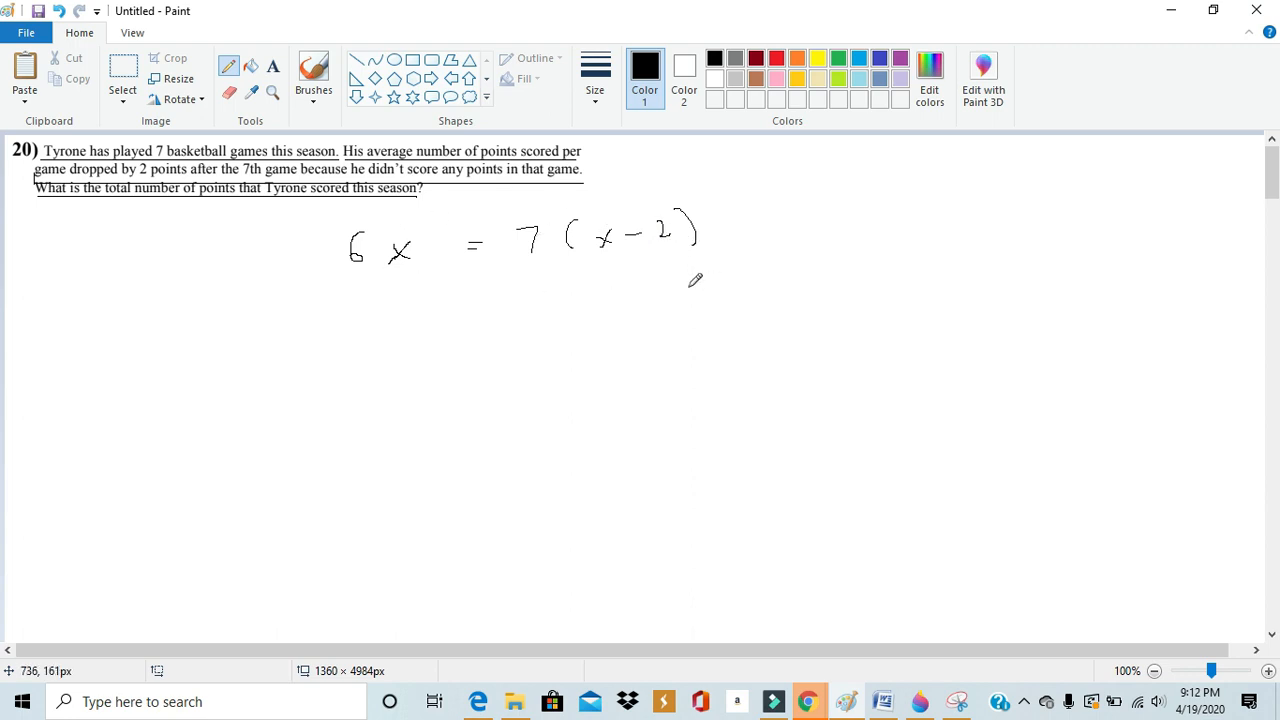
{"action": "mouse_move", "coordinate": [611, 282]}
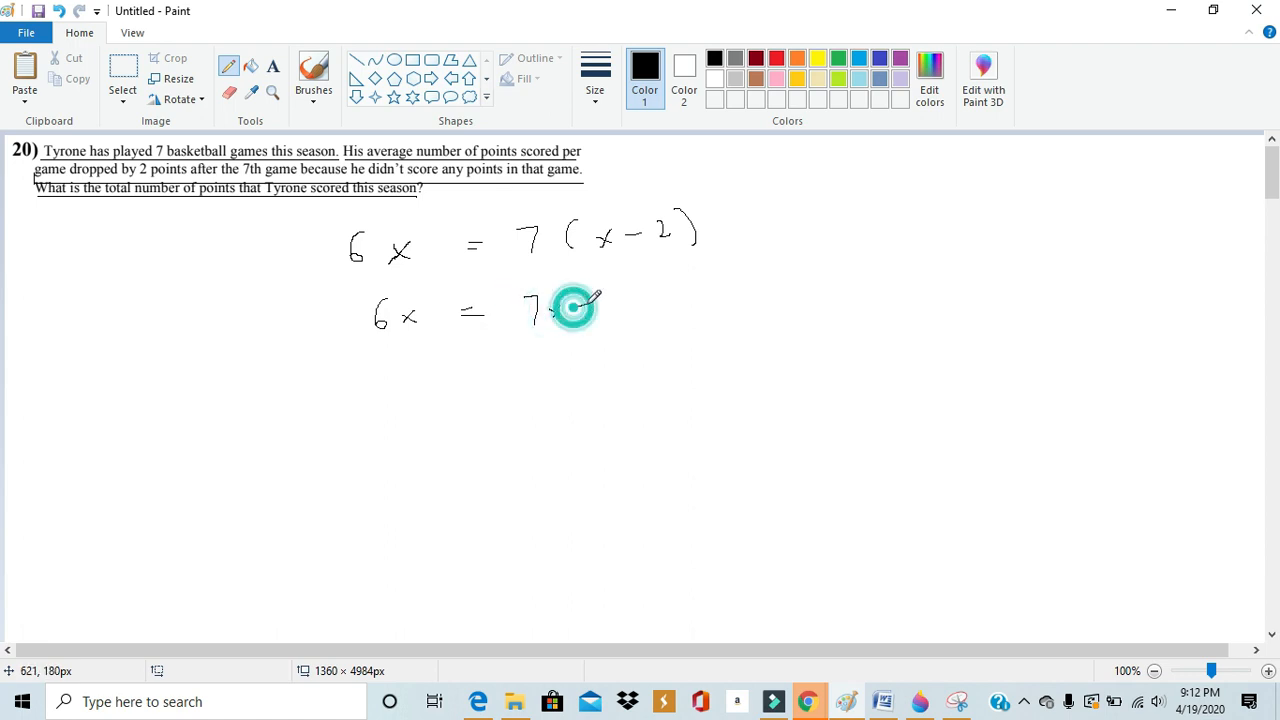
Step: Handwrite 7x − 14 on the second line of working
{"action": "left_click_drag", "start_coordinate": [545, 300], "coordinate": [625, 300]}
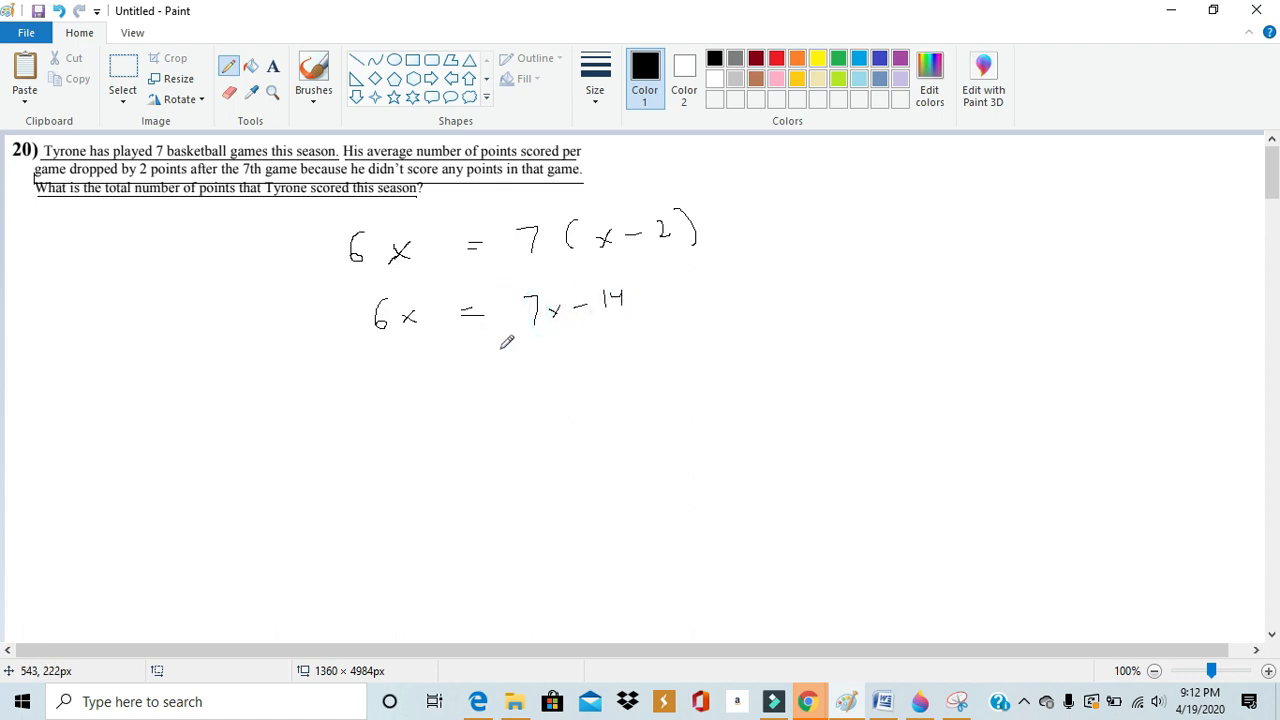
{"action": "mouse_move", "coordinate": [420, 351]}
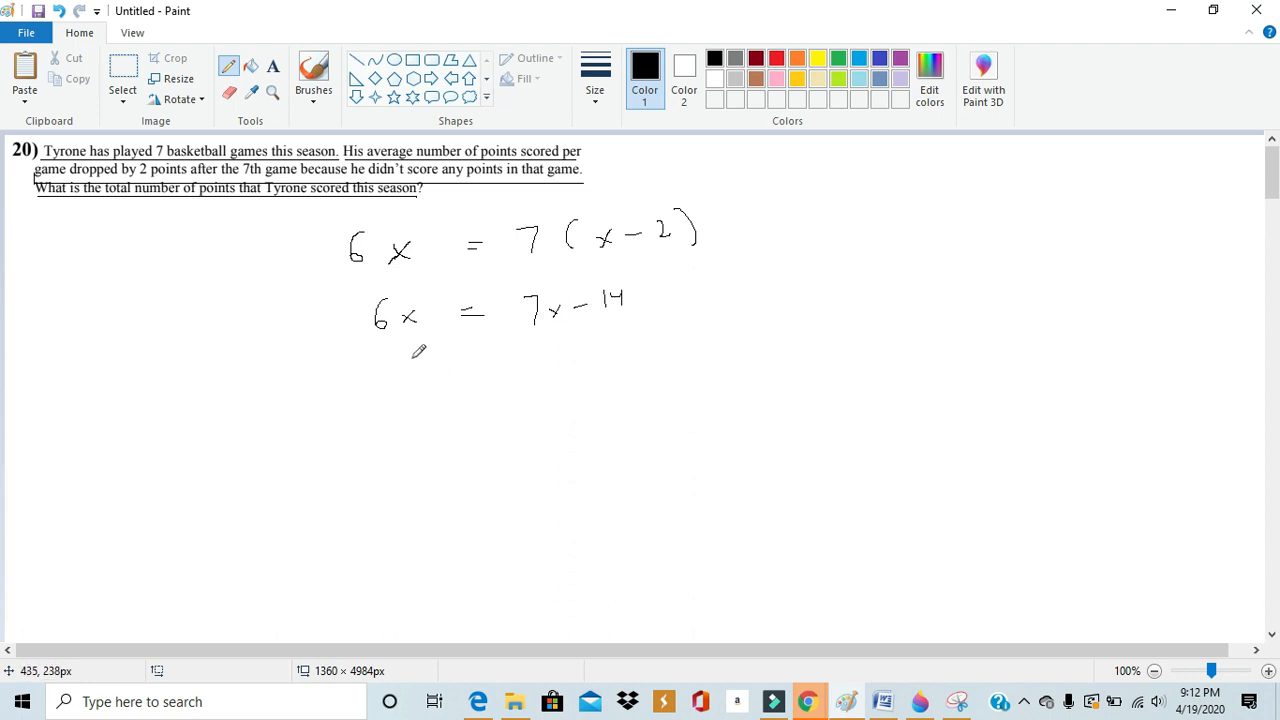
{"action": "mouse_move", "coordinate": [416, 356]}
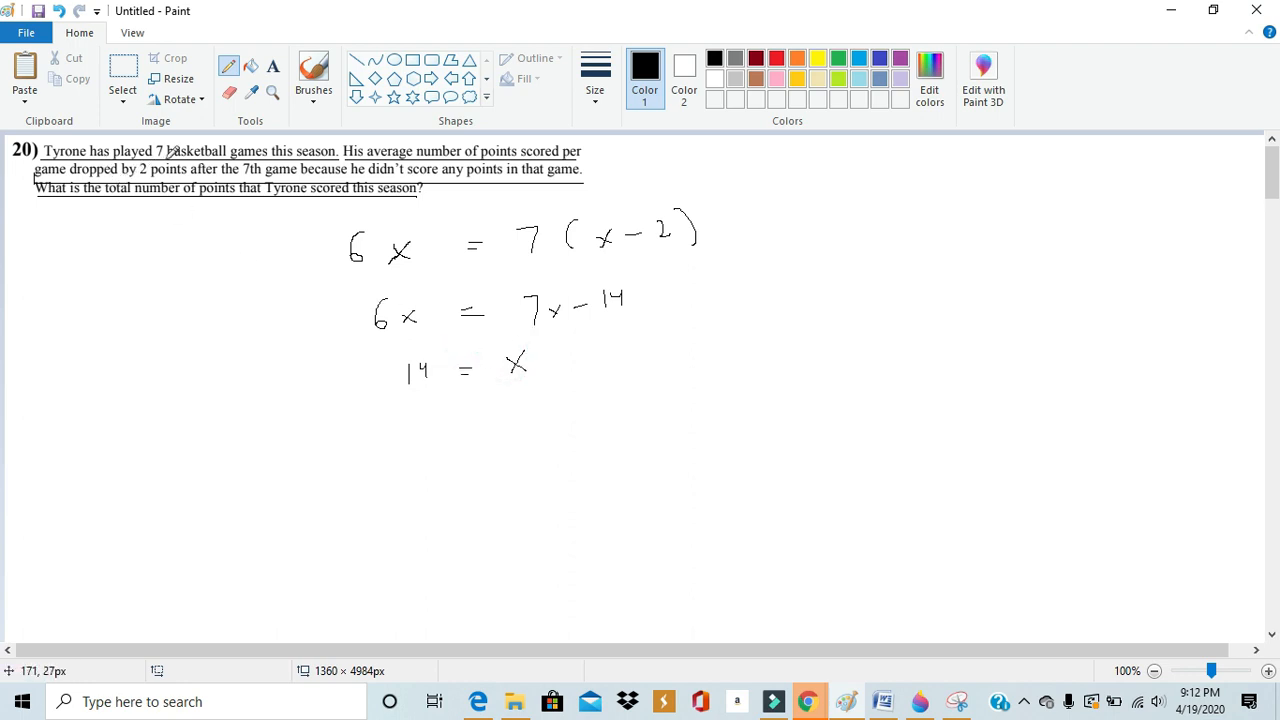
{"action": "mouse_move", "coordinate": [354, 161]}
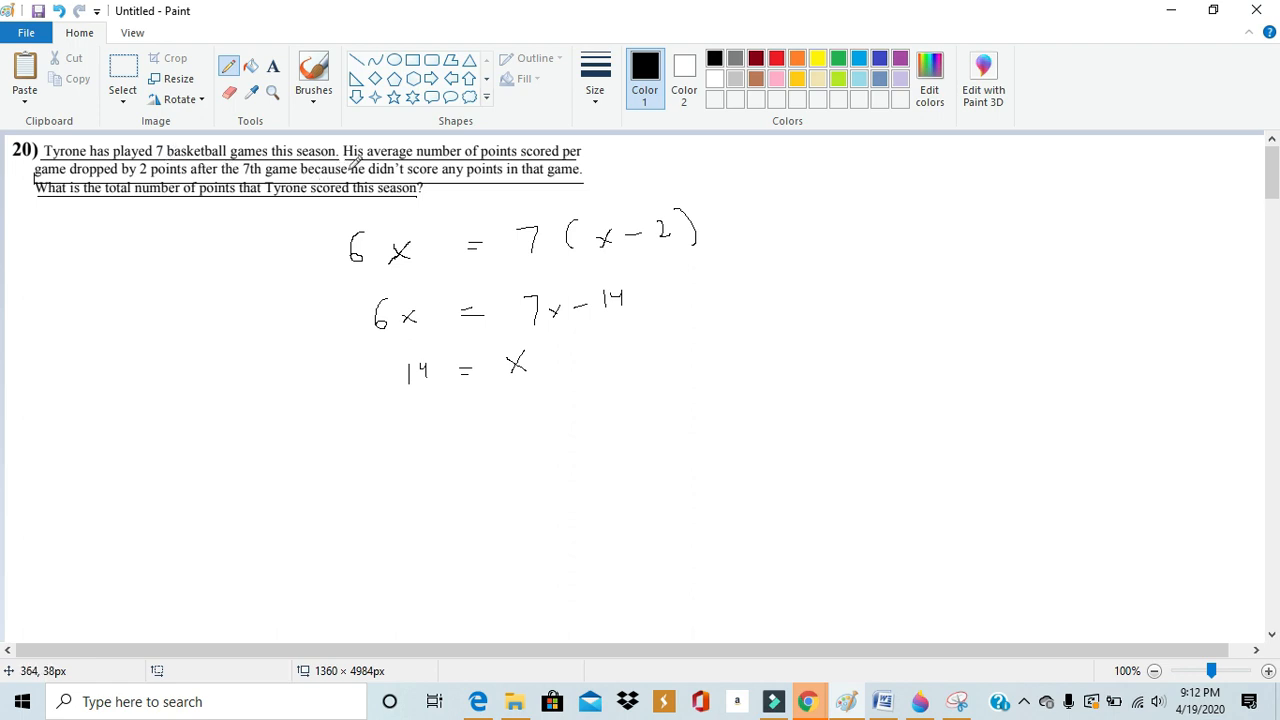
{"action": "mouse_move", "coordinate": [422, 138]}
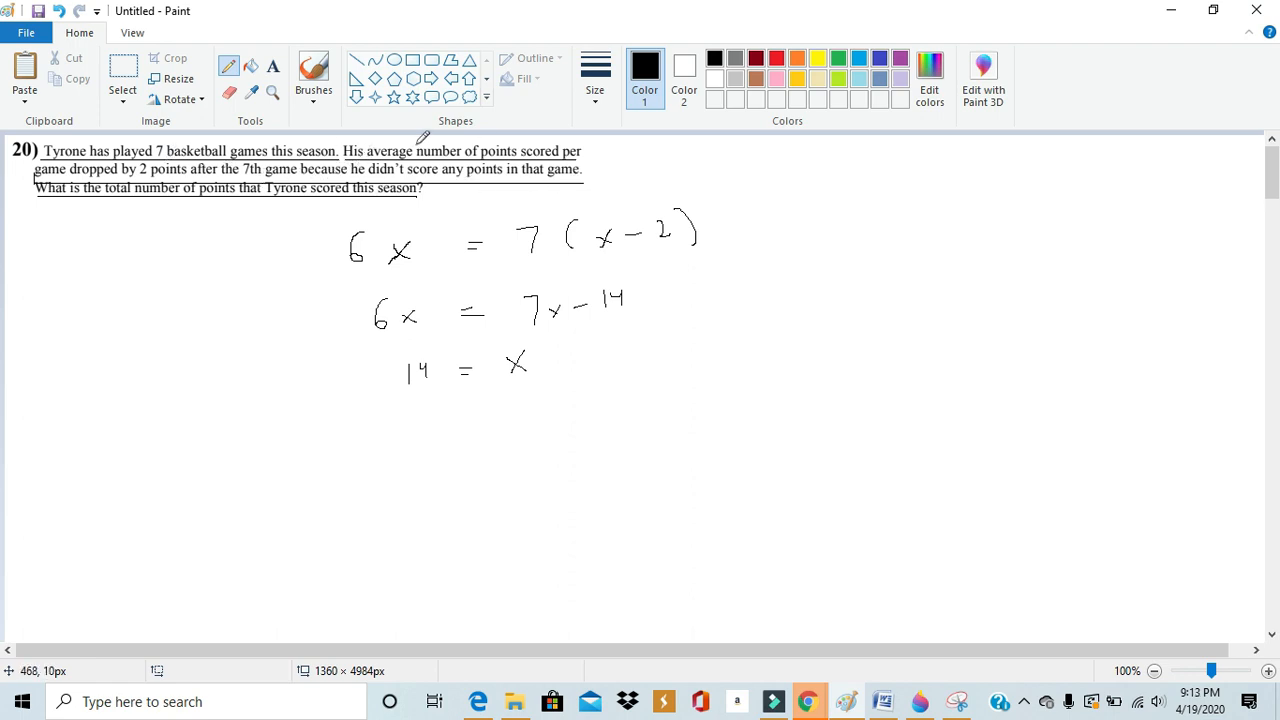
{"action": "mouse_move", "coordinate": [556, 340]}
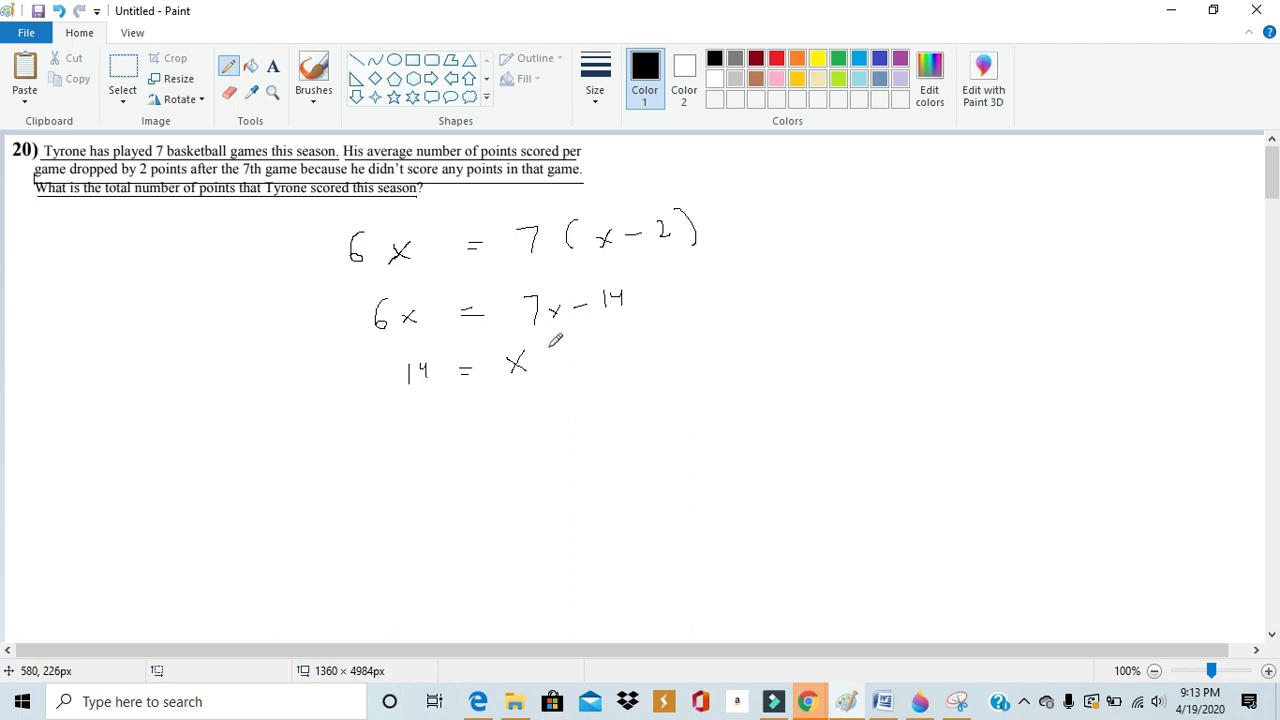
{"action": "mouse_move", "coordinate": [424, 345]}
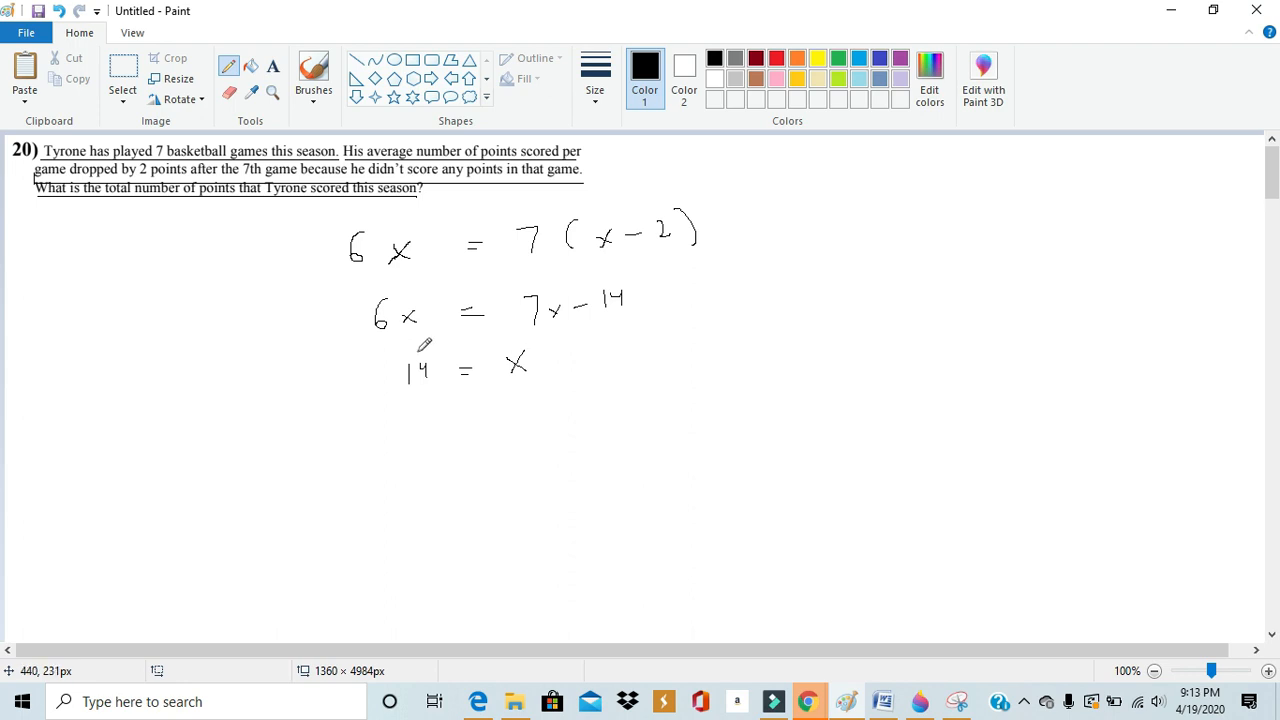
{"action": "mouse_move", "coordinate": [497, 408]}
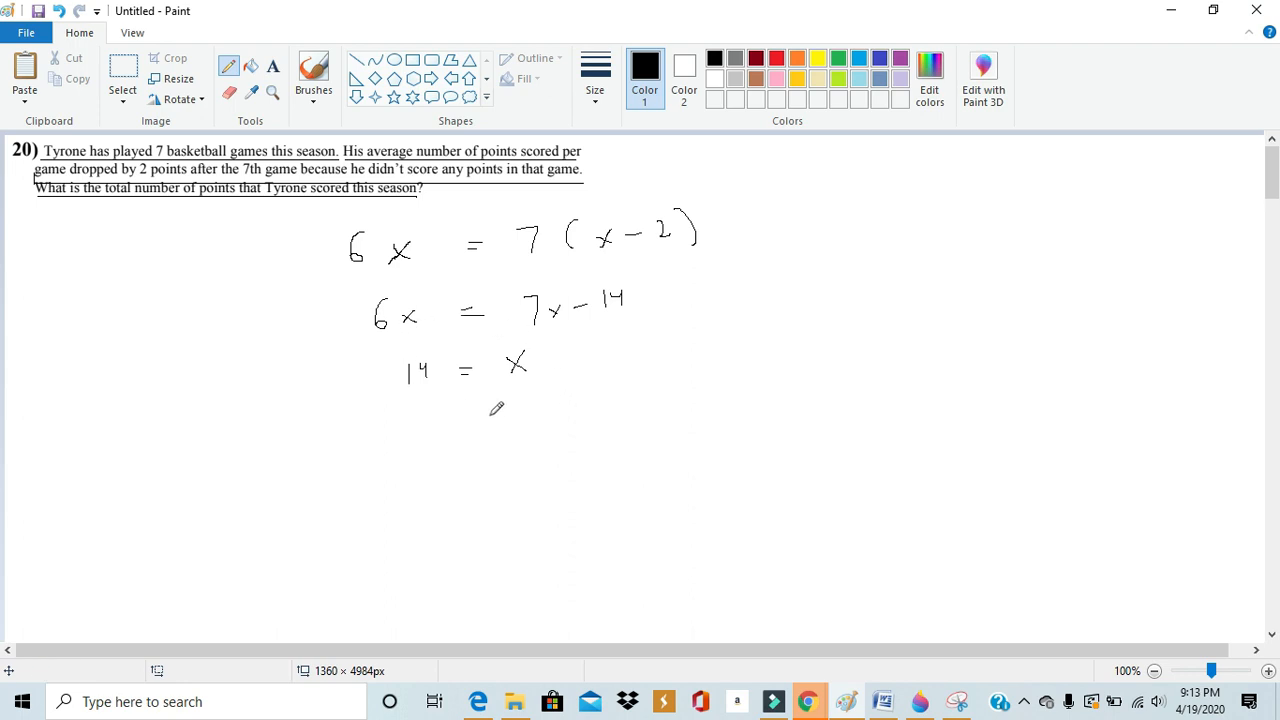
{"action": "mouse_move", "coordinate": [557, 380]}
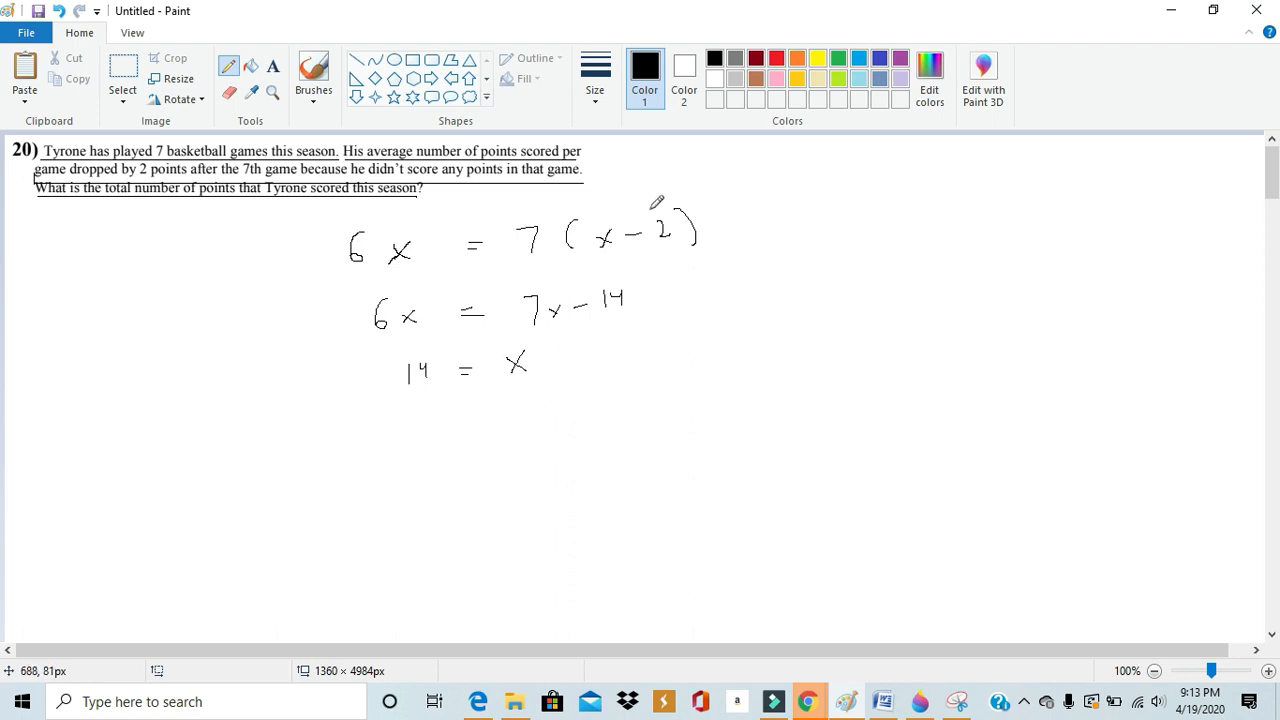
{"action": "mouse_move", "coordinate": [639, 209]}
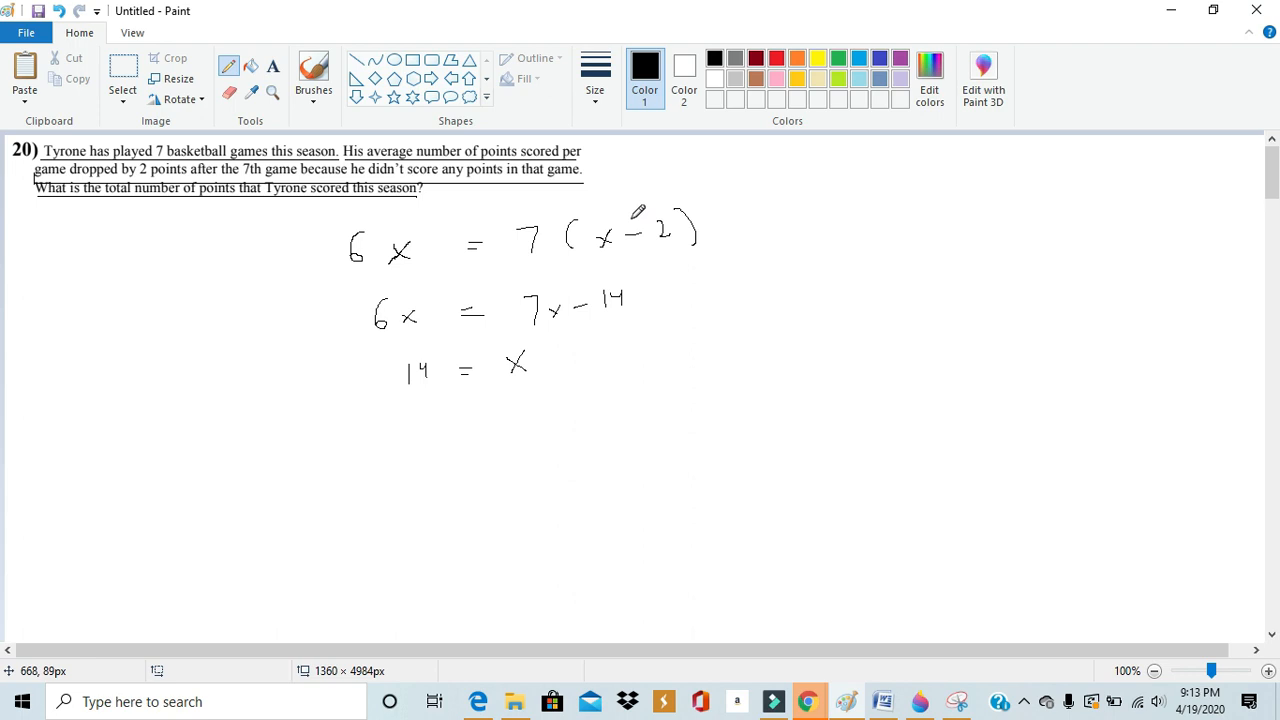
{"action": "mouse_move", "coordinate": [493, 253]}
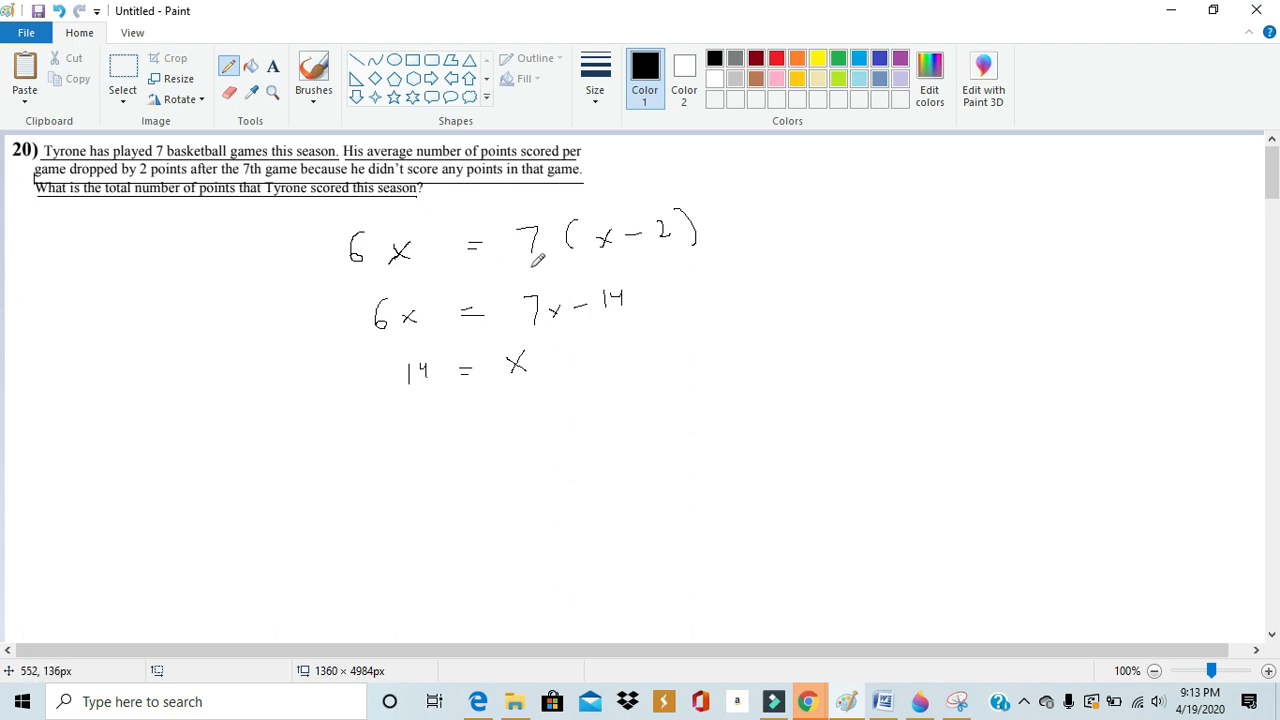
Step: Handwrite the final answer 84 below the working
{"action": "left_click_drag", "start_coordinate": [405, 438], "coordinate": [398, 465]}
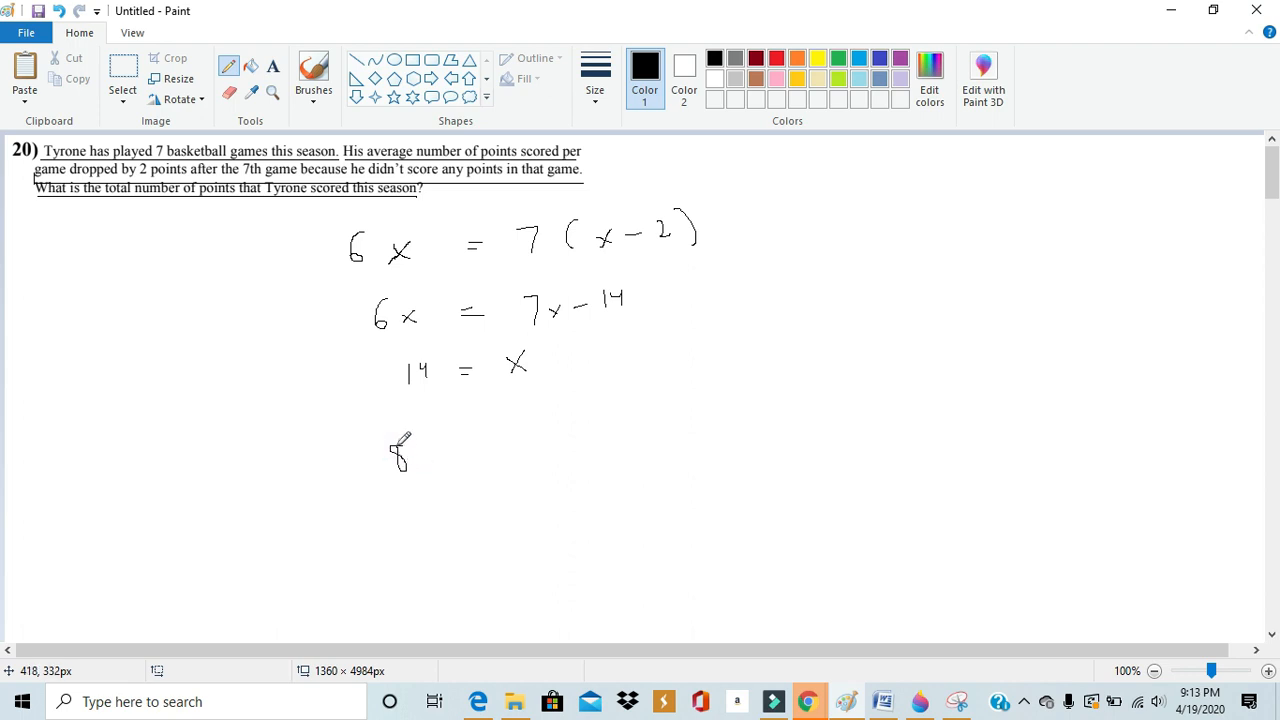
{"action": "left_click_drag", "start_coordinate": [410, 460], "coordinate": [445, 450]}
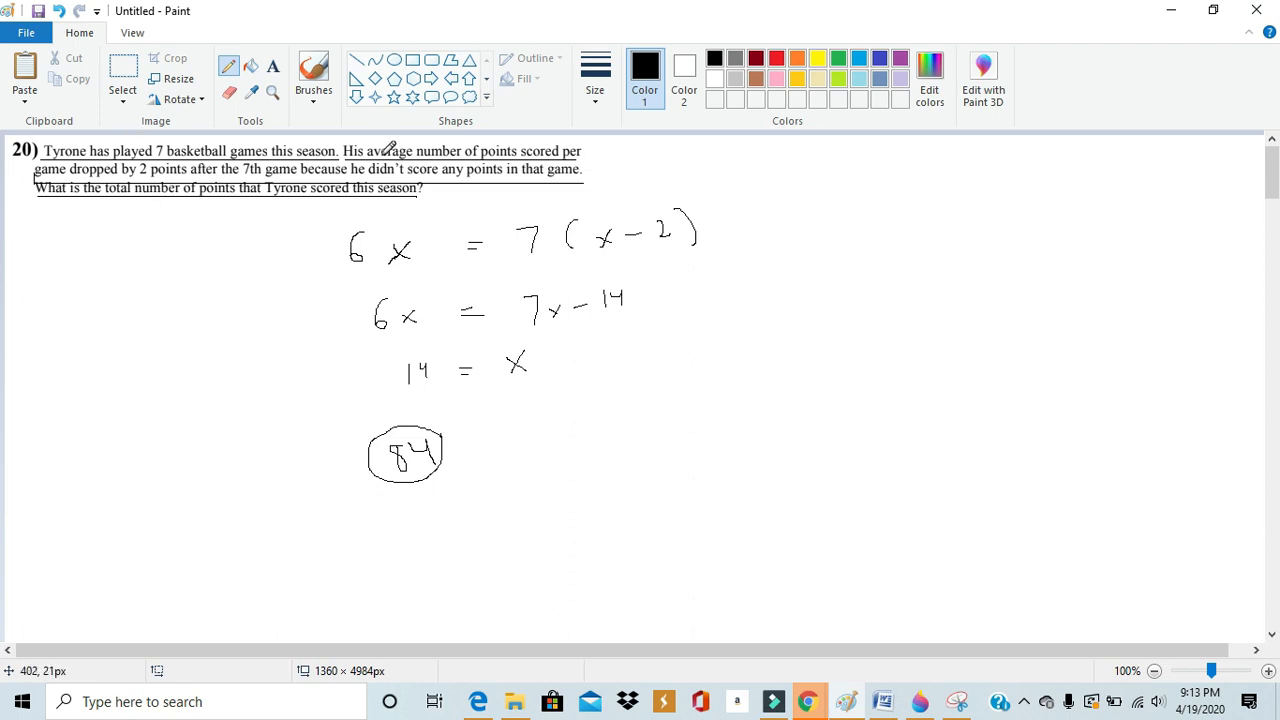
{"action": "mouse_move", "coordinate": [458, 150]}
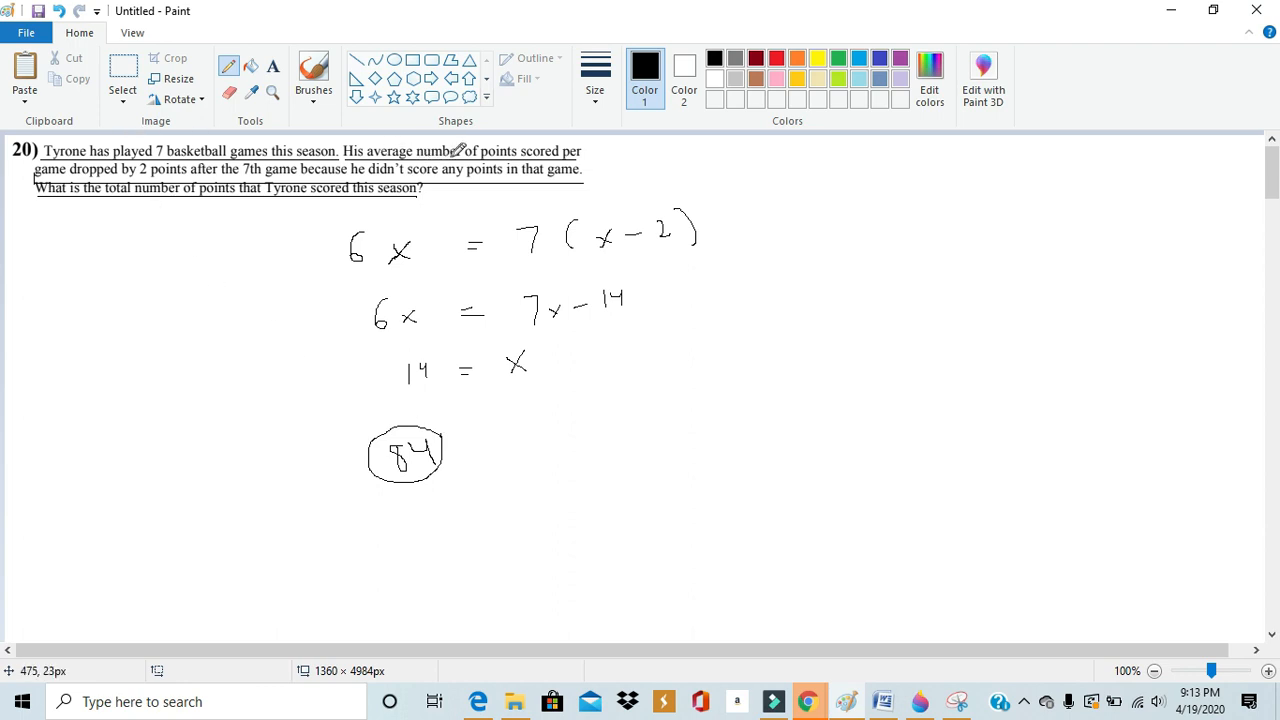
{"action": "mouse_move", "coordinate": [555, 142]}
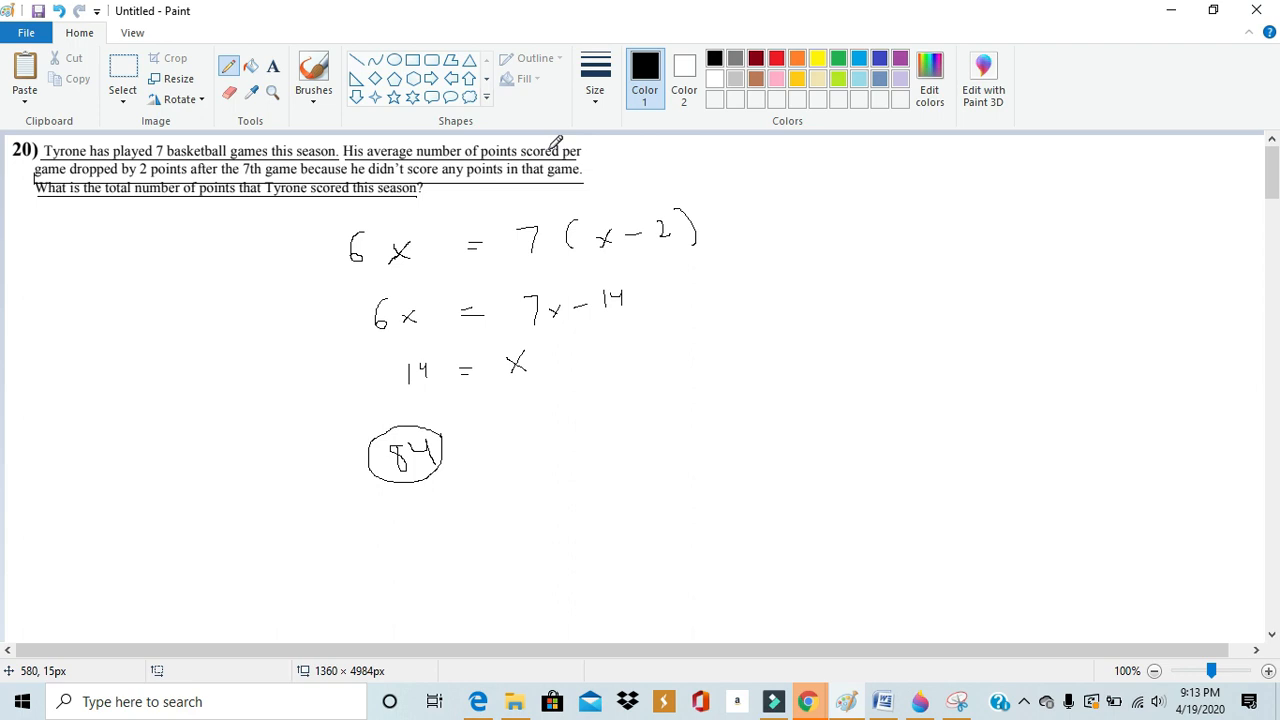
{"action": "mouse_move", "coordinate": [265, 180]}
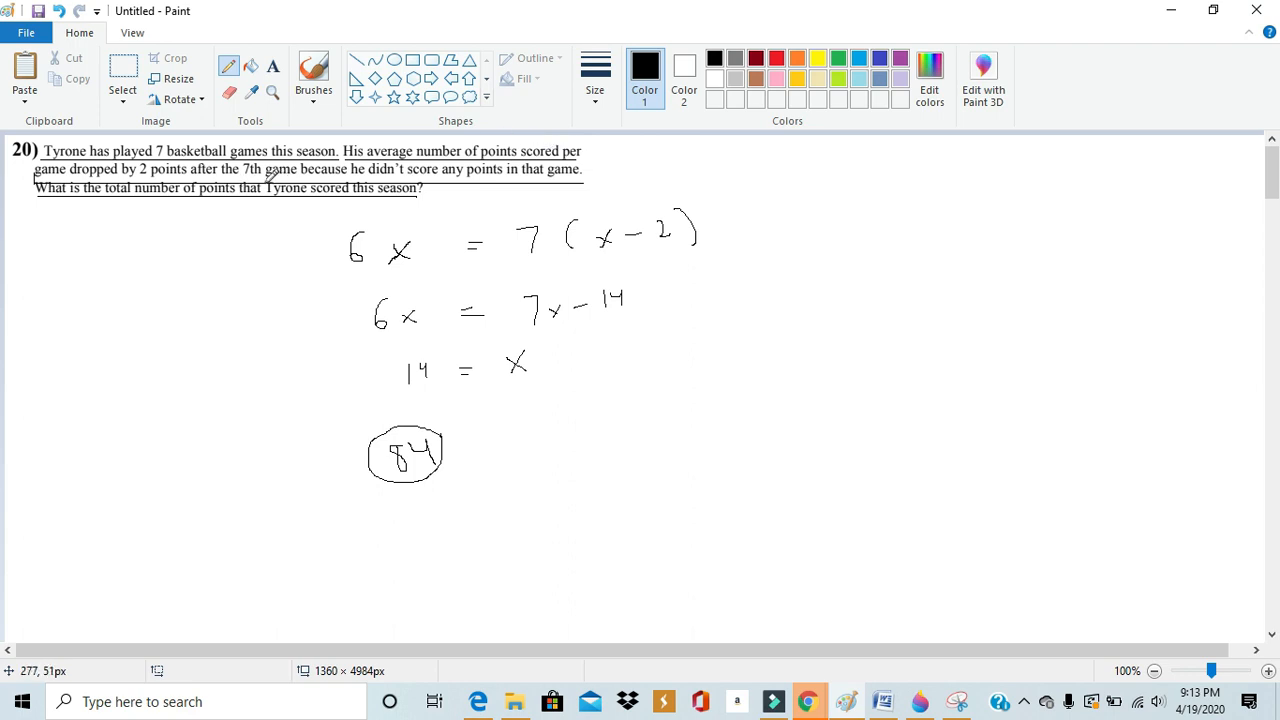
{"action": "mouse_move", "coordinate": [546, 350]}
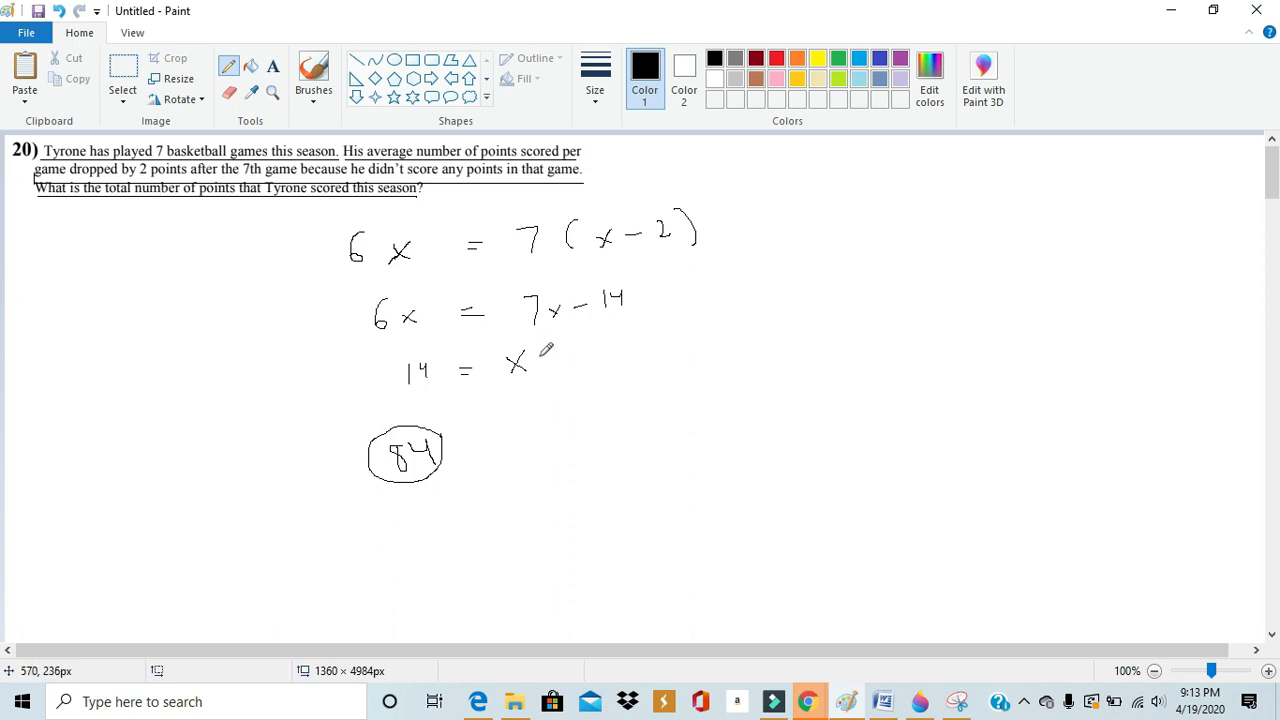
{"action": "mouse_move", "coordinate": [517, 355]}
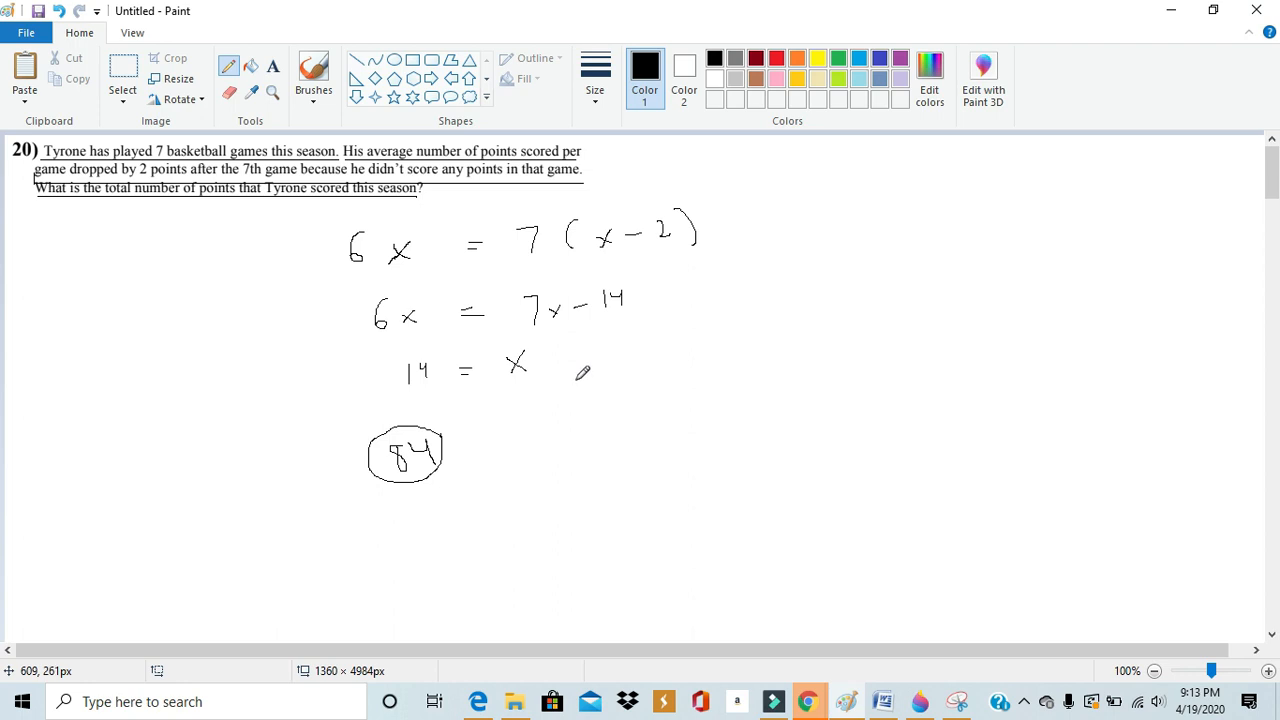
{"action": "mouse_move", "coordinate": [583, 367]}
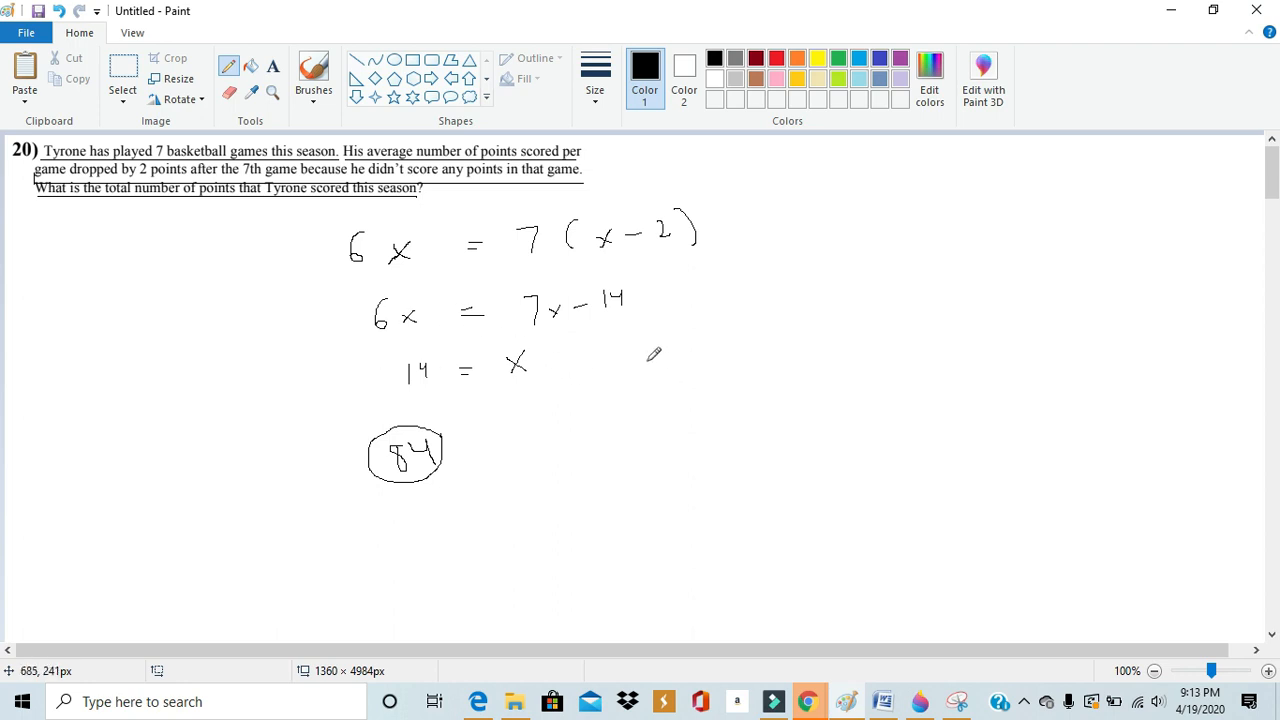
{"action": "mouse_move", "coordinate": [779, 290]}
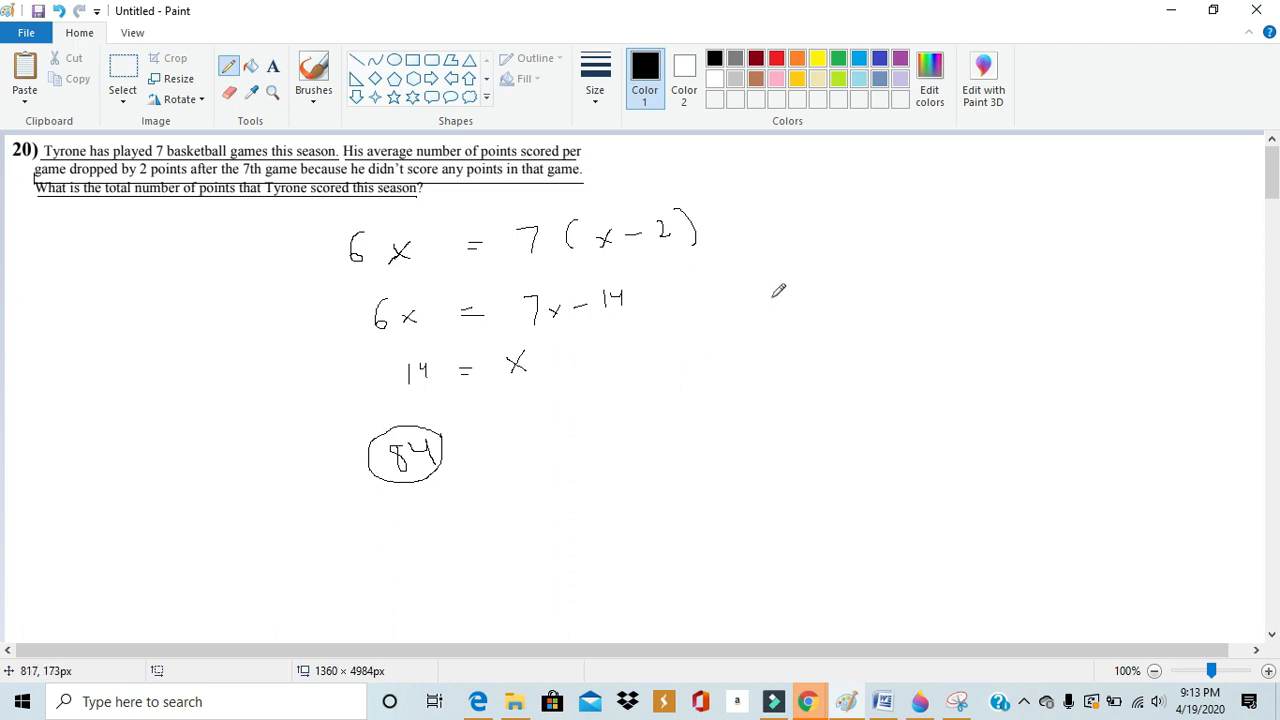
{"action": "mouse_move", "coordinate": [859, 316]}
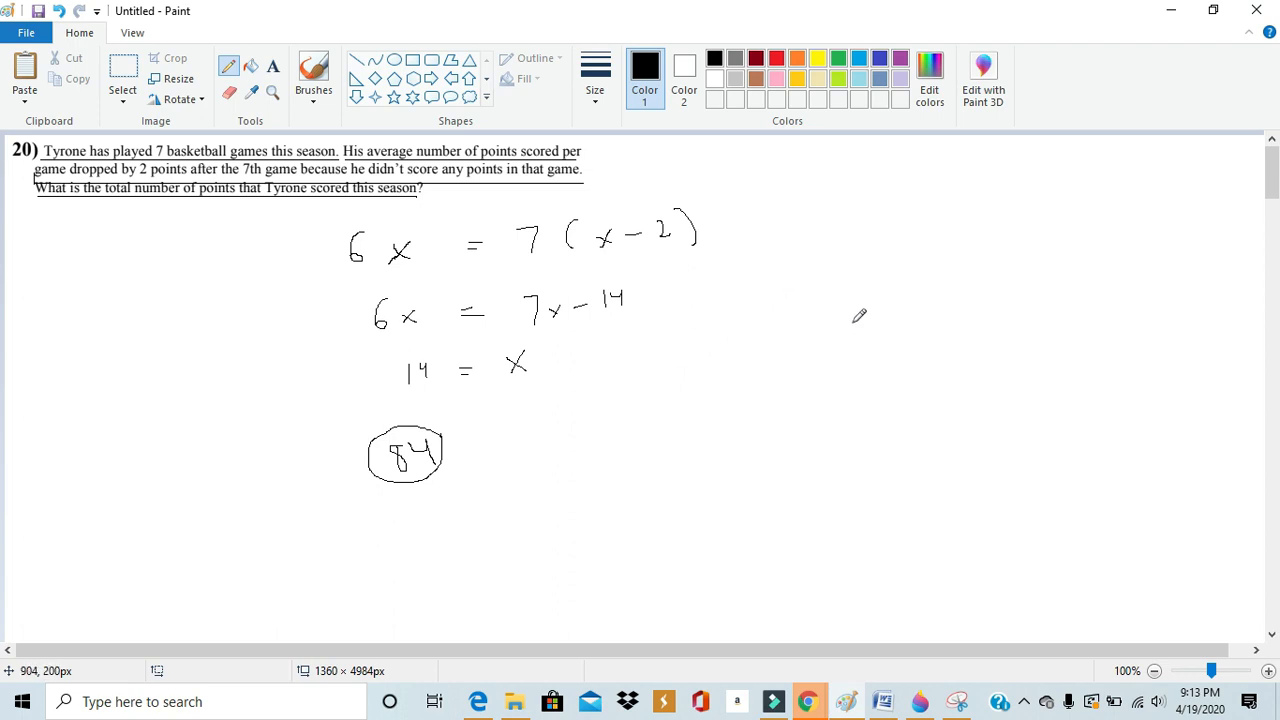
{"action": "mouse_move", "coordinate": [677, 403]}
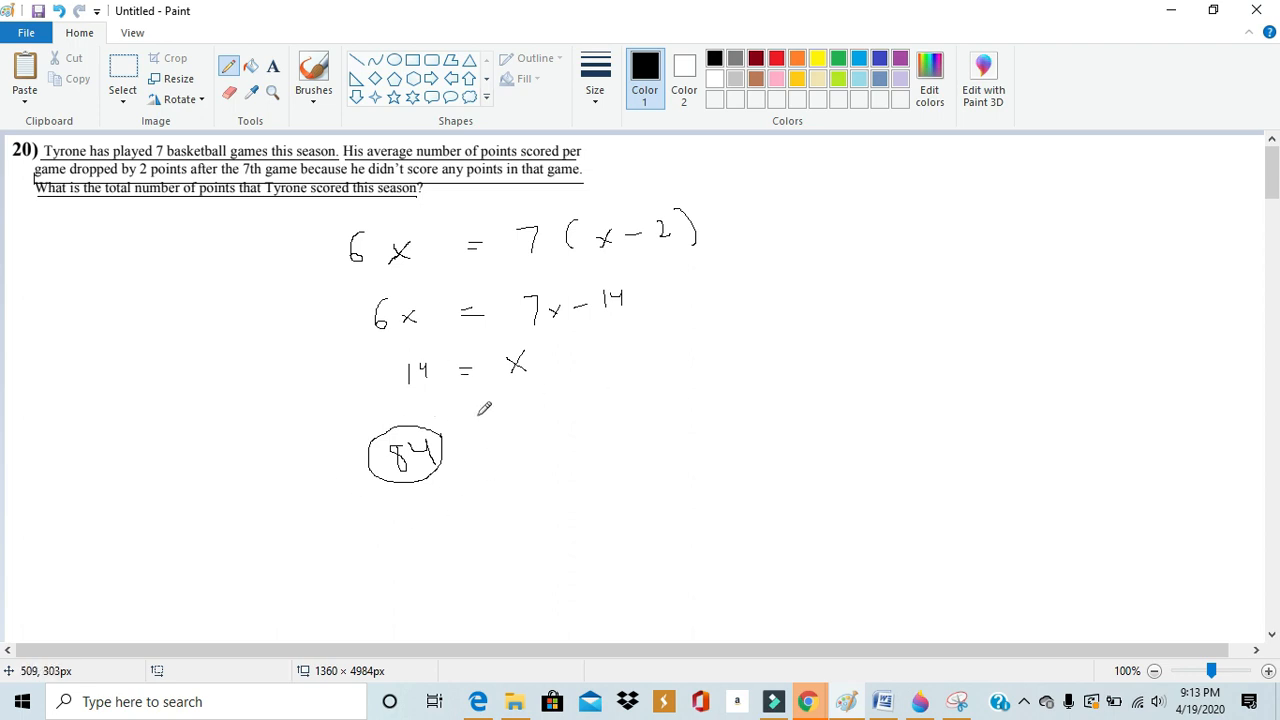
{"action": "mouse_move", "coordinate": [378, 503]}
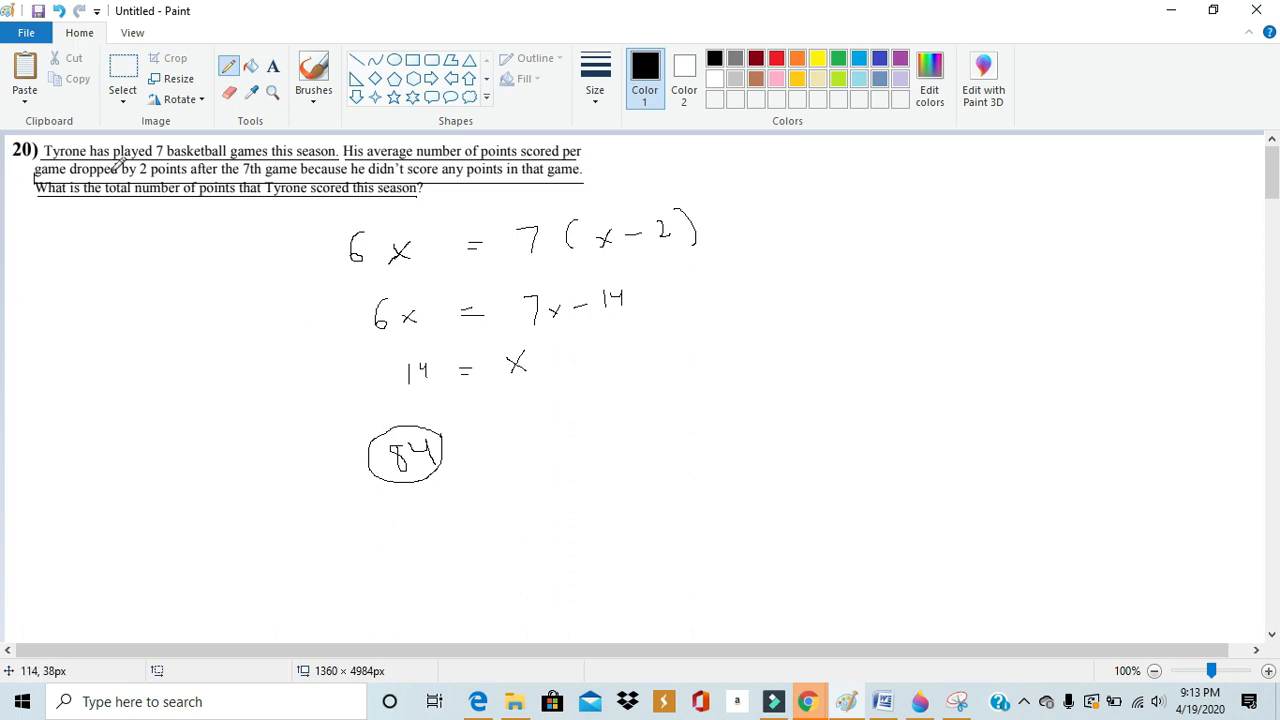
{"action": "mouse_move", "coordinate": [137, 170]}
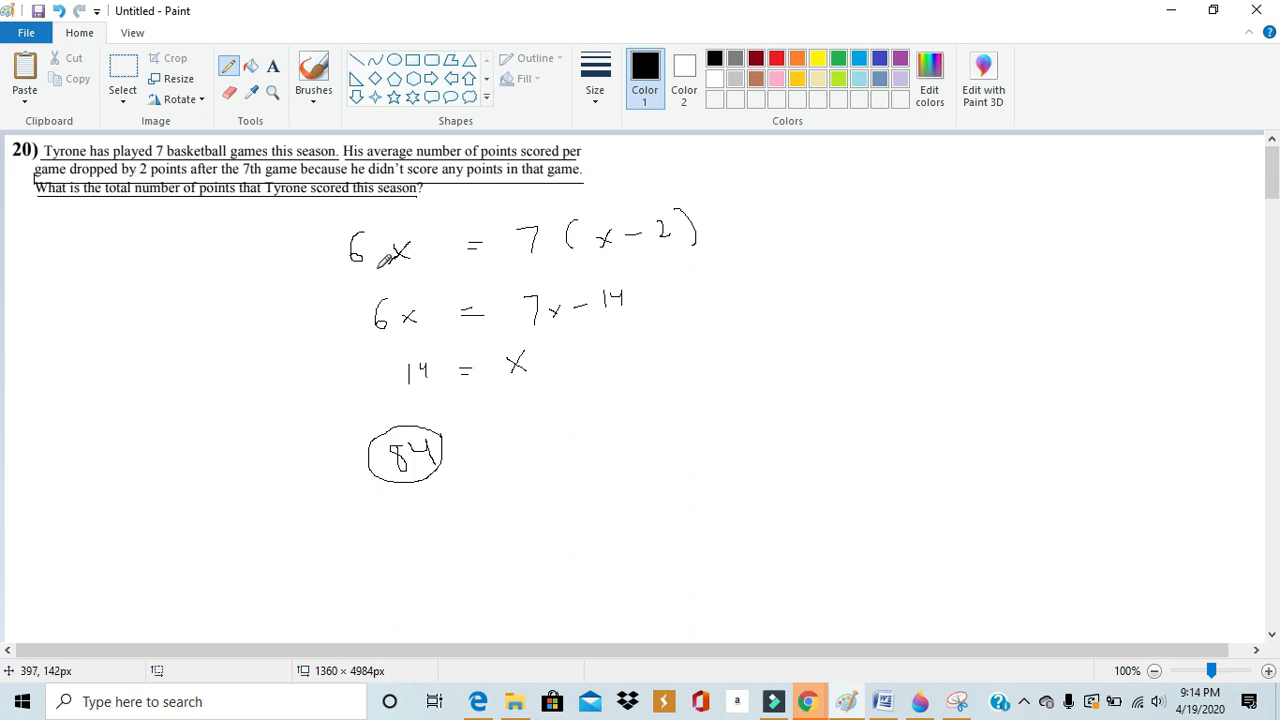
{"action": "mouse_move", "coordinate": [395, 232]}
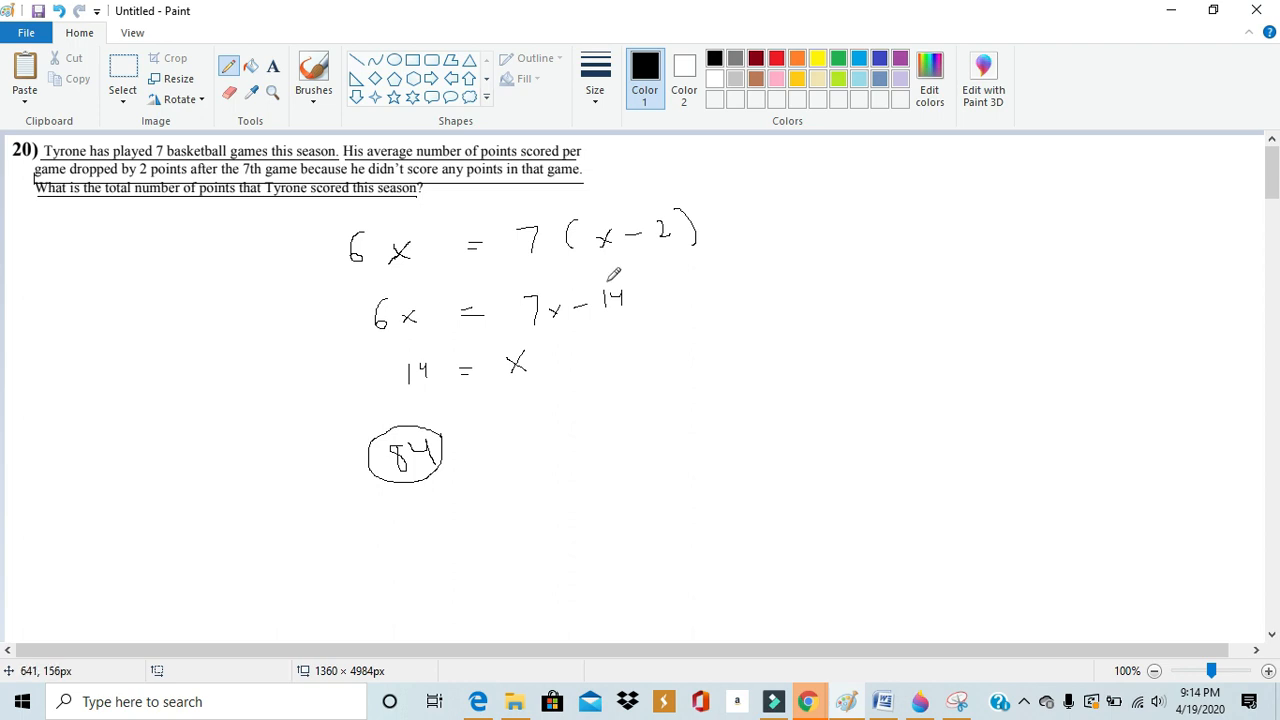
{"action": "mouse_move", "coordinate": [638, 278]}
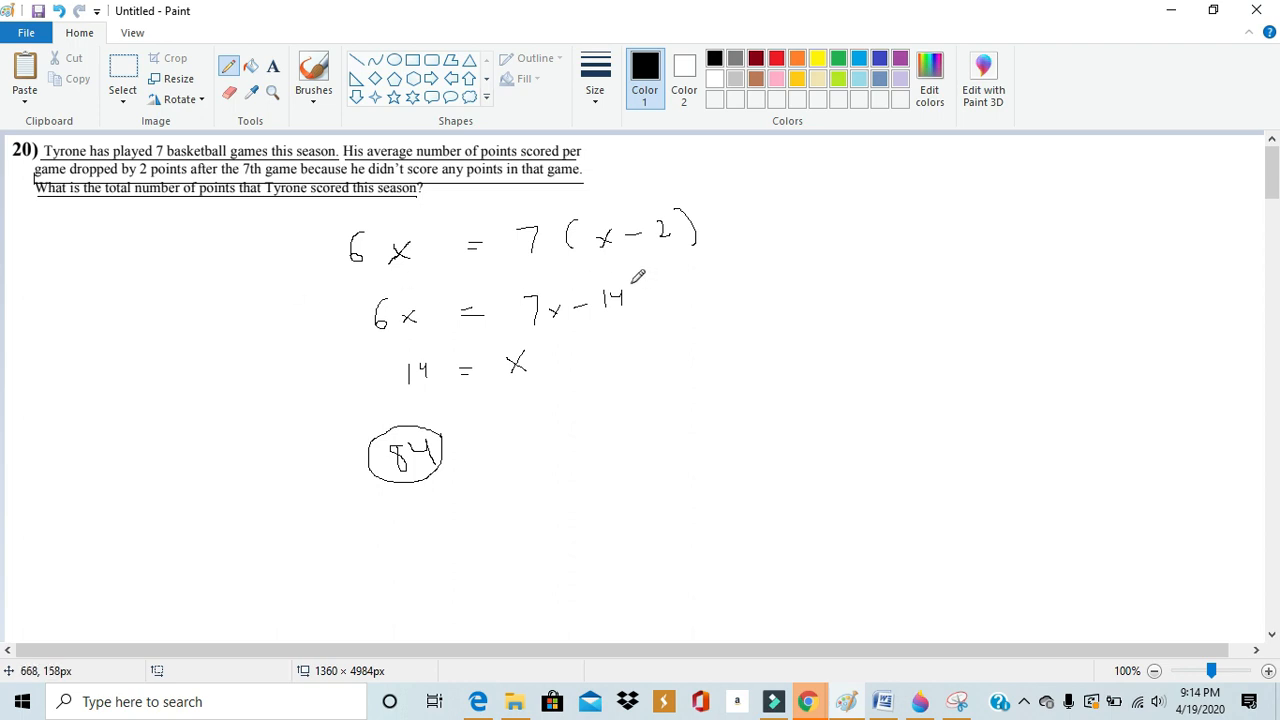
{"action": "mouse_move", "coordinate": [440, 278]}
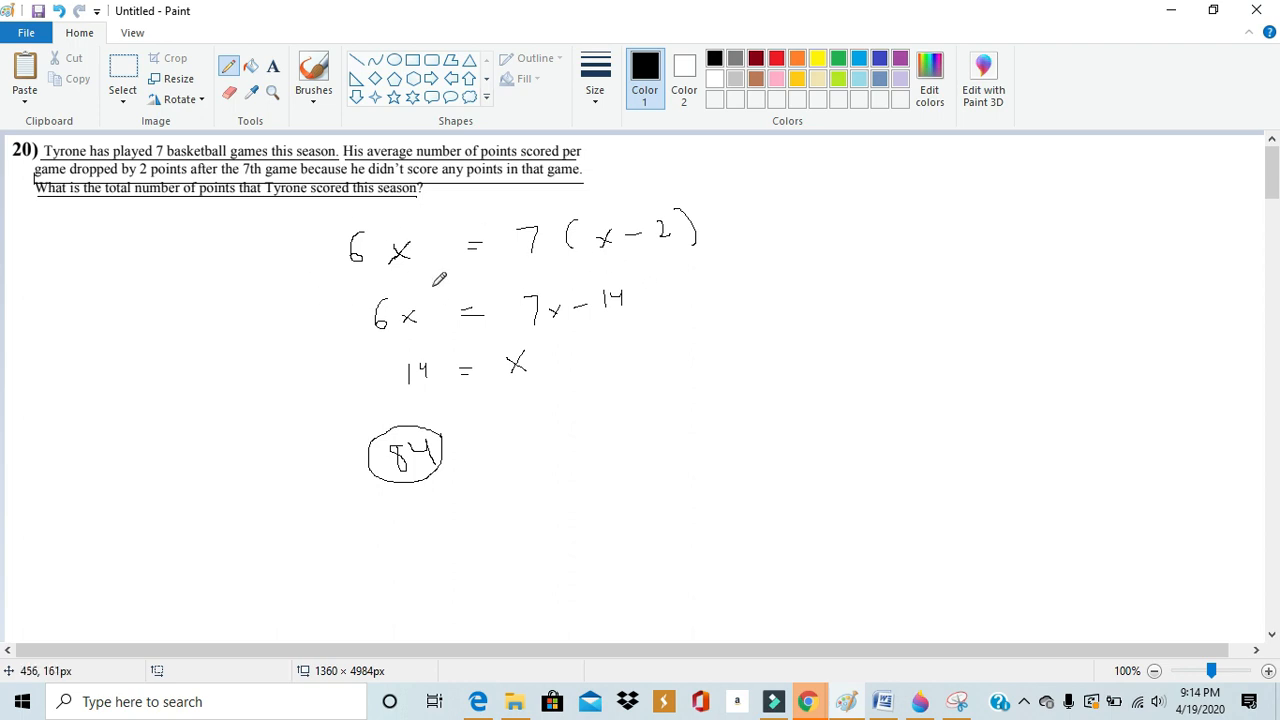
{"action": "mouse_move", "coordinate": [385, 275]}
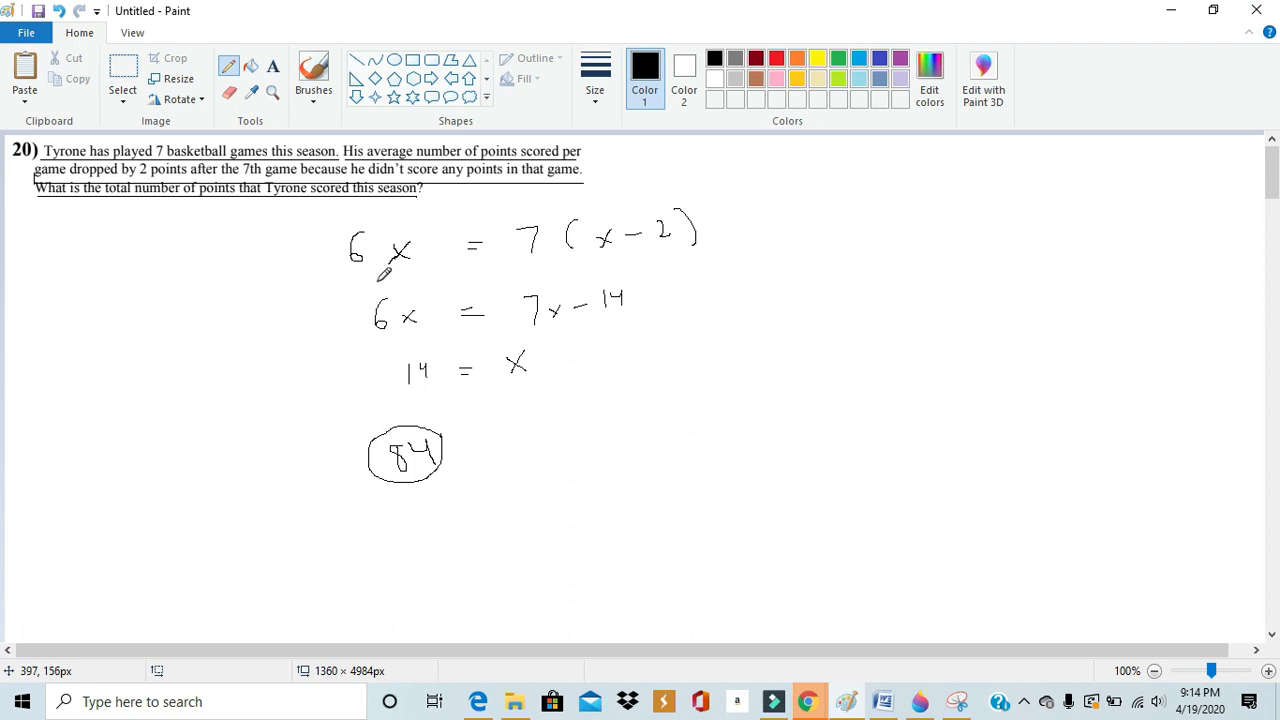
{"action": "mouse_move", "coordinate": [418, 220]}
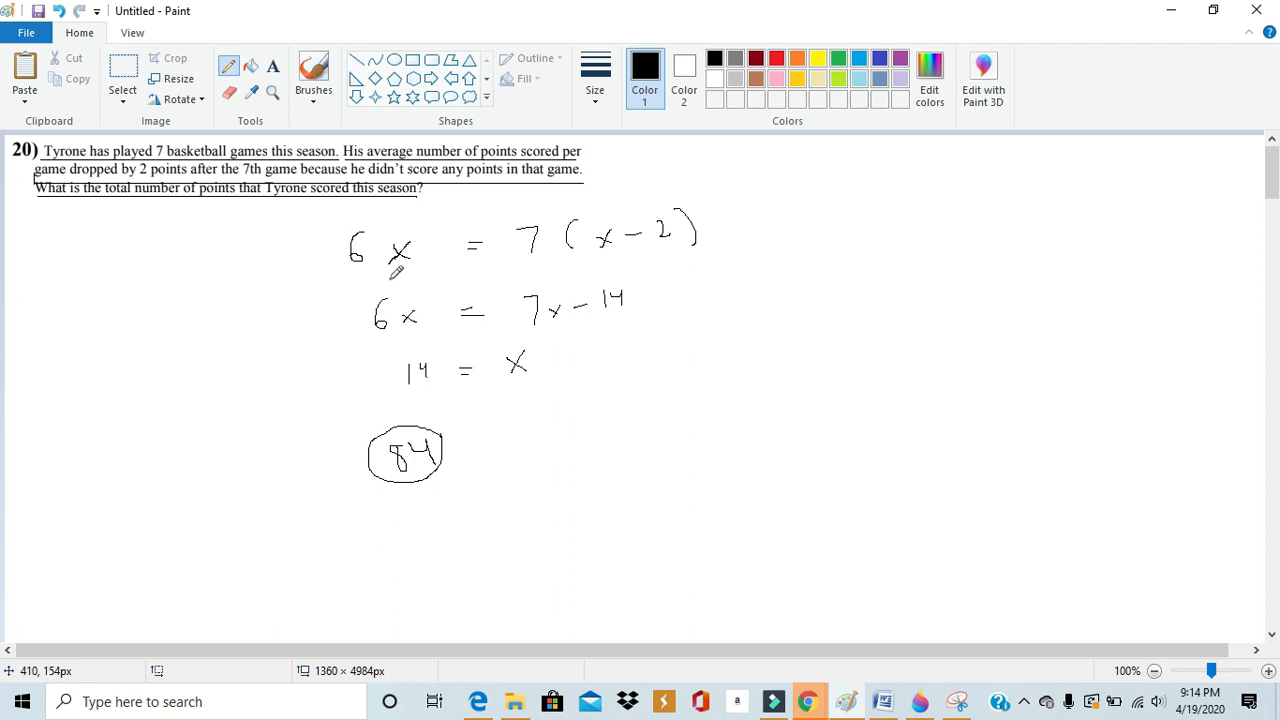
{"action": "mouse_move", "coordinate": [420, 272]}
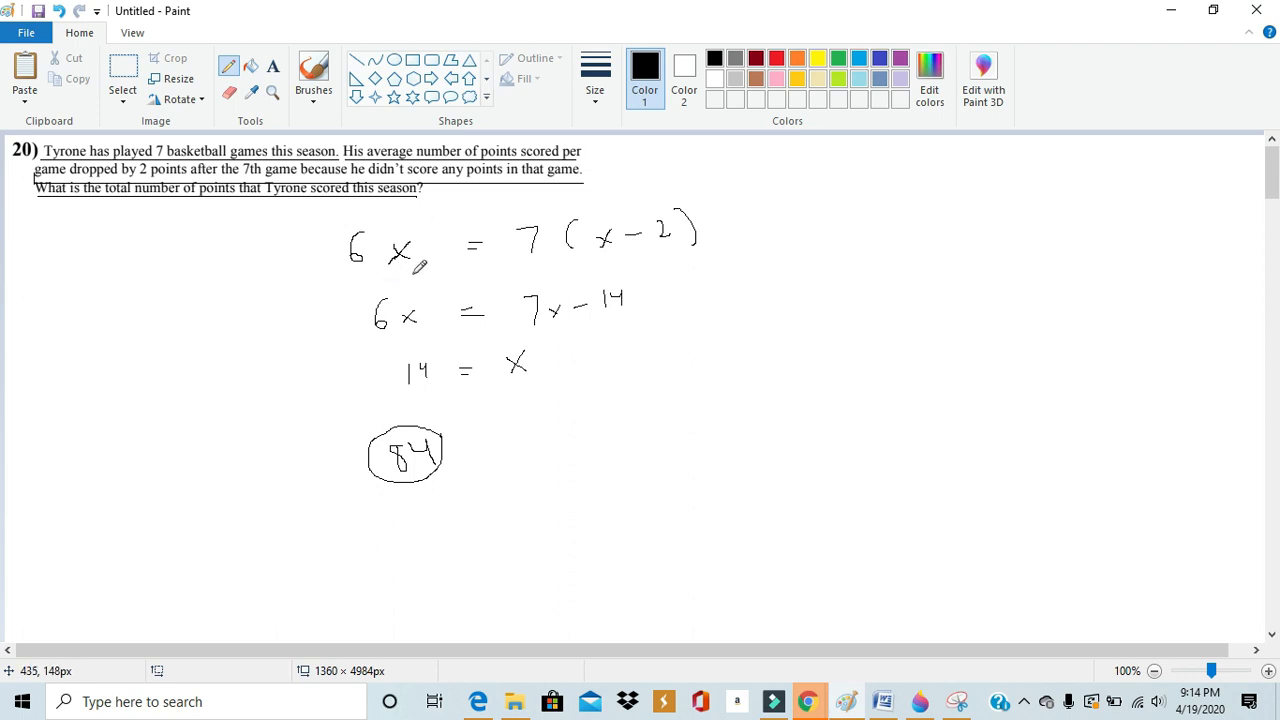
{"action": "mouse_move", "coordinate": [365, 265]}
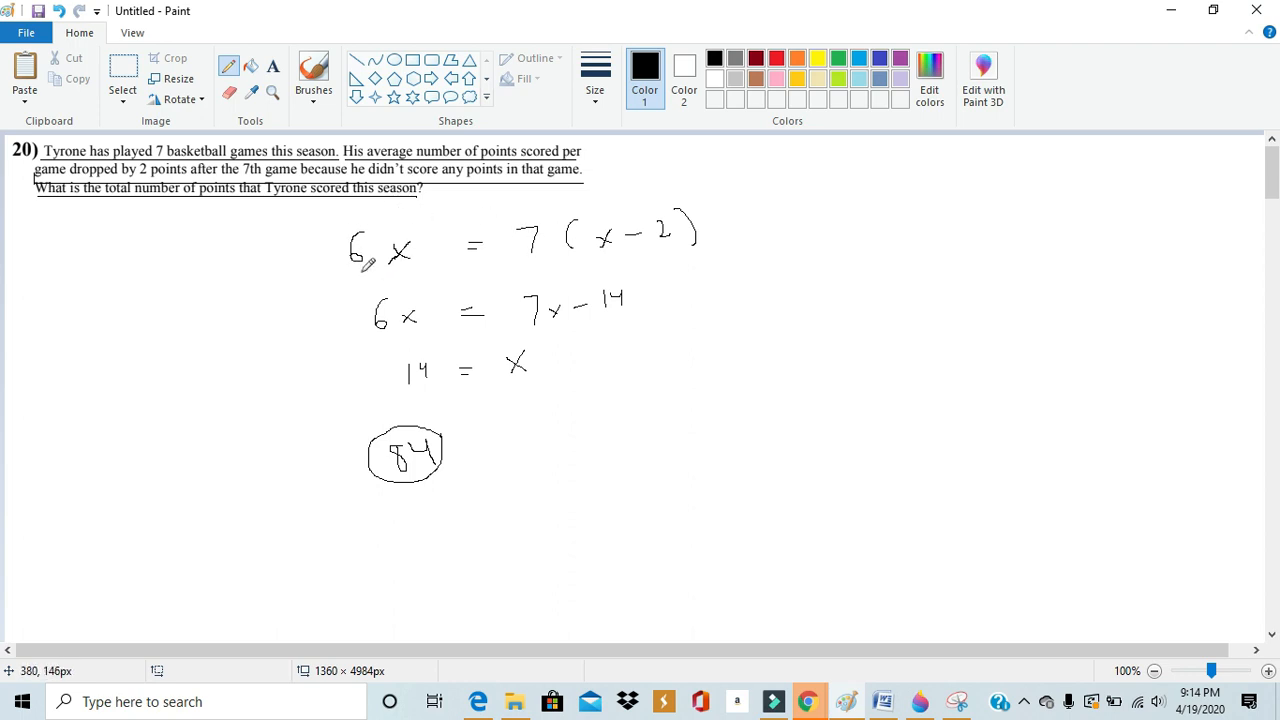
{"action": "mouse_move", "coordinate": [357, 217]}
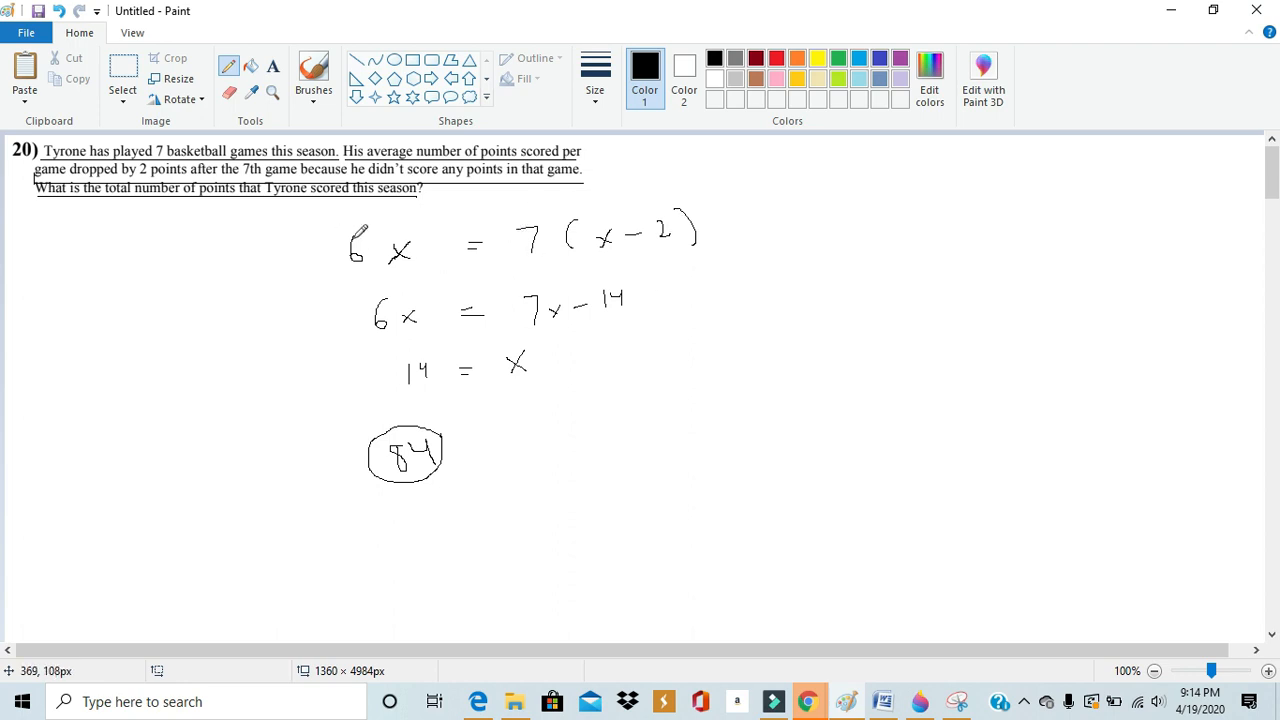
{"action": "mouse_move", "coordinate": [375, 255]}
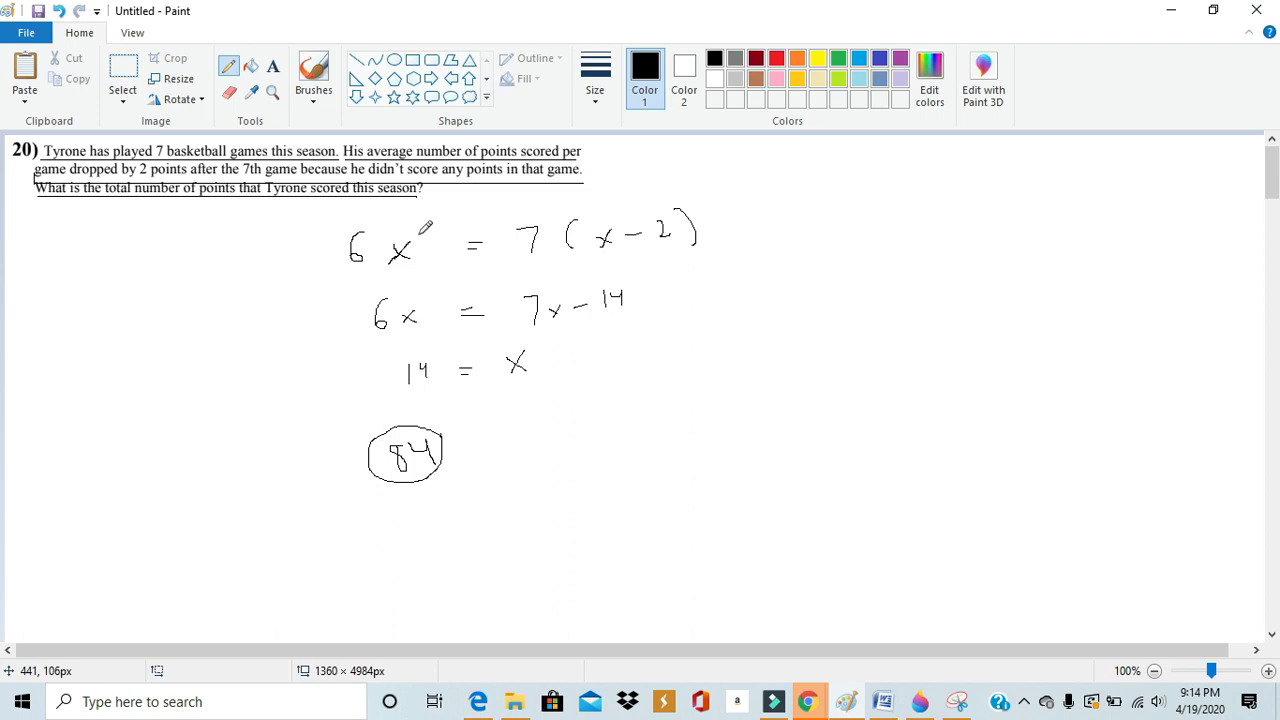
{"action": "mouse_move", "coordinate": [409, 222]}
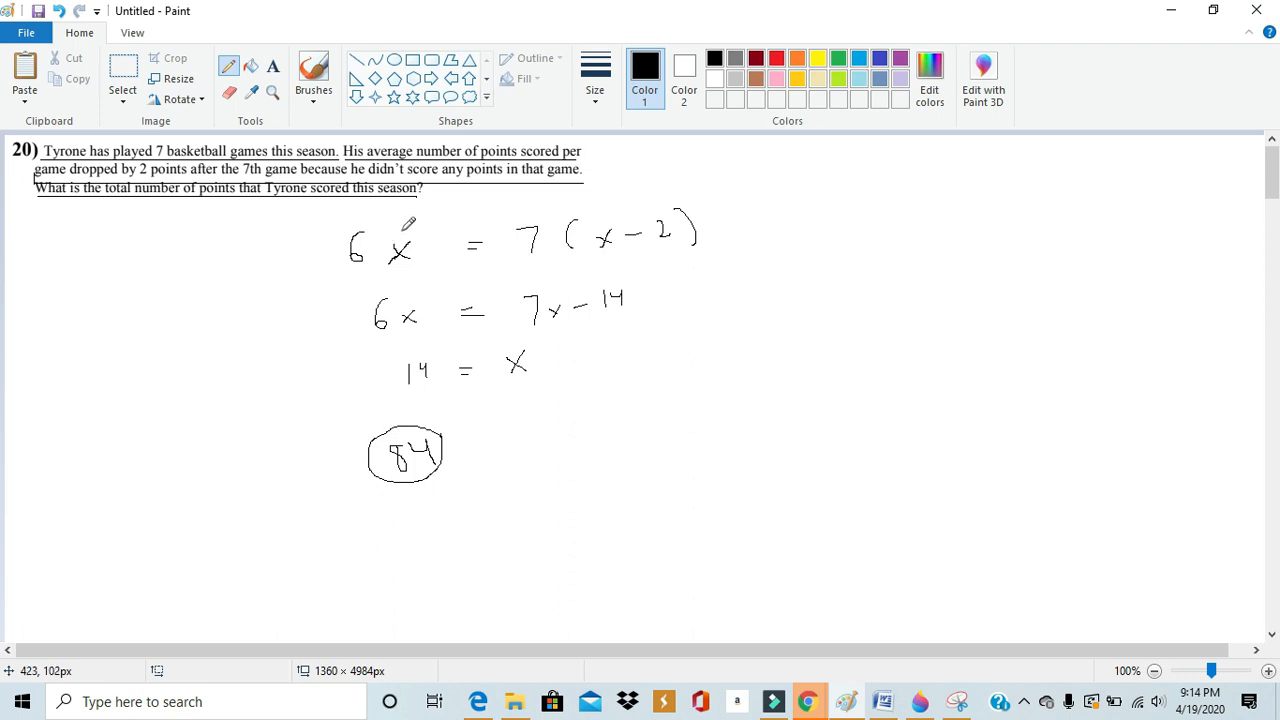
{"action": "mouse_move", "coordinate": [407, 220]}
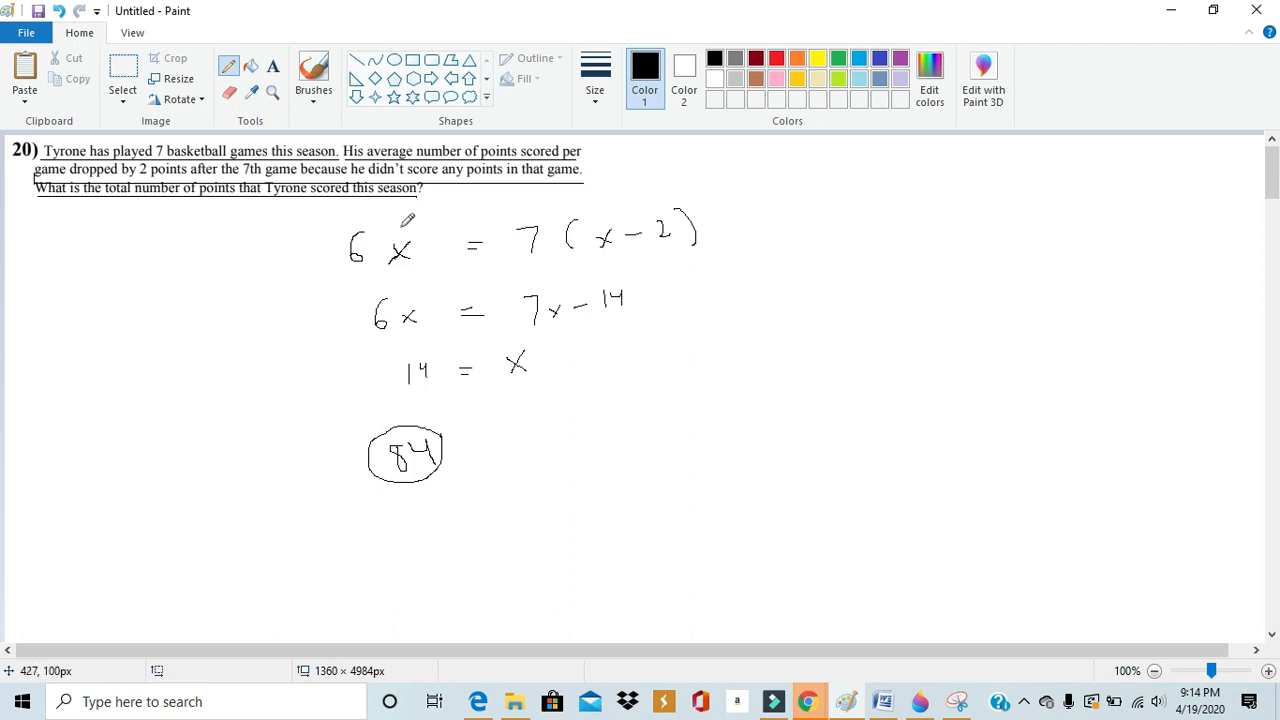
{"action": "mouse_move", "coordinate": [312, 205]}
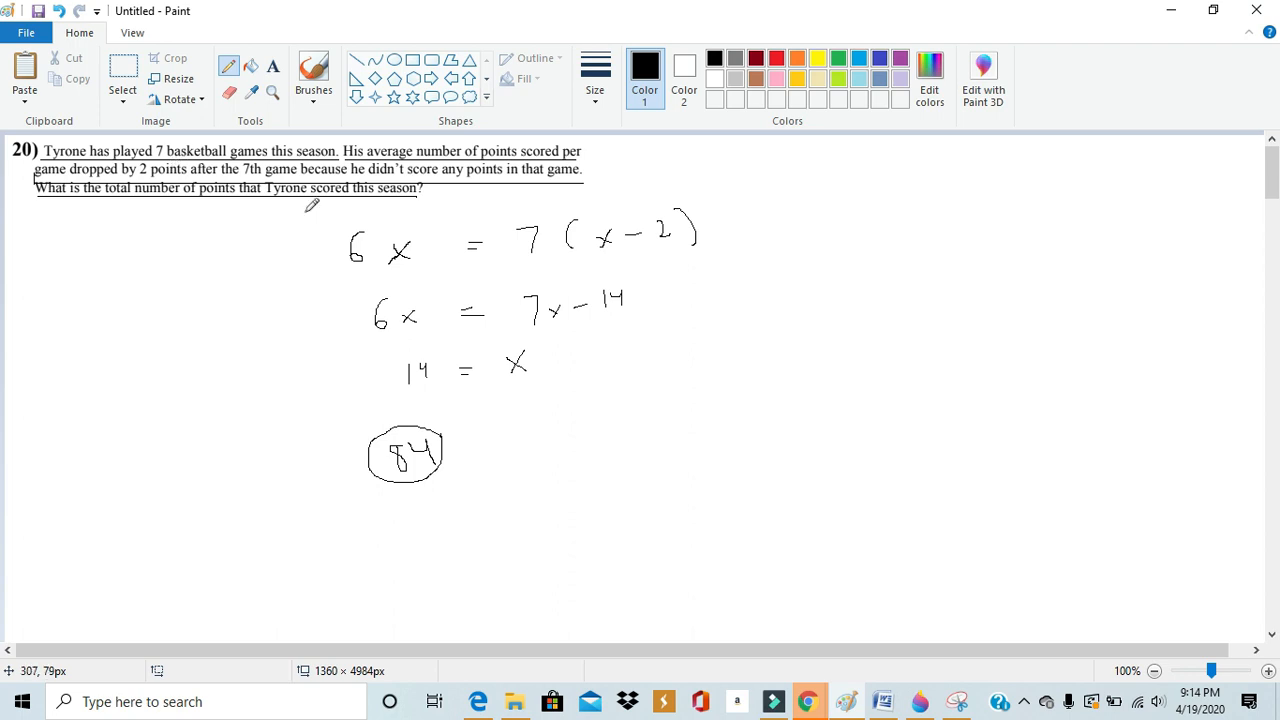
{"action": "mouse_move", "coordinate": [270, 190]}
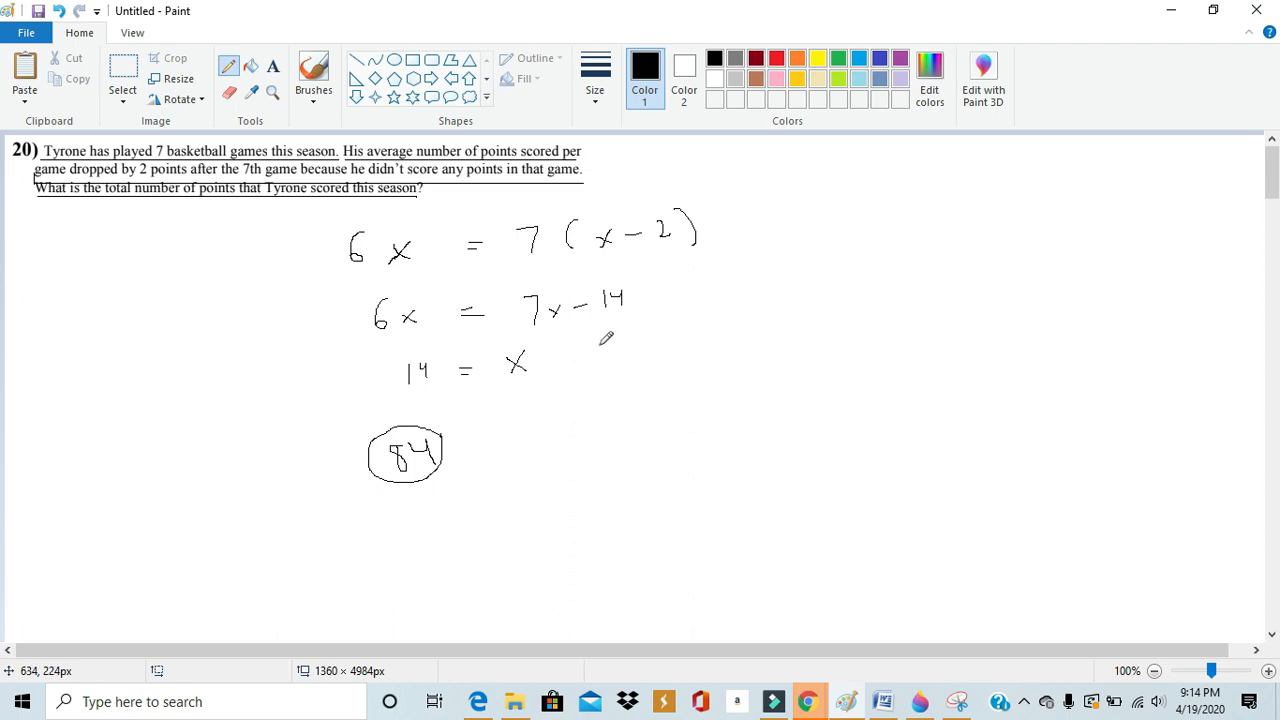
{"action": "mouse_move", "coordinate": [436, 316]}
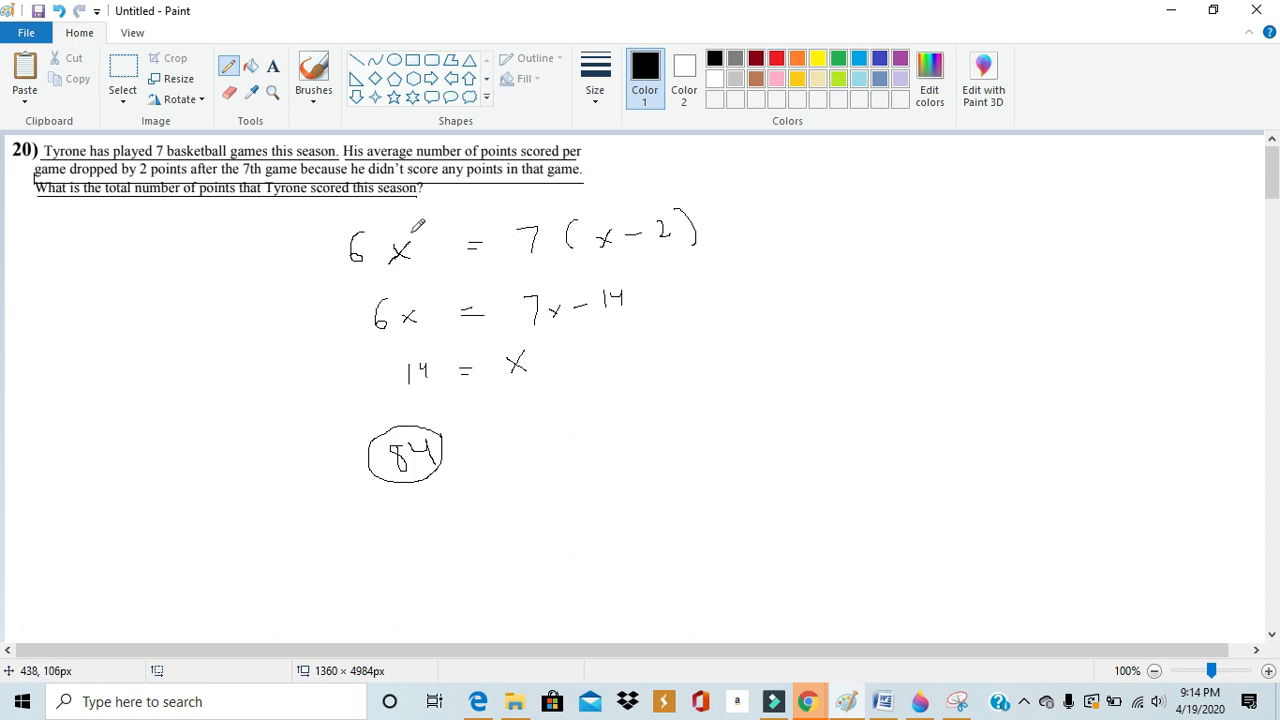
{"action": "mouse_move", "coordinate": [507, 313]}
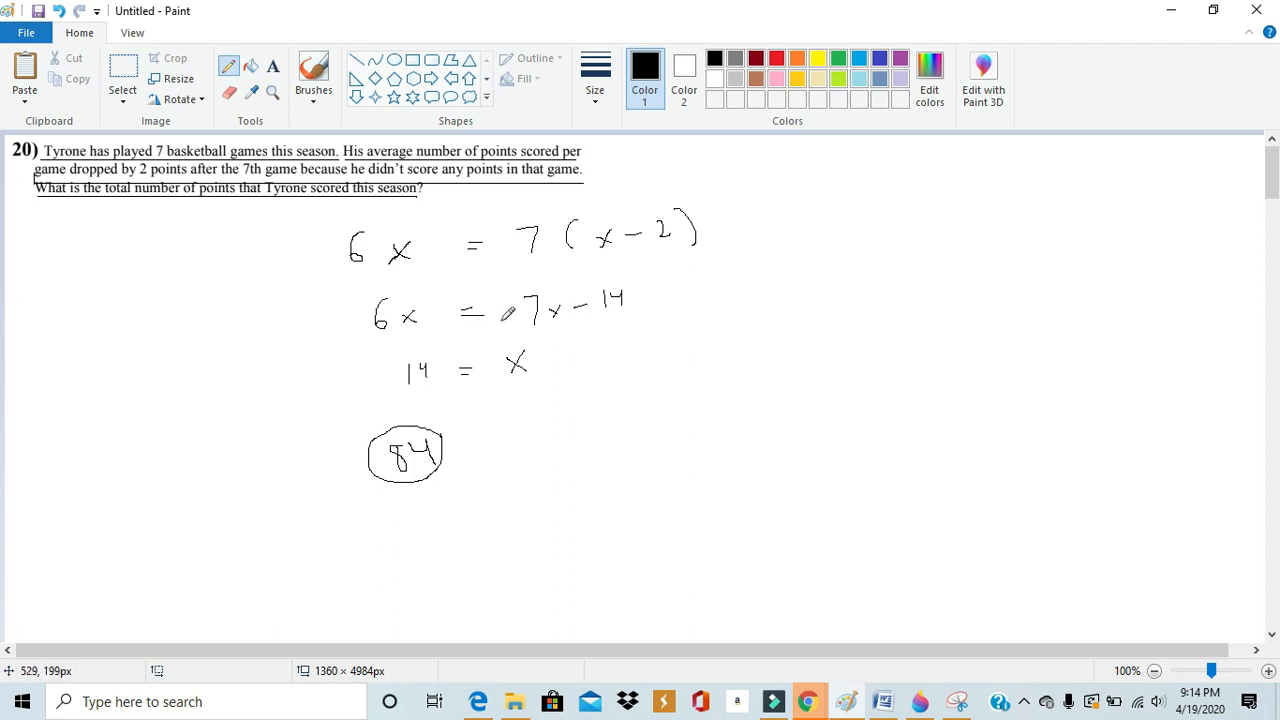
{"action": "mouse_move", "coordinate": [721, 218]}
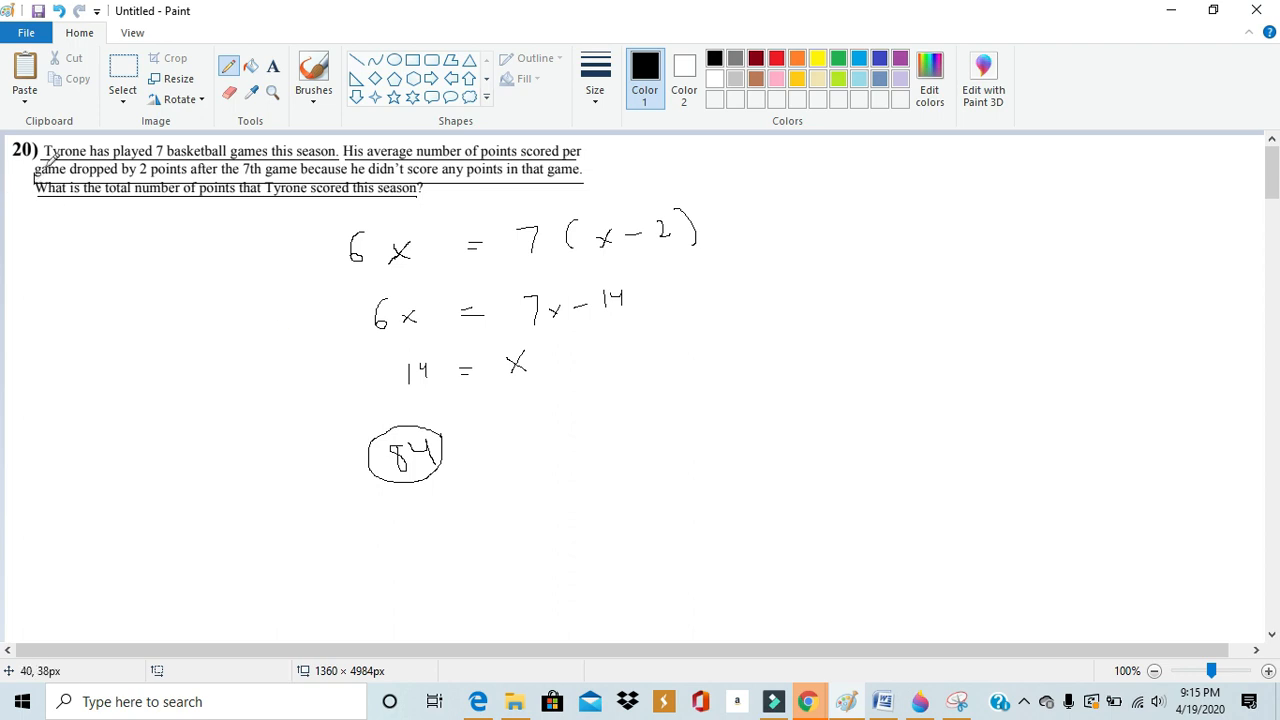
{"action": "mouse_move", "coordinate": [105, 215]}
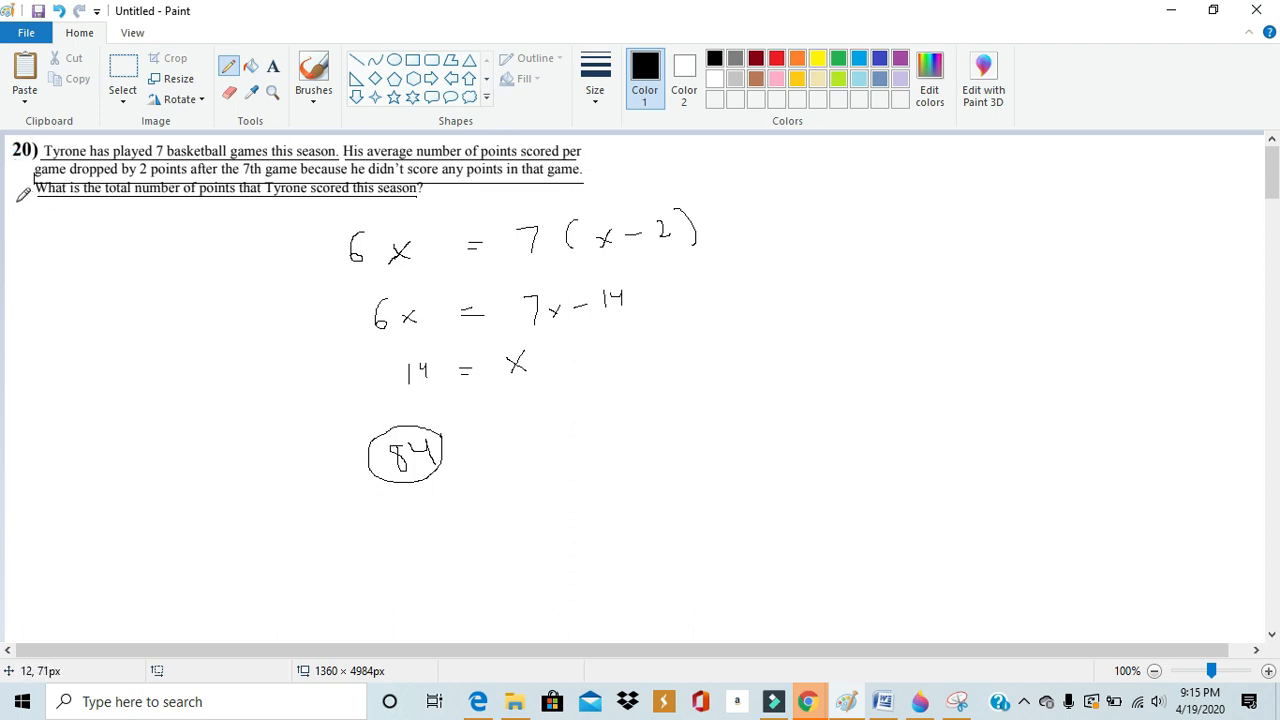
{"action": "mouse_move", "coordinate": [602, 177]}
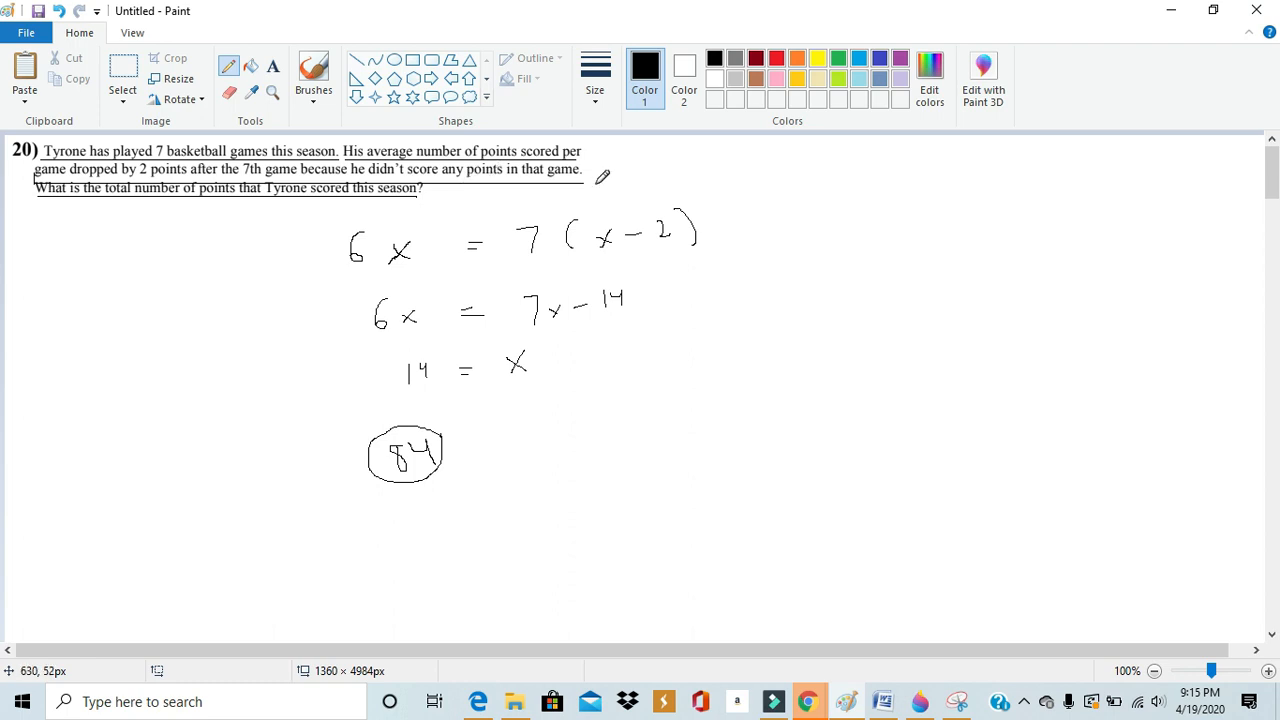
{"action": "mouse_move", "coordinate": [90, 207]}
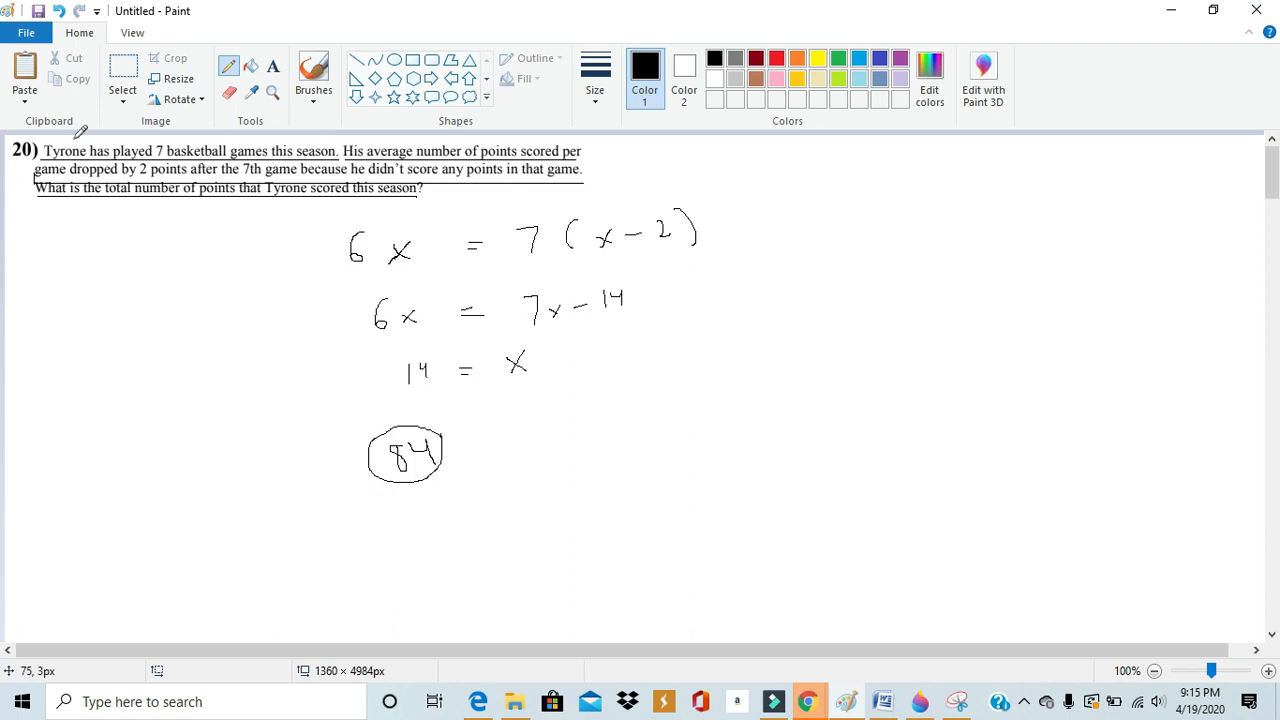
{"action": "mouse_move", "coordinate": [410, 235]}
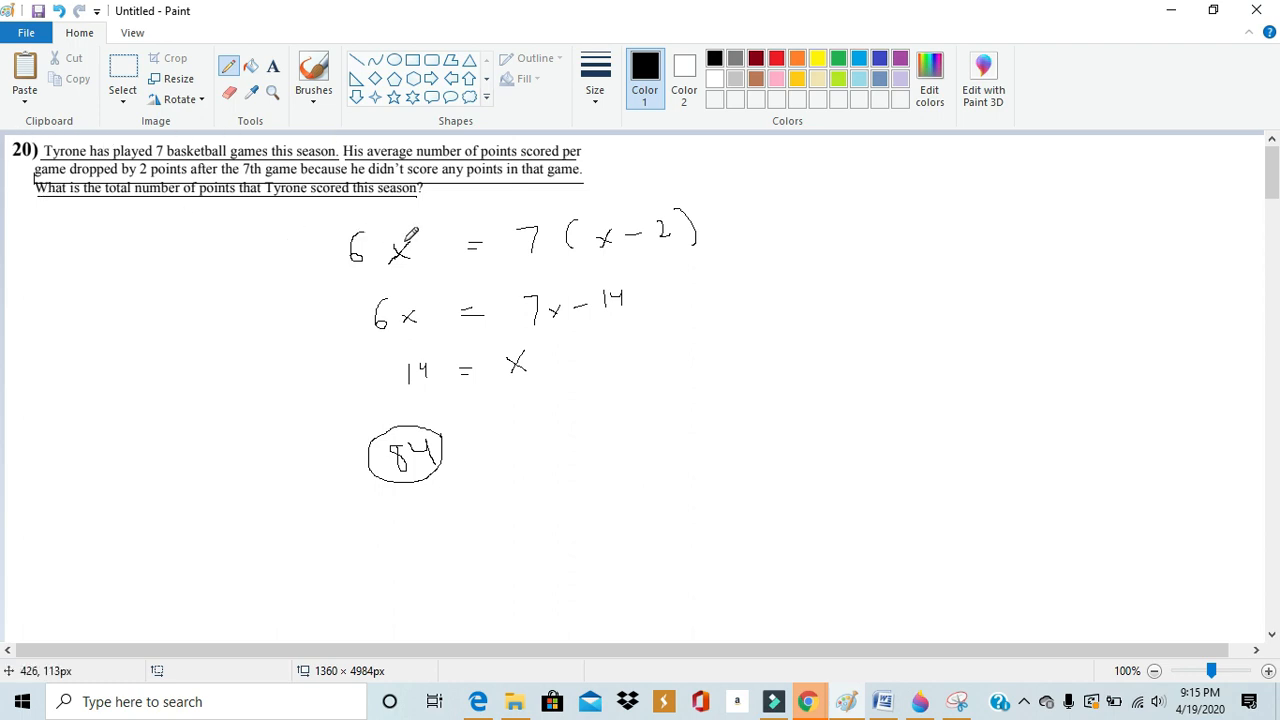
{"action": "mouse_move", "coordinate": [833, 317]}
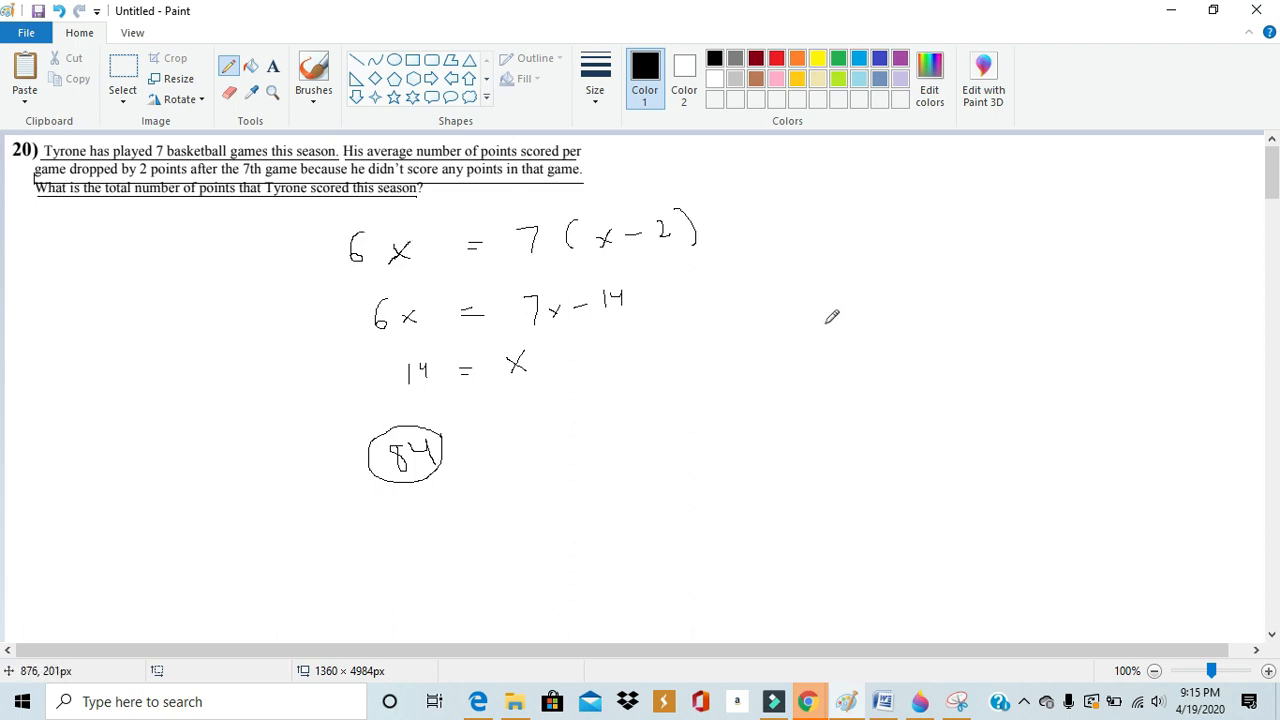
{"action": "mouse_move", "coordinate": [640, 282]}
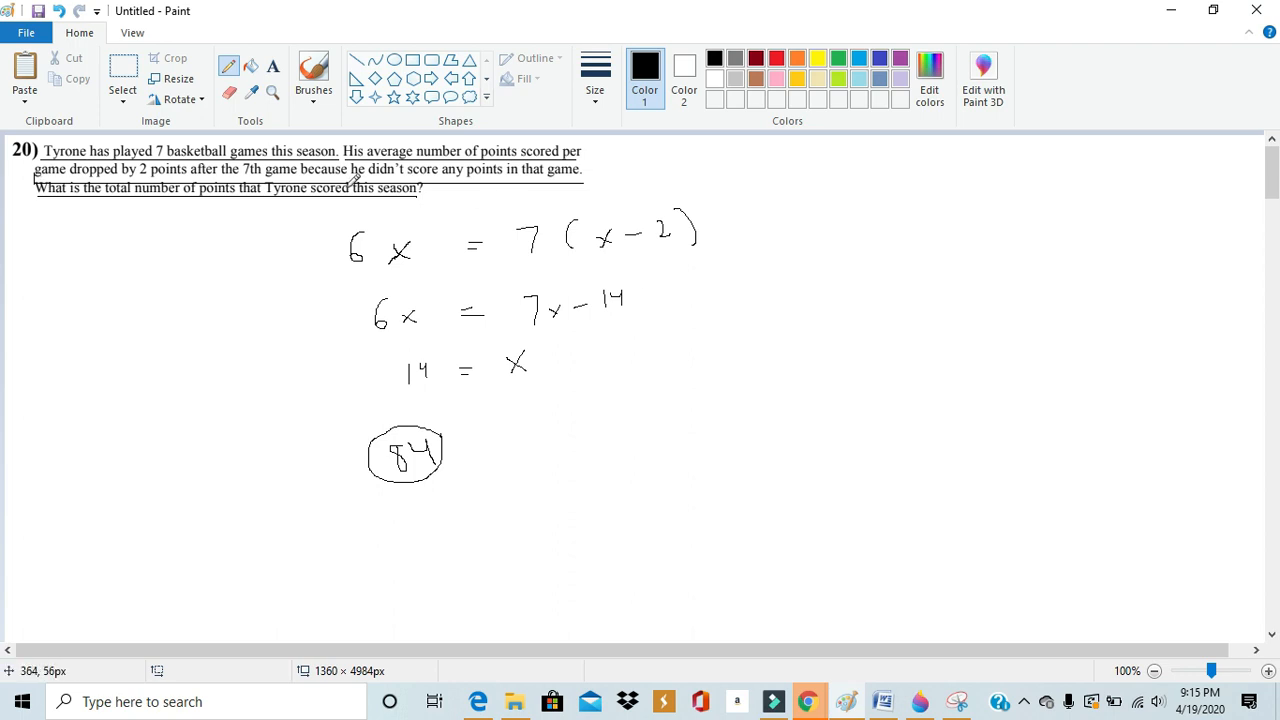
{"action": "mouse_move", "coordinate": [141, 167]}
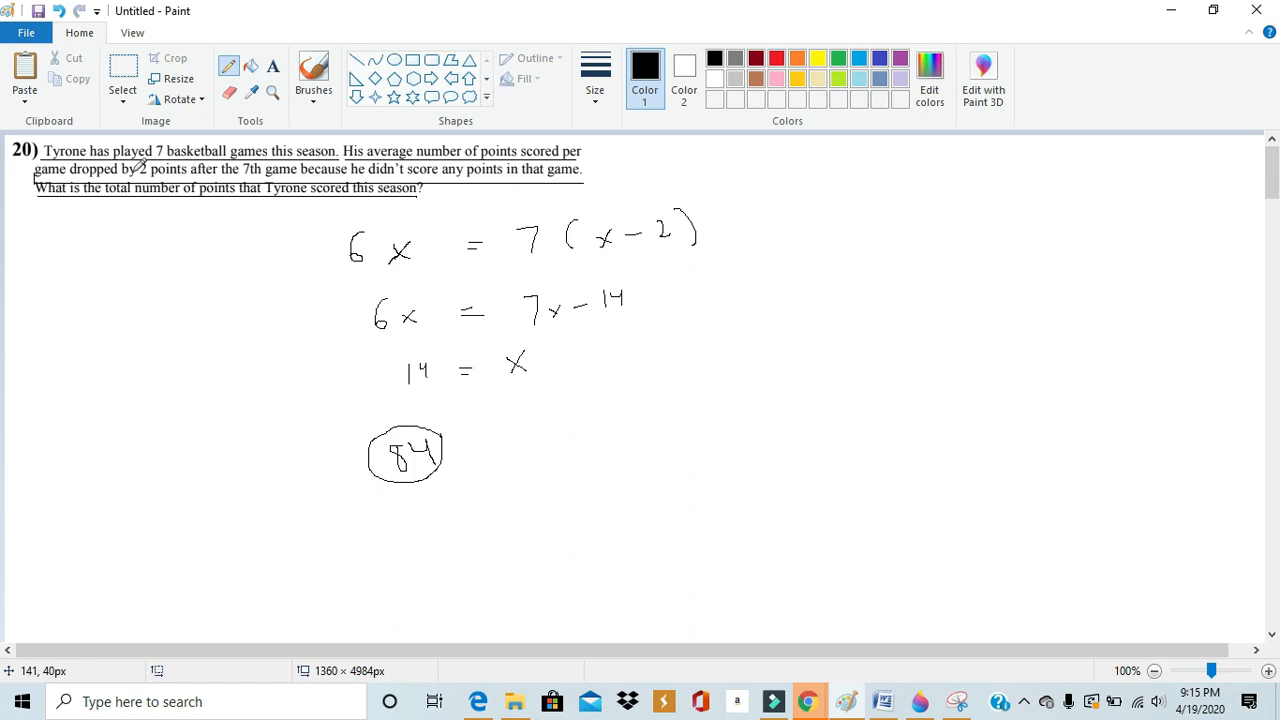
{"action": "mouse_move", "coordinate": [343, 197]}
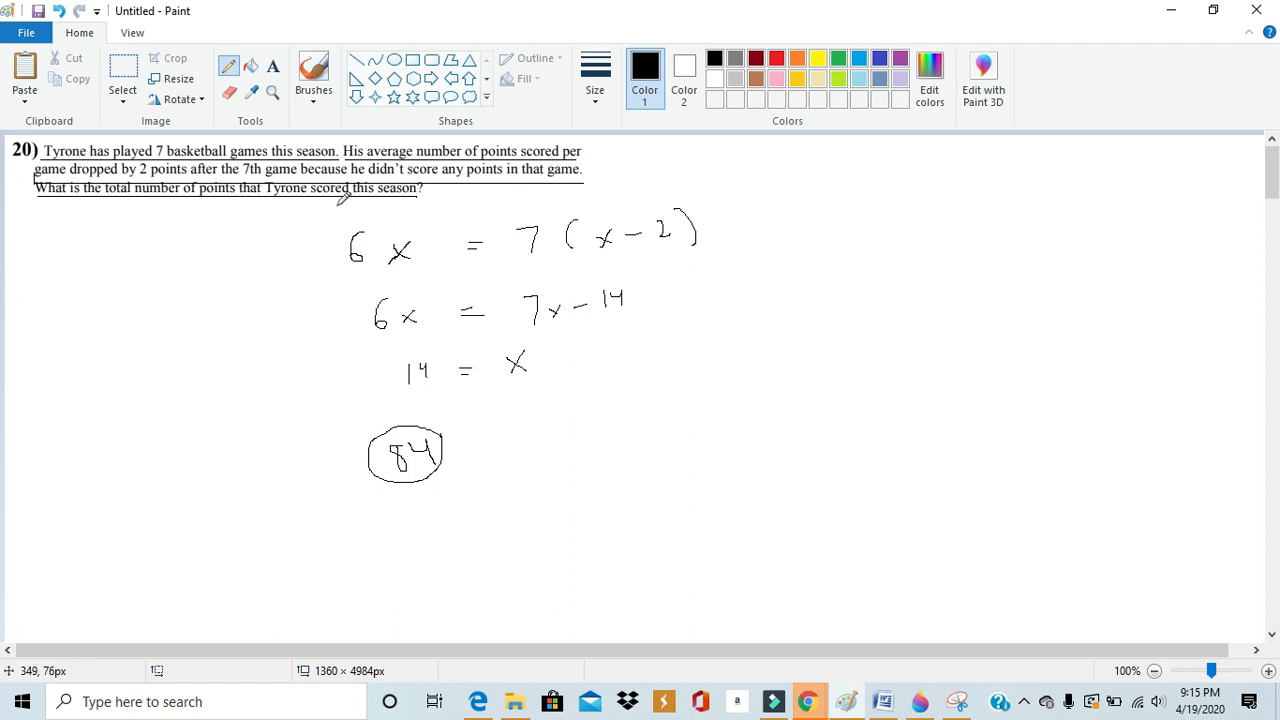
{"action": "mouse_move", "coordinate": [620, 145]}
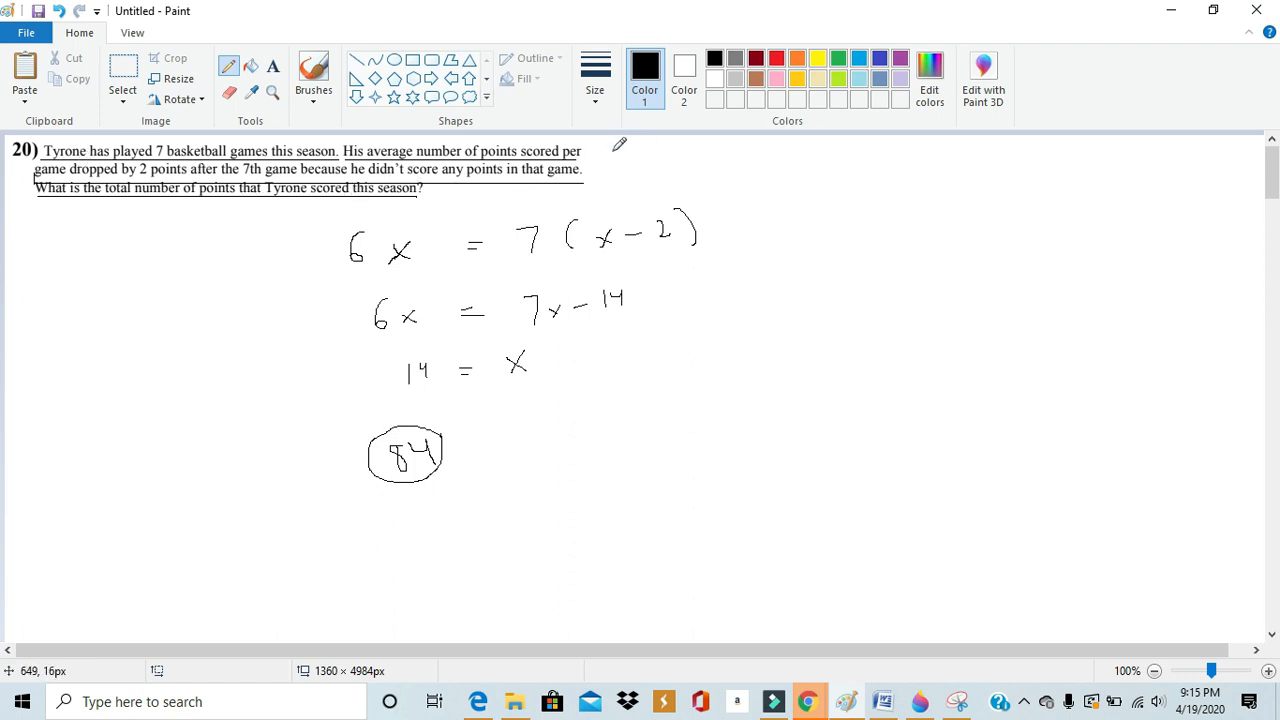
{"action": "mouse_move", "coordinate": [640, 182]}
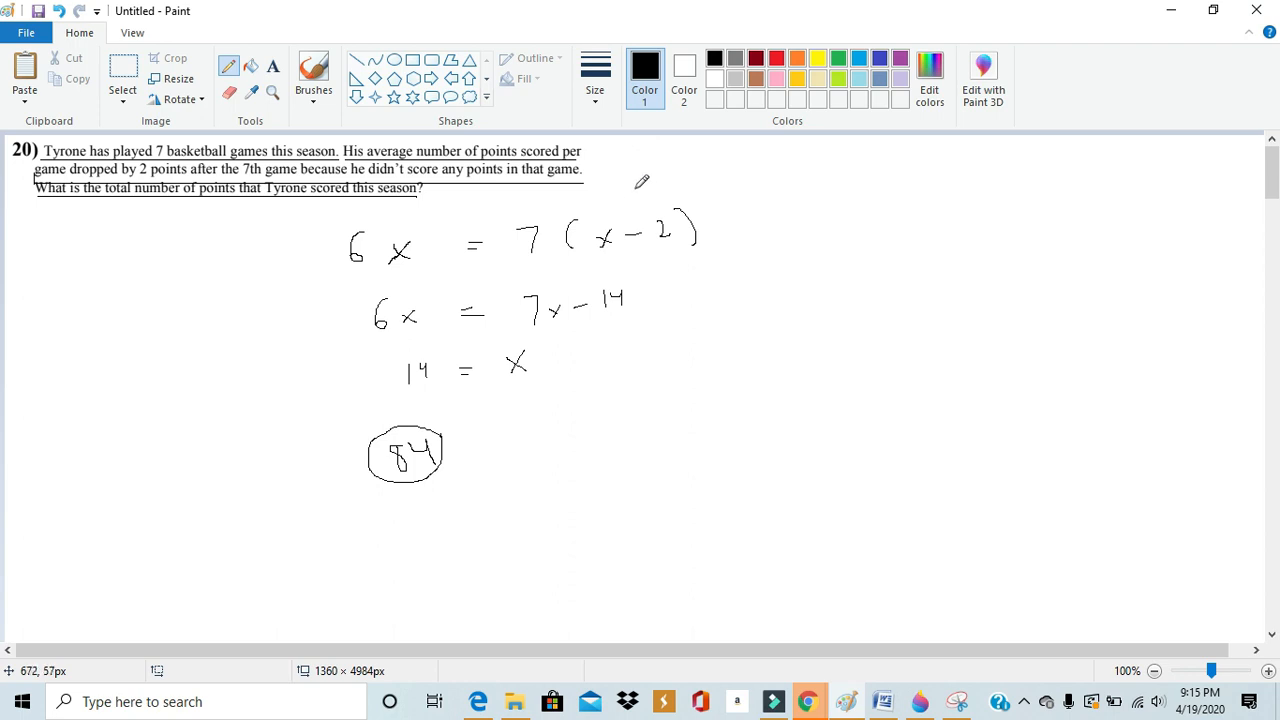
{"action": "mouse_move", "coordinate": [764, 177]}
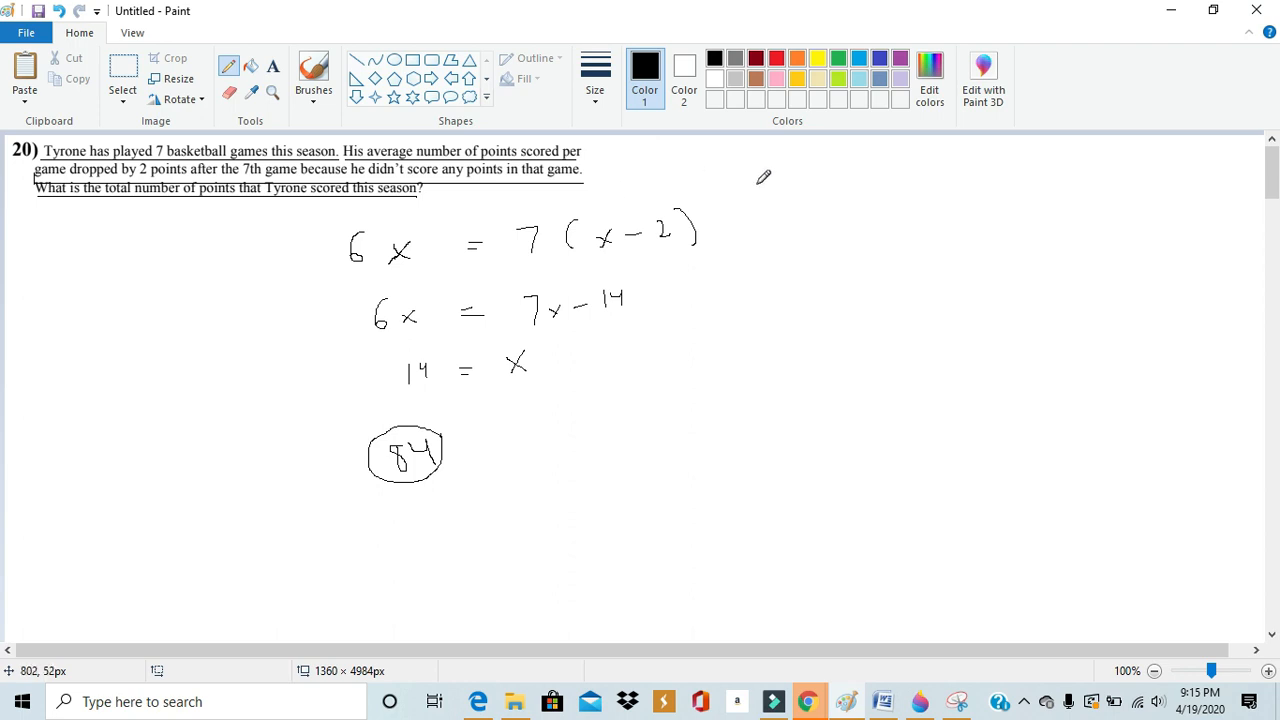
{"action": "mouse_move", "coordinate": [277, 151]}
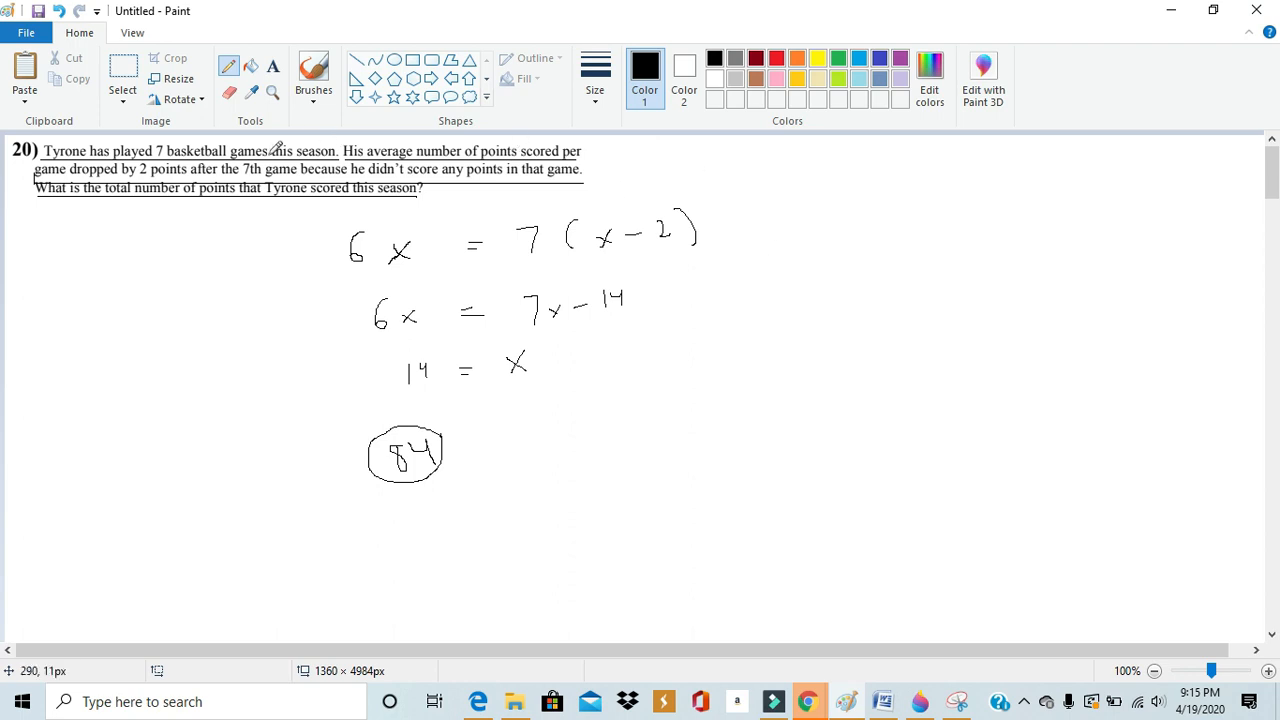
{"action": "mouse_move", "coordinate": [655, 463]}
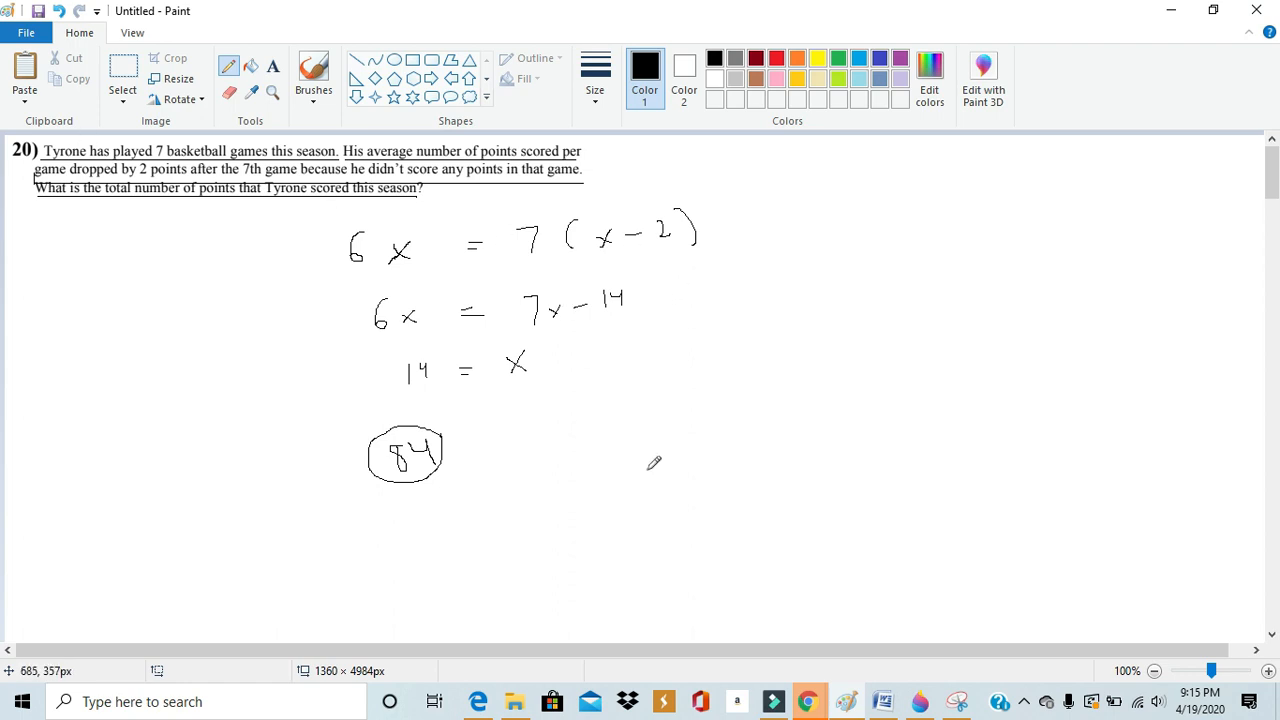